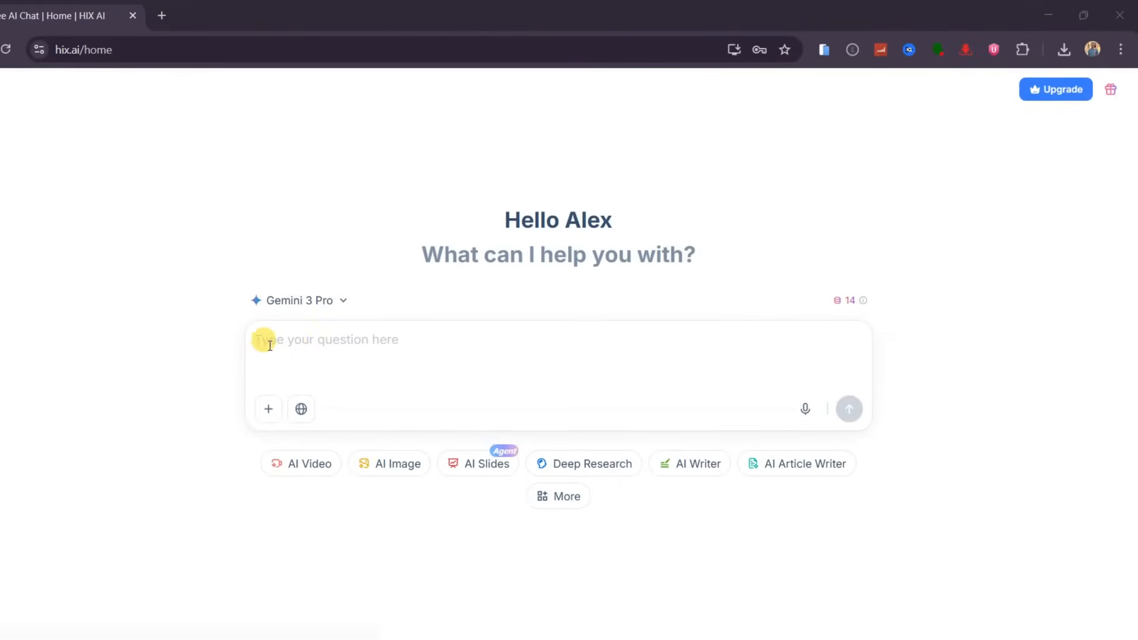
{"action": "mouse_move", "coordinate": [295, 354]}
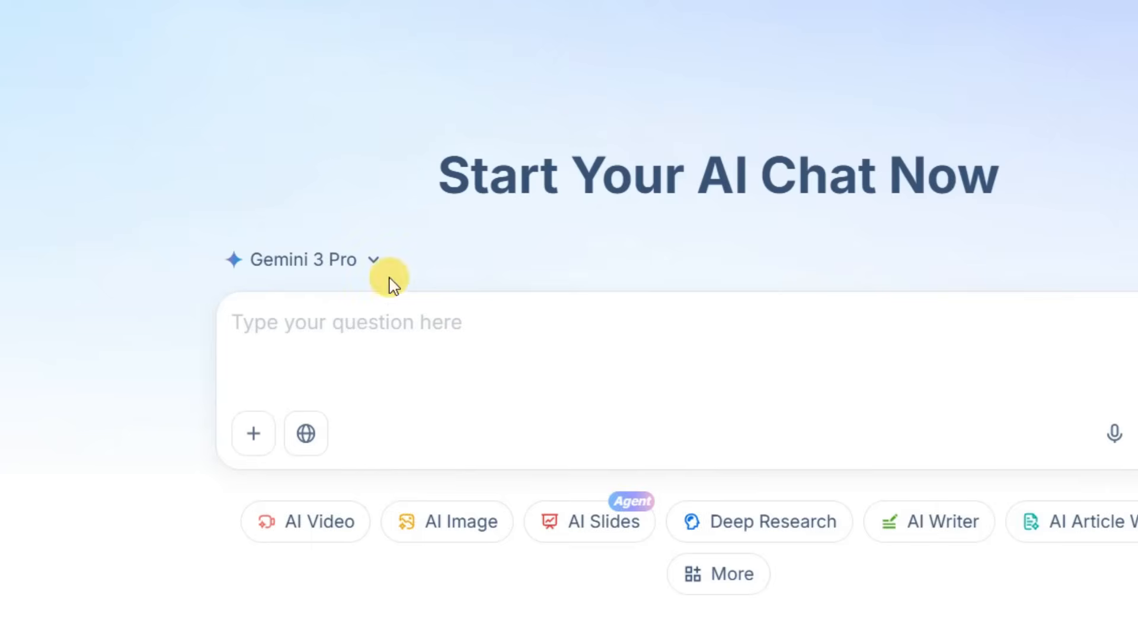
Attach the basketball girl photo and send Gemini 3 Pro 'analyze this image'.
{"action": "left_click", "coordinate": [303, 260]}
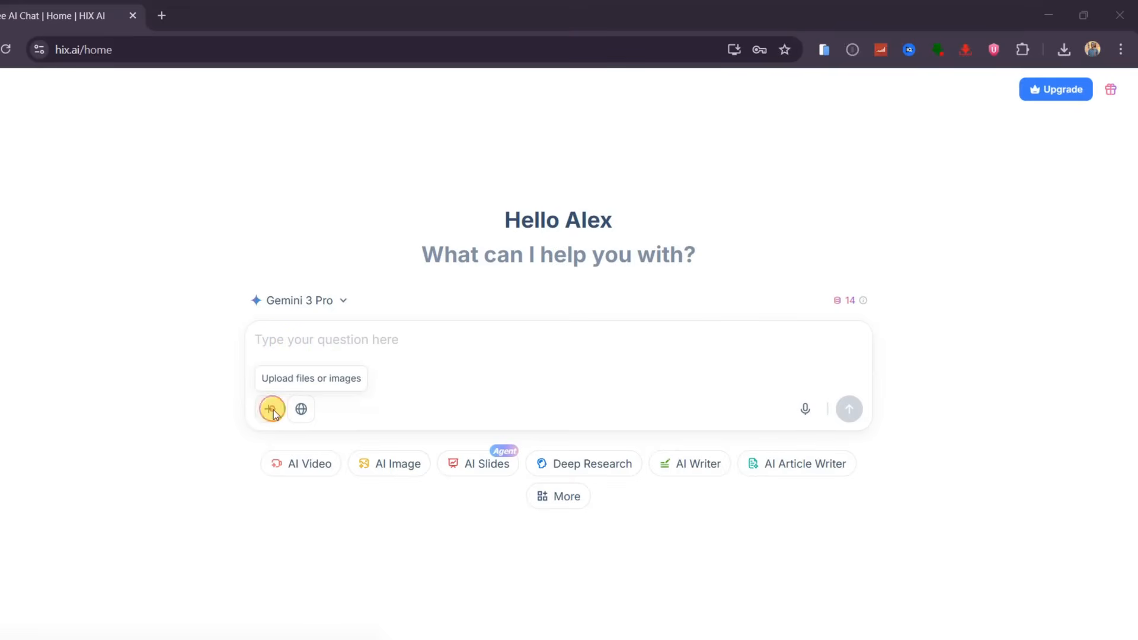
{"action": "left_click", "coordinate": [271, 408]}
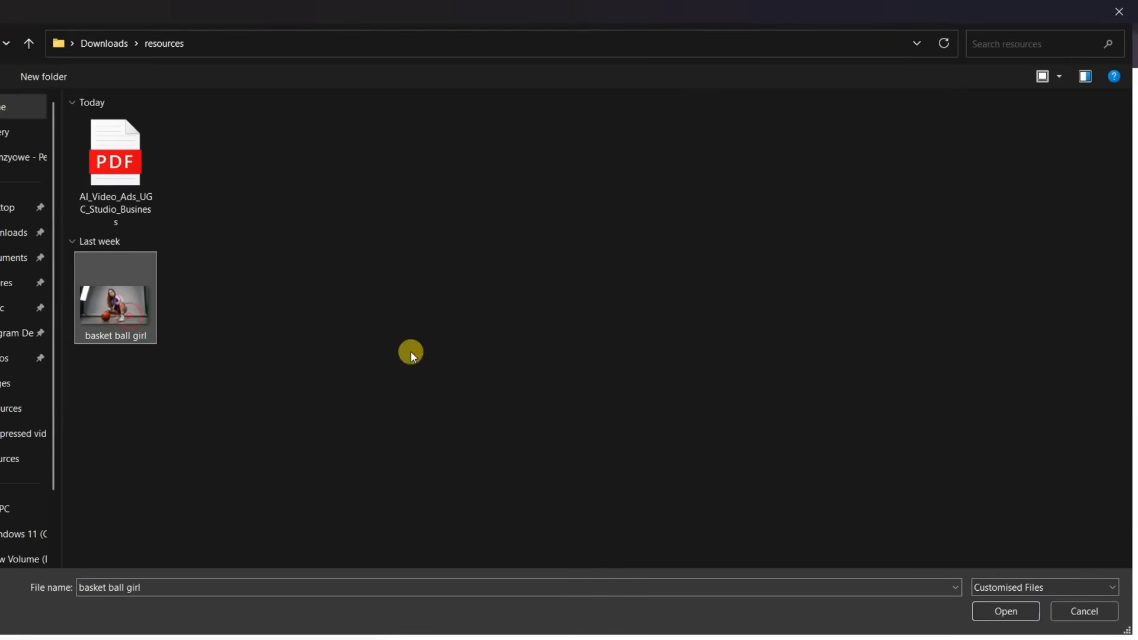
{"action": "left_click", "coordinate": [1005, 611]}
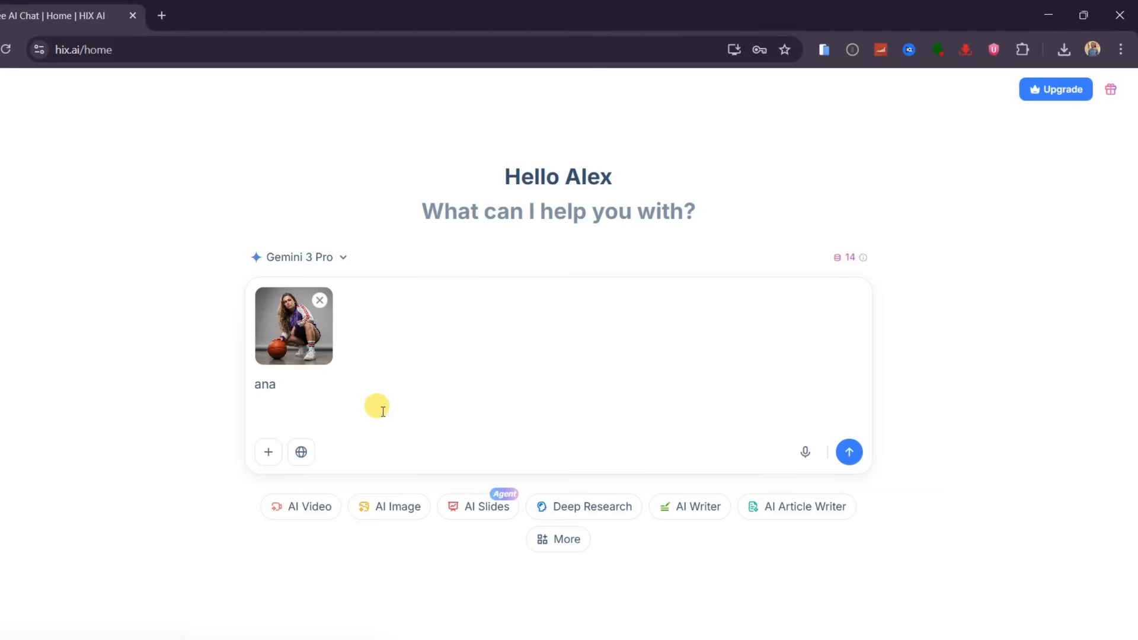
{"action": "type", "text": "analyze this image"}
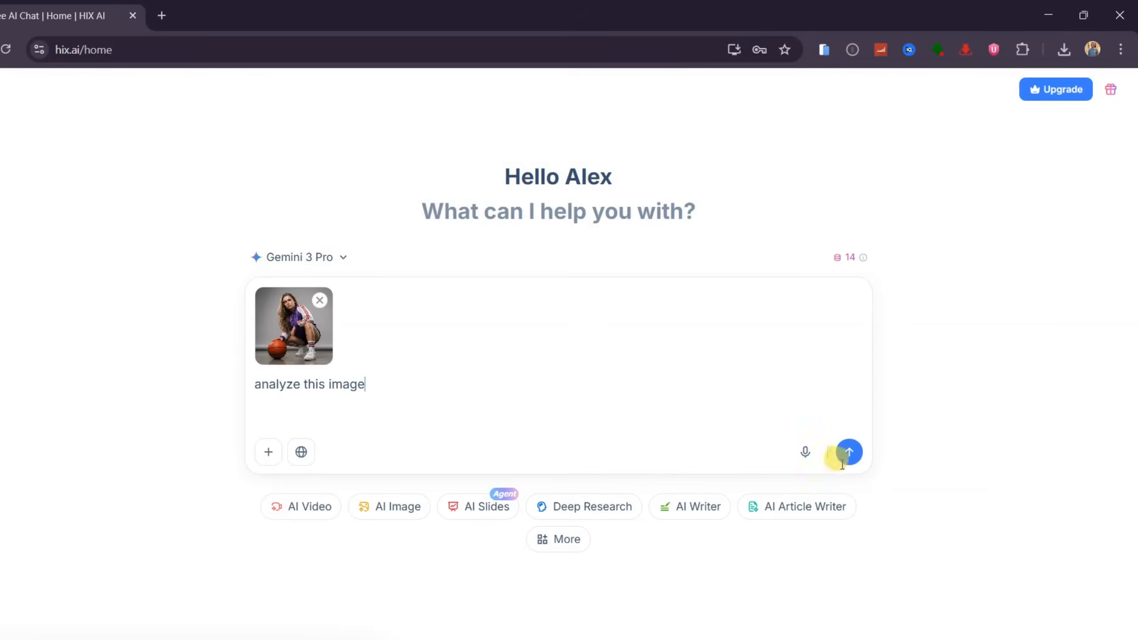
{"action": "left_click", "coordinate": [848, 452]}
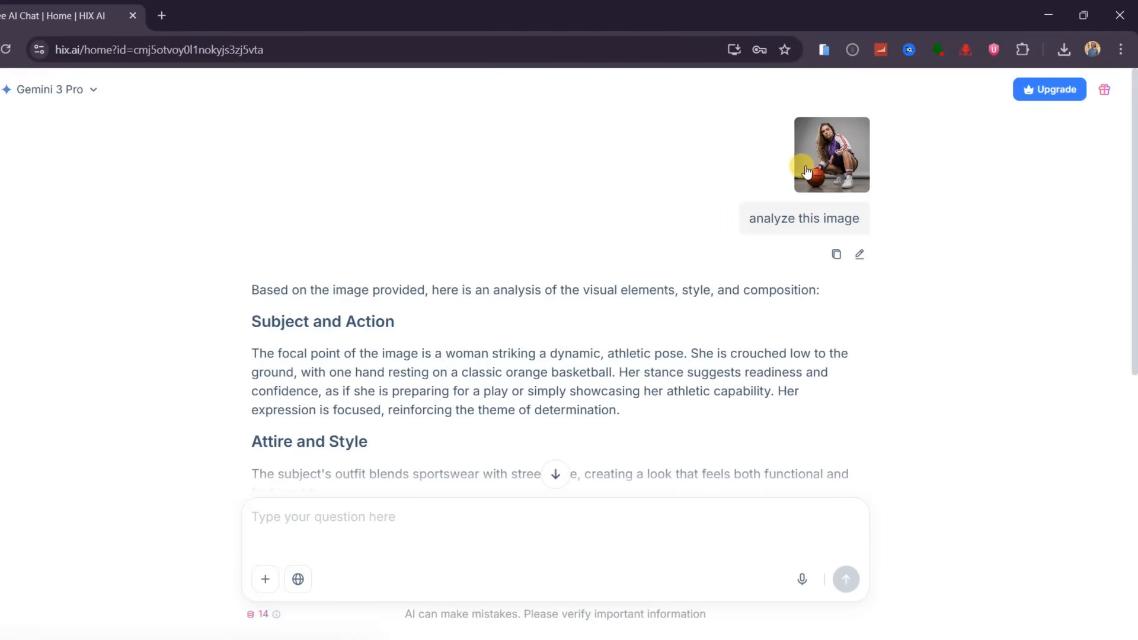
{"action": "scroll", "scroll_direction": "down", "scroll_amount": 3}
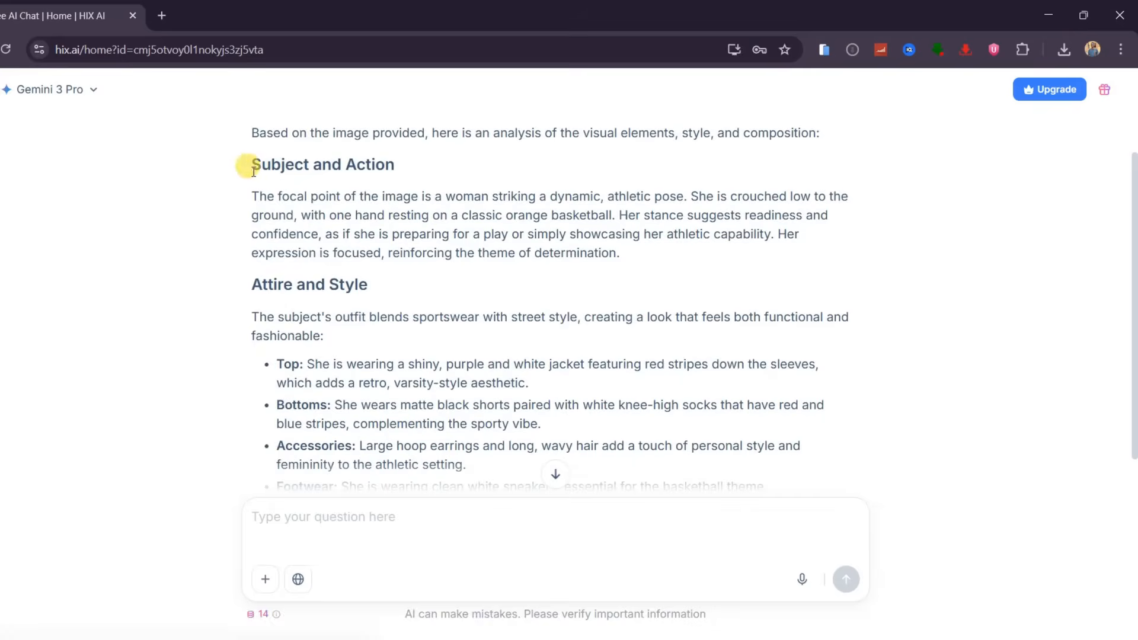
{"action": "scroll", "scroll_direction": "down", "scroll_amount": 3}
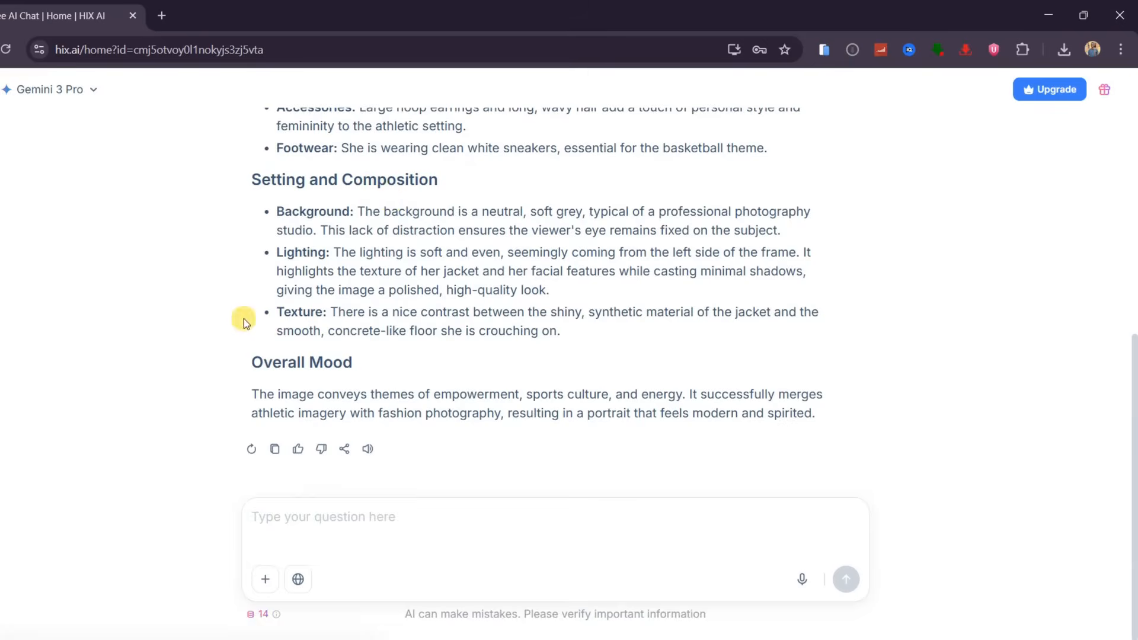
{"action": "mouse_move", "coordinate": [227, 382]}
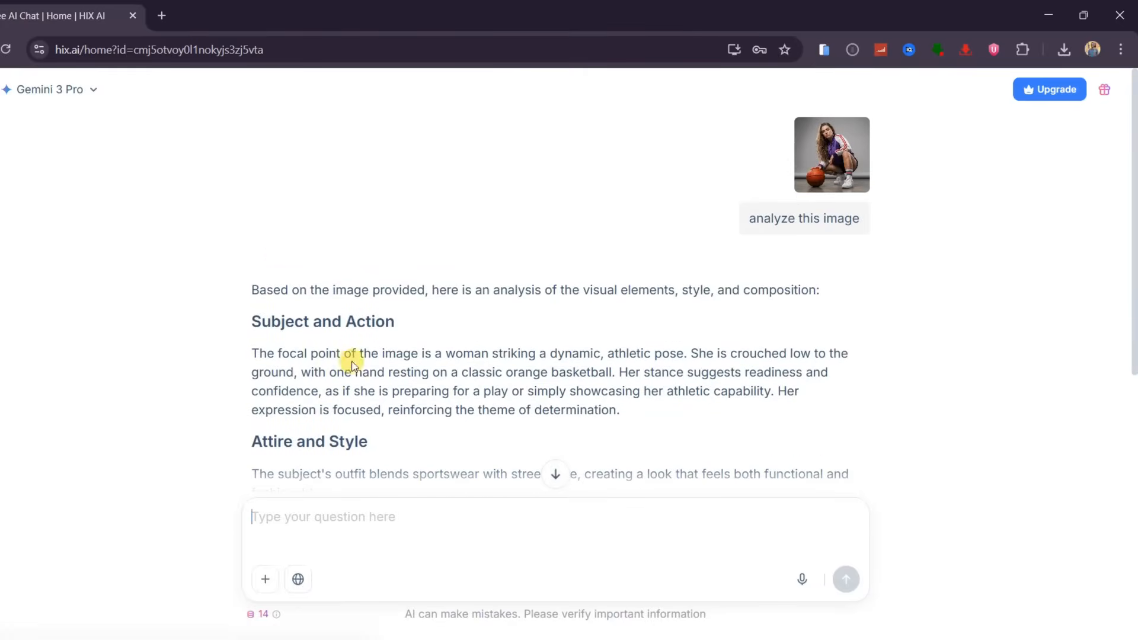
{"action": "scroll", "scroll_direction": "down", "scroll_amount": 3}
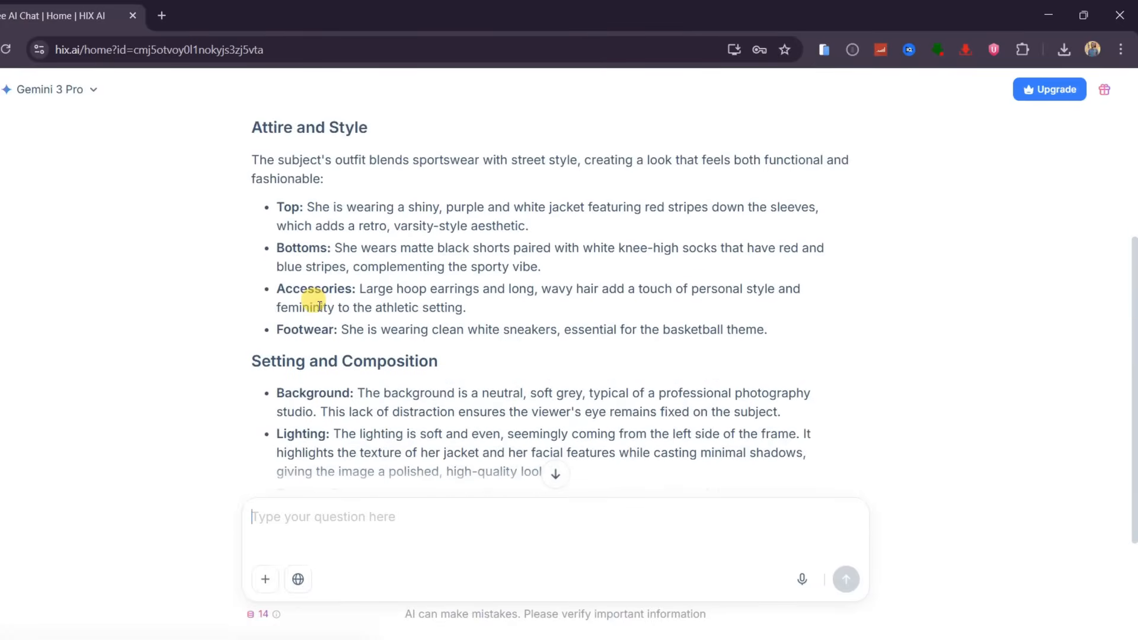
{"action": "scroll", "scroll_direction": "down", "scroll_amount": 3}
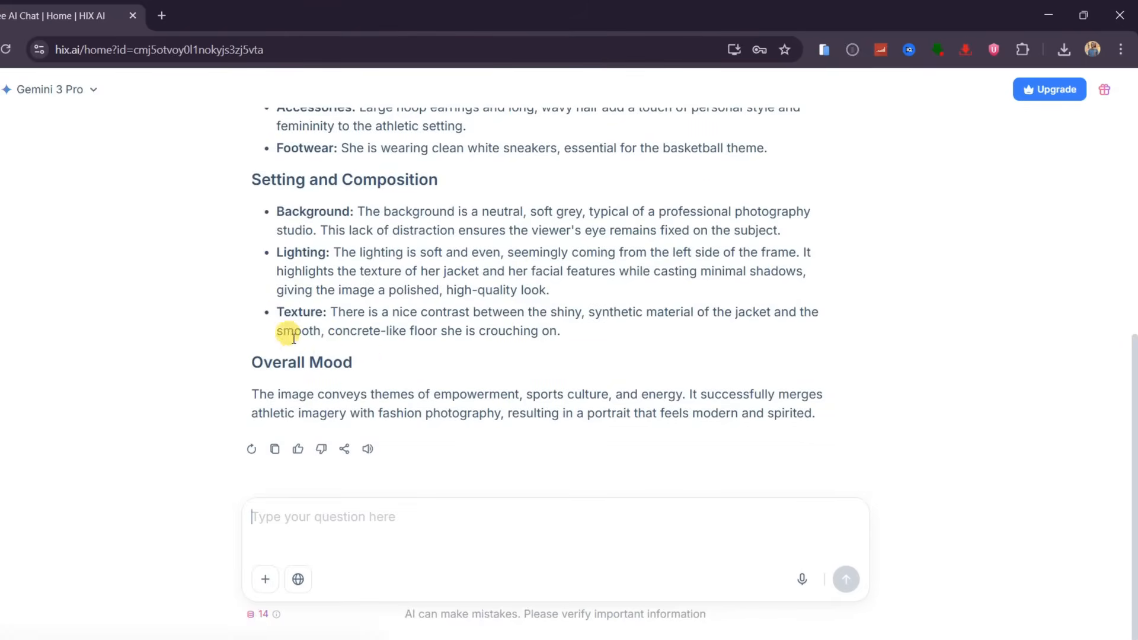
{"action": "mouse_move", "coordinate": [359, 391]}
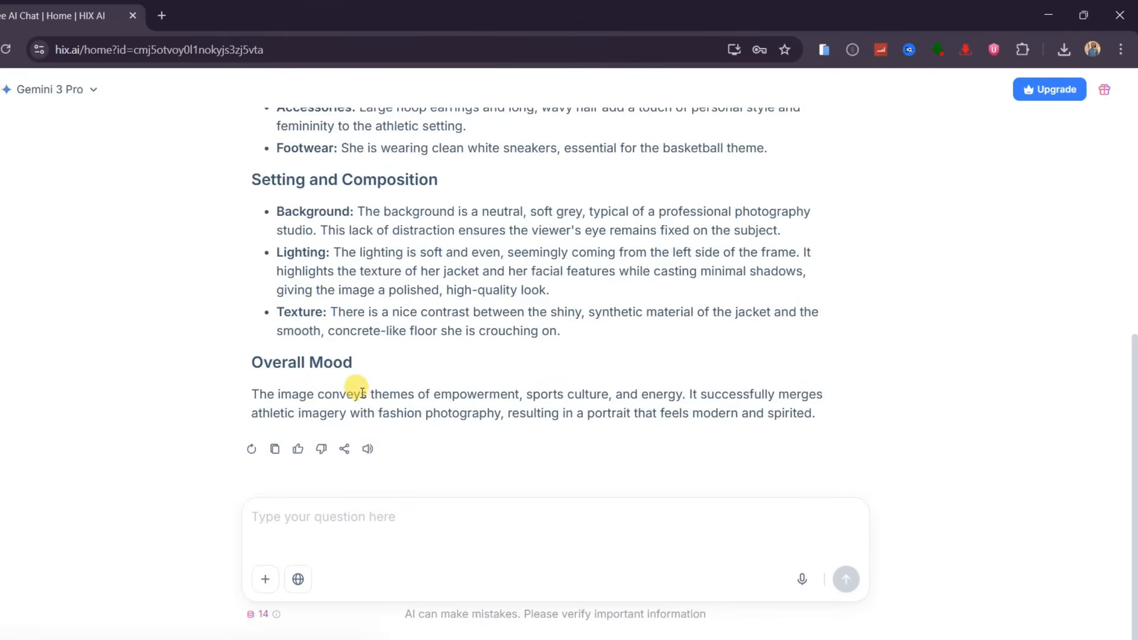
{"action": "left_click", "coordinate": [845, 578]}
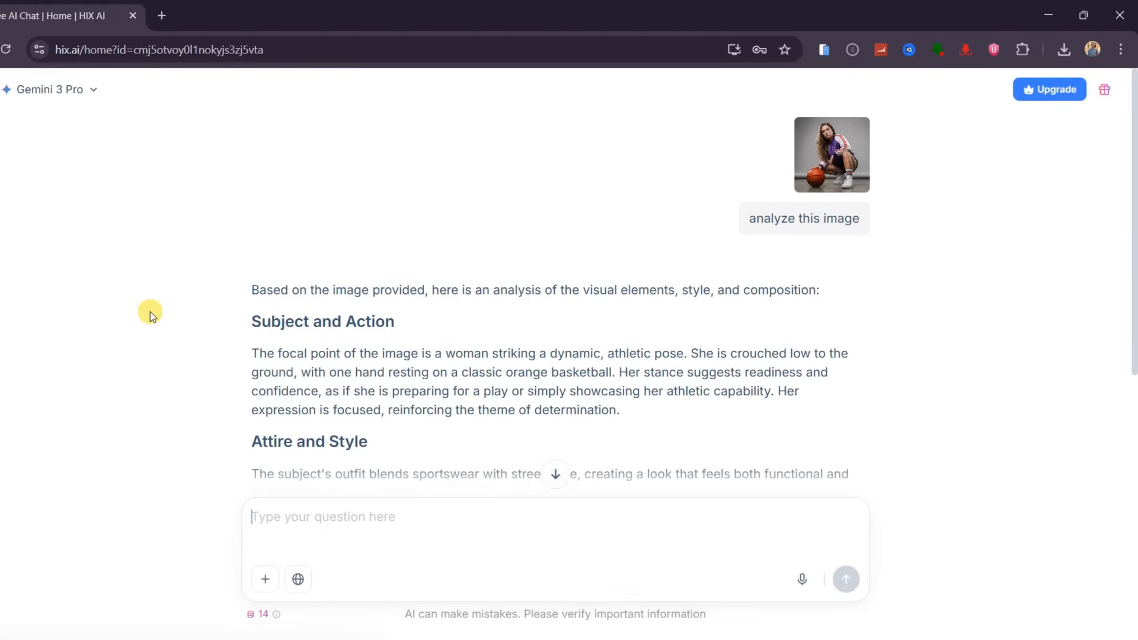
{"action": "scroll", "scroll_direction": "down", "scroll_amount": 3}
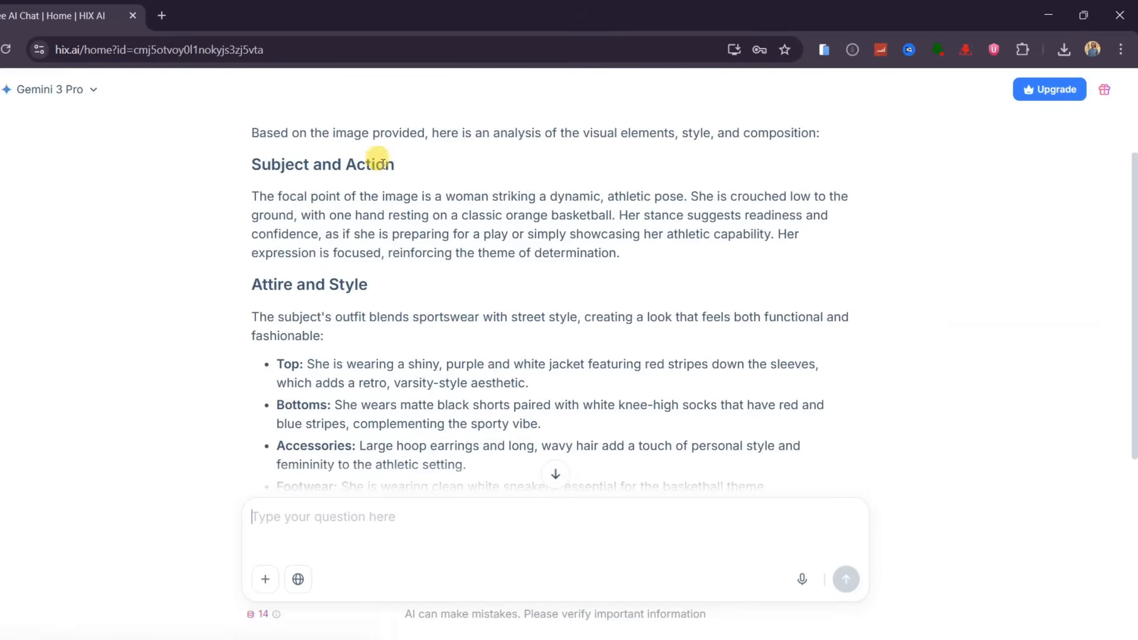
{"action": "scroll", "scroll_direction": "down", "scroll_amount": 3}
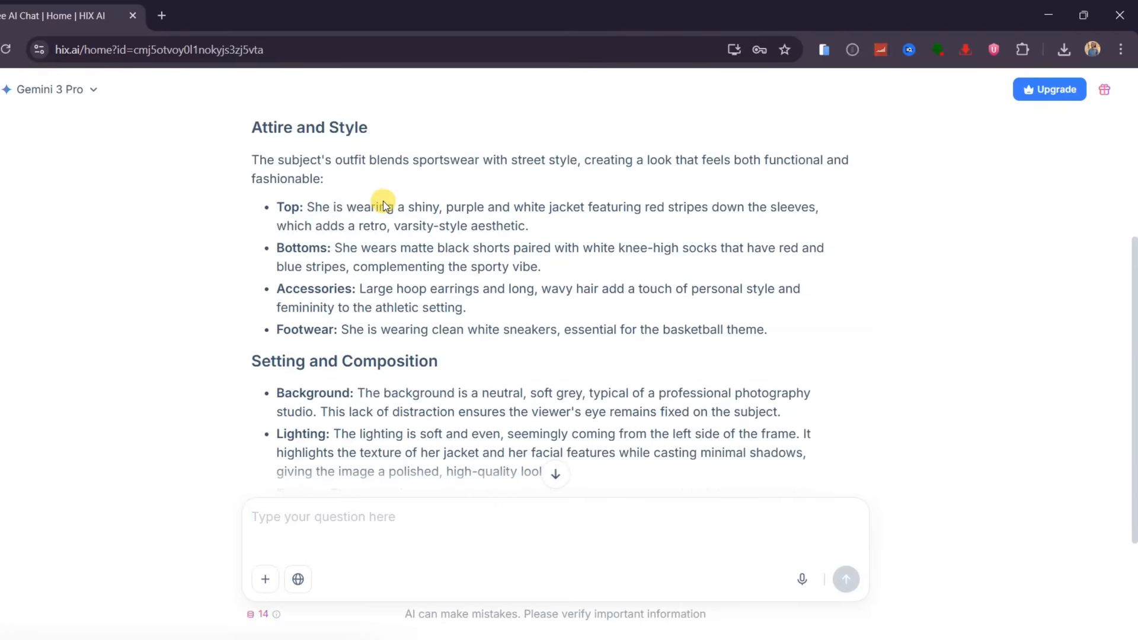
{"action": "scroll", "scroll_direction": "down", "scroll_amount": 3}
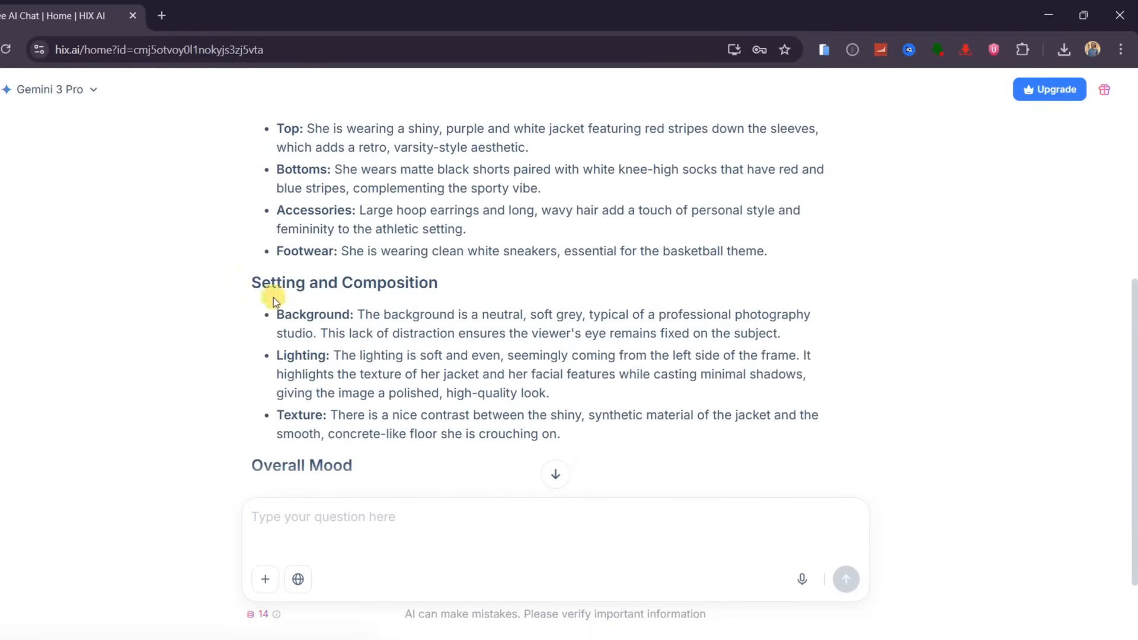
{"action": "scroll", "scroll_direction": "down", "scroll_amount": 3}
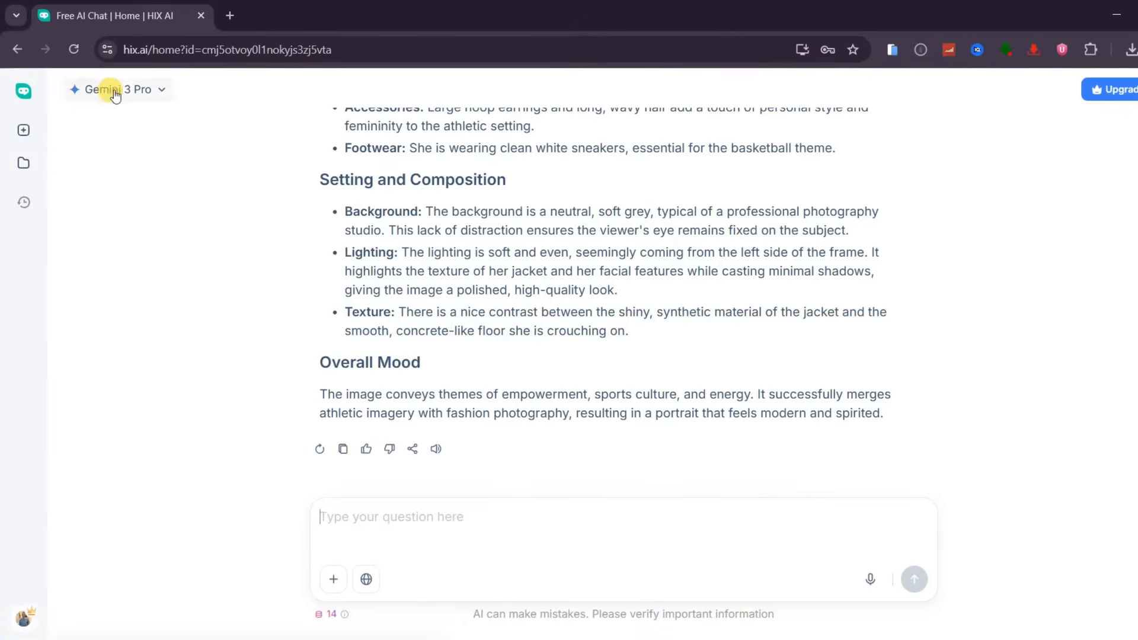
Switch to GPT-5.2 and request a sleek electronic accessories webpage with vibrant, luminous gradients.
{"action": "left_click", "coordinate": [117, 89]}
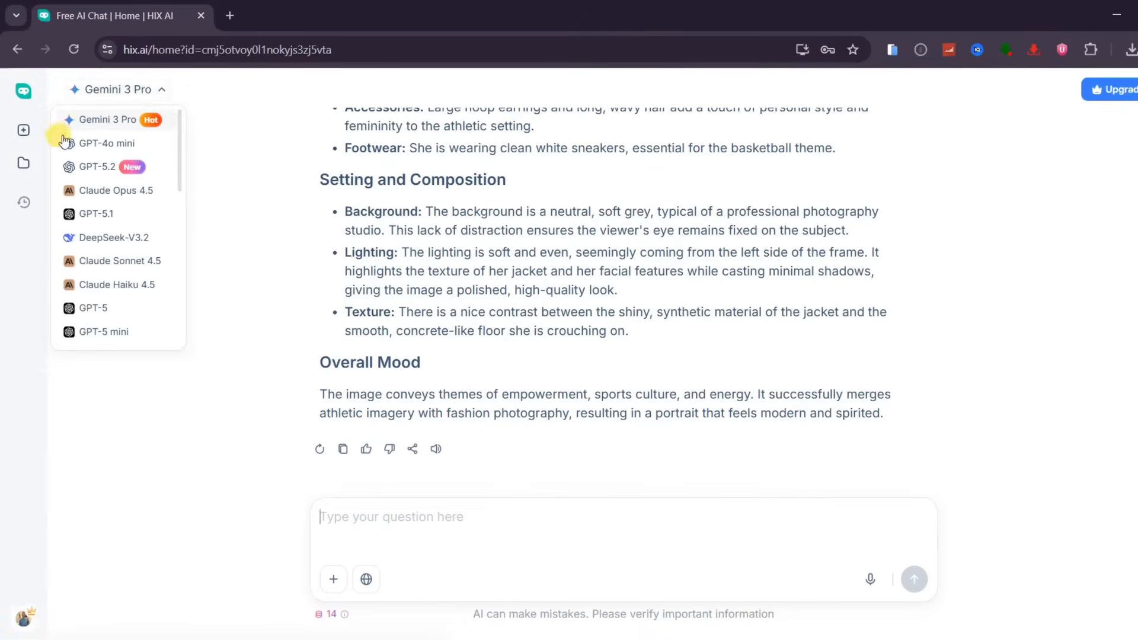
{"action": "left_click", "coordinate": [23, 129]}
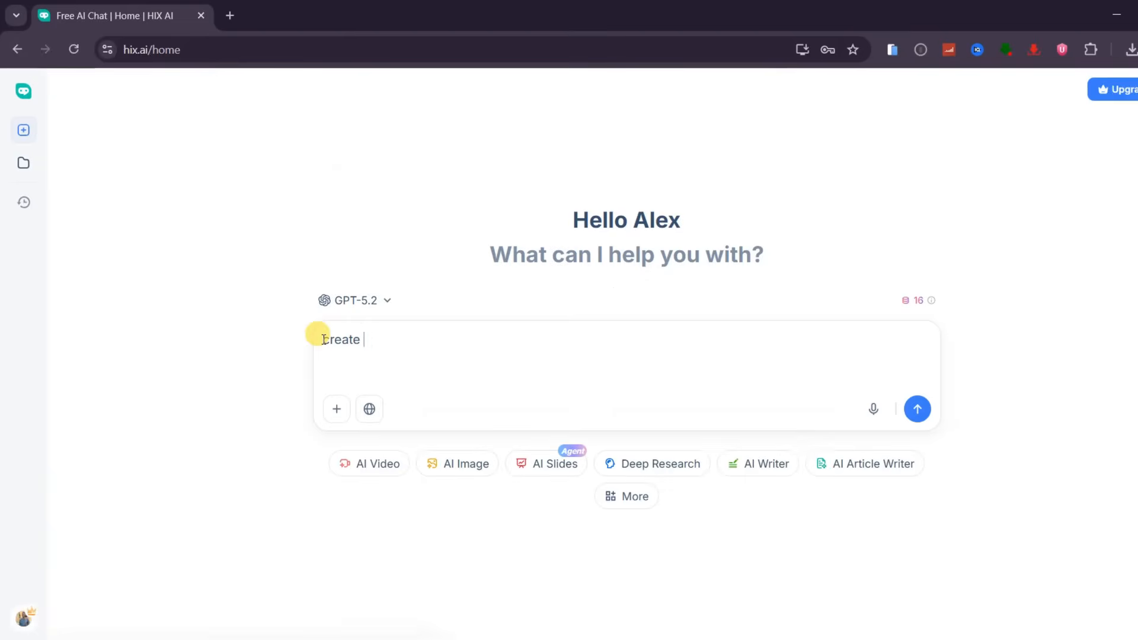
{"action": "type", "text": "a sleek webpage gor electronic"}
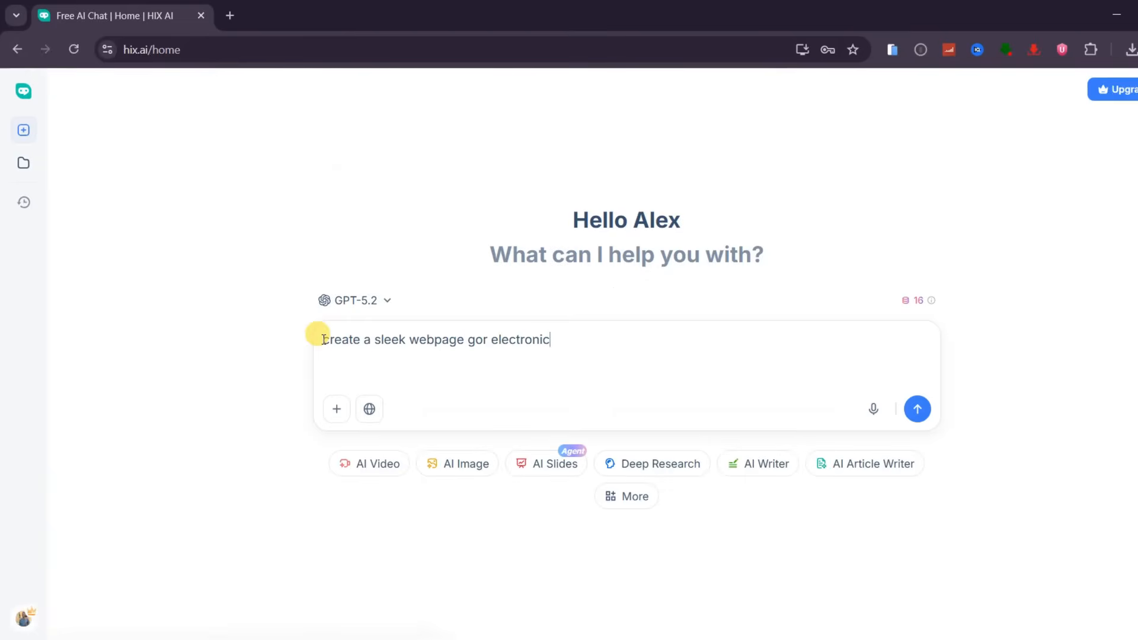
{"action": "type", "text": "accessories with vibrant gradients"}
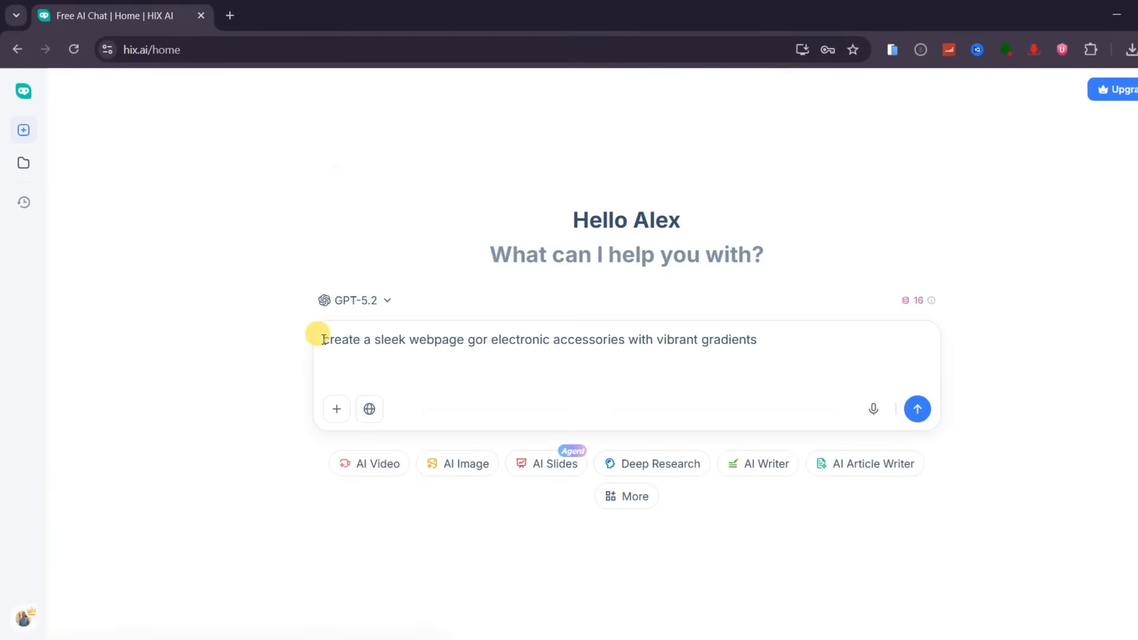
{"action": "type", "text": ", luminous effects, and modern hero banners"}
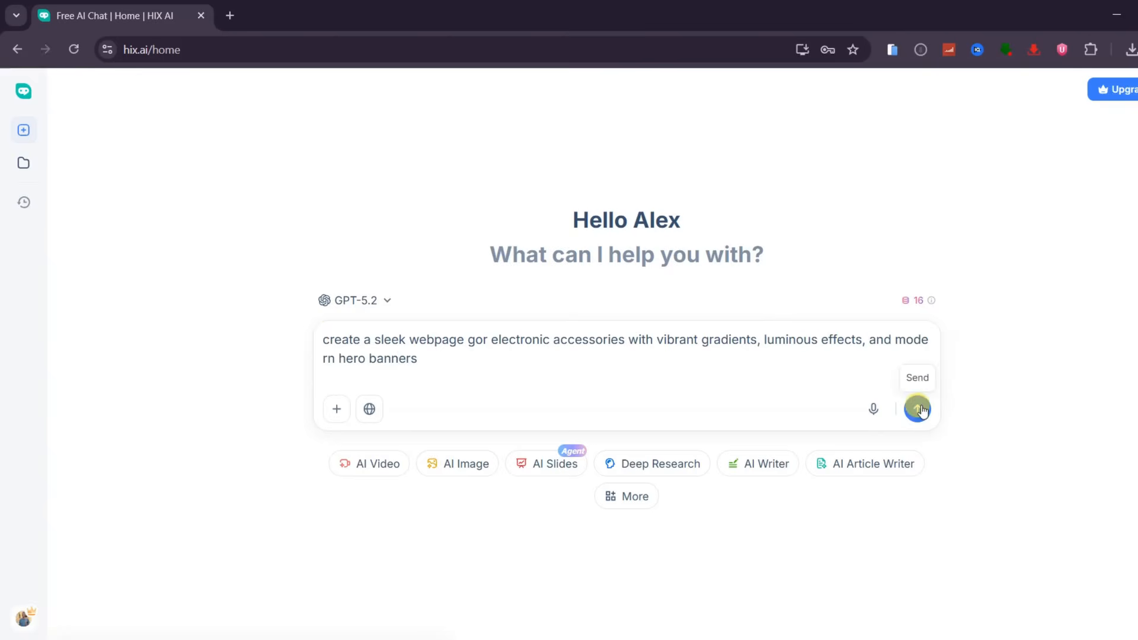
{"action": "left_click", "coordinate": [916, 409]}
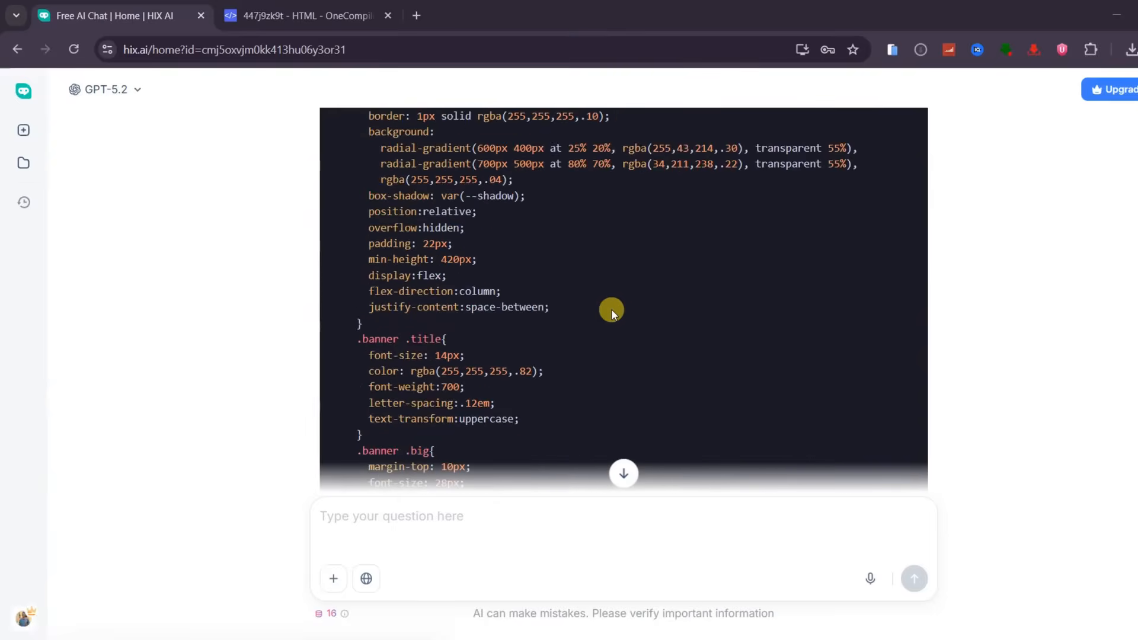
{"action": "scroll", "scroll_direction": "down", "scroll_amount": 3}
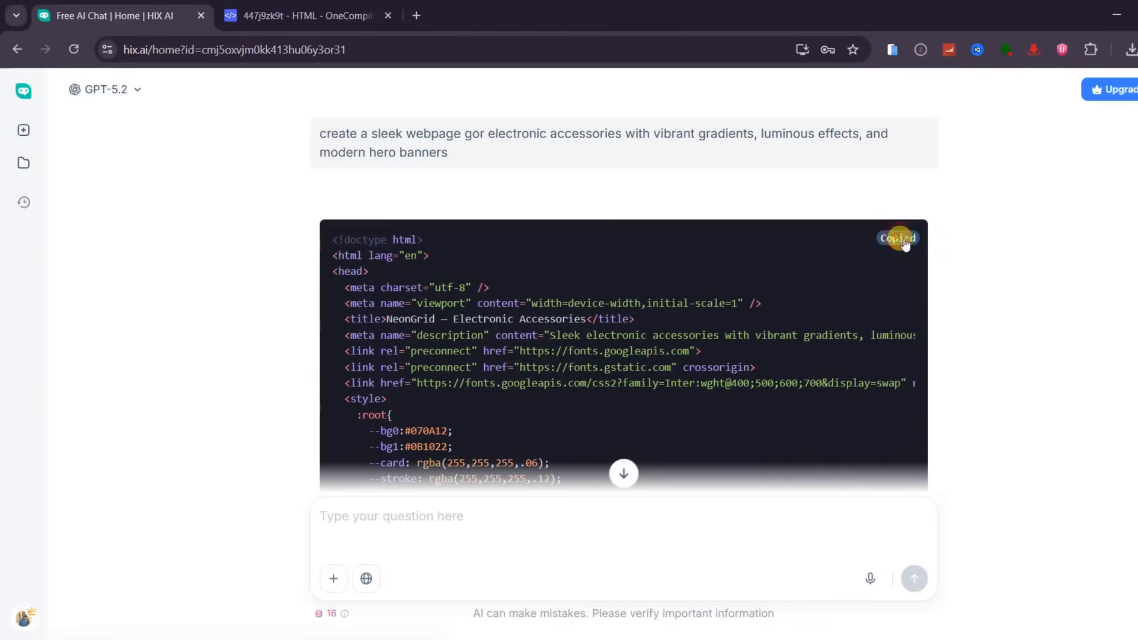
{"action": "left_click", "coordinate": [305, 15]}
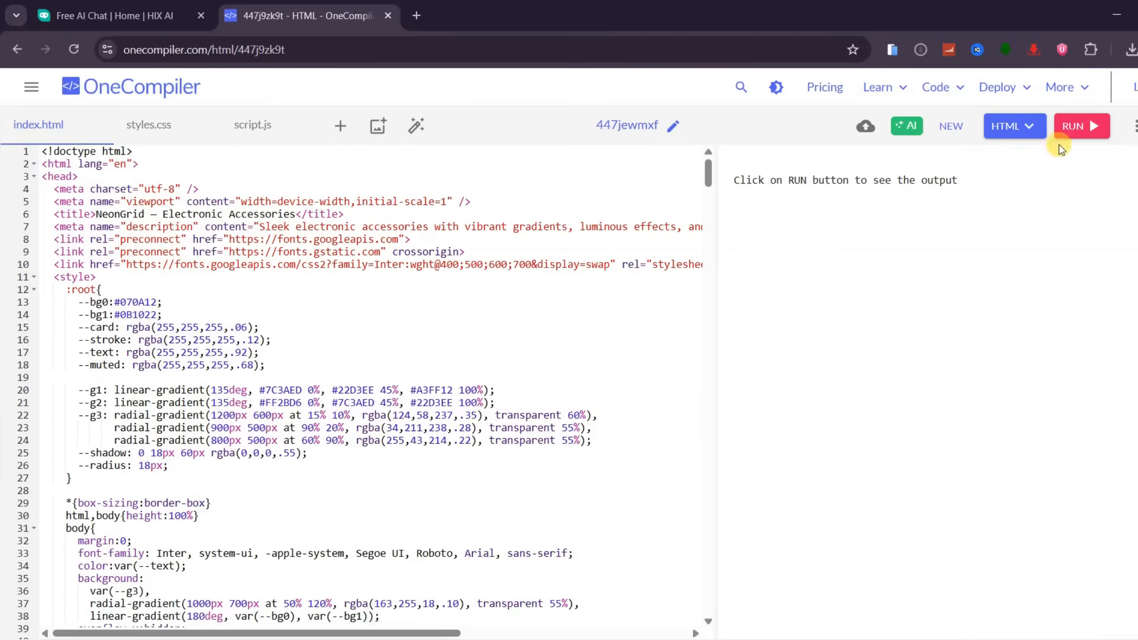
{"action": "left_click", "coordinate": [1080, 126]}
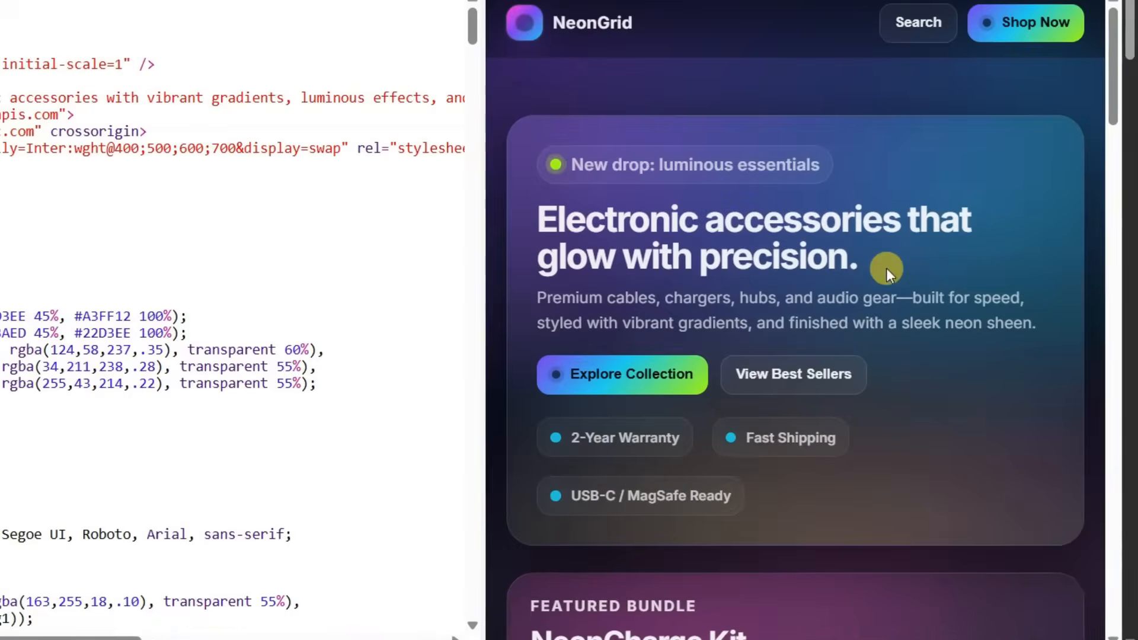
{"action": "mouse_move", "coordinate": [998, 59]}
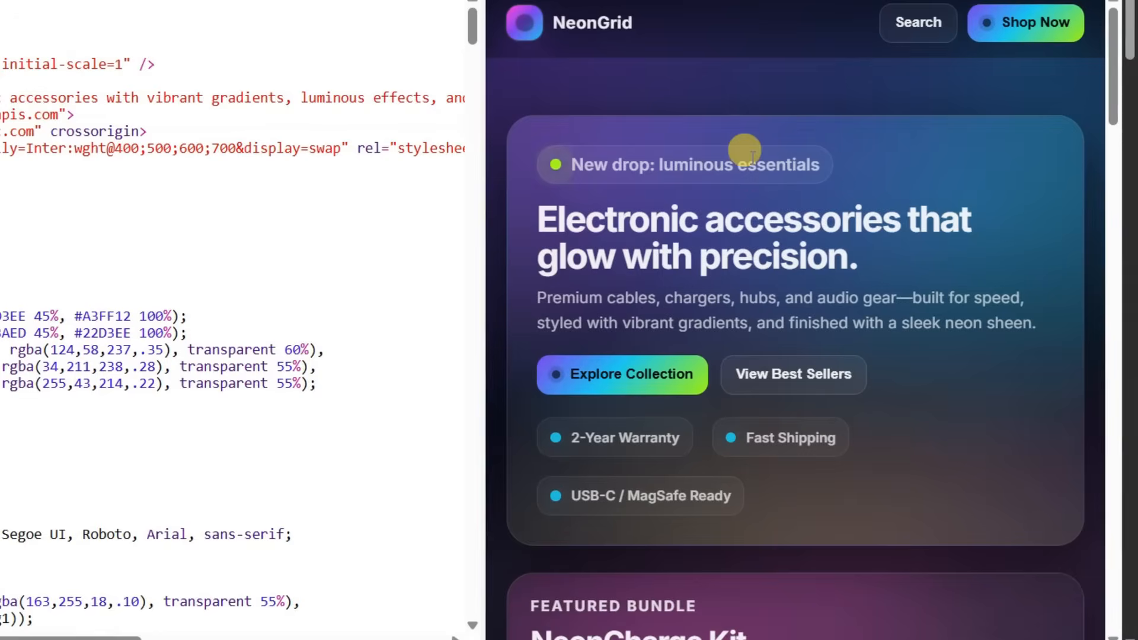
{"action": "mouse_move", "coordinate": [637, 262]}
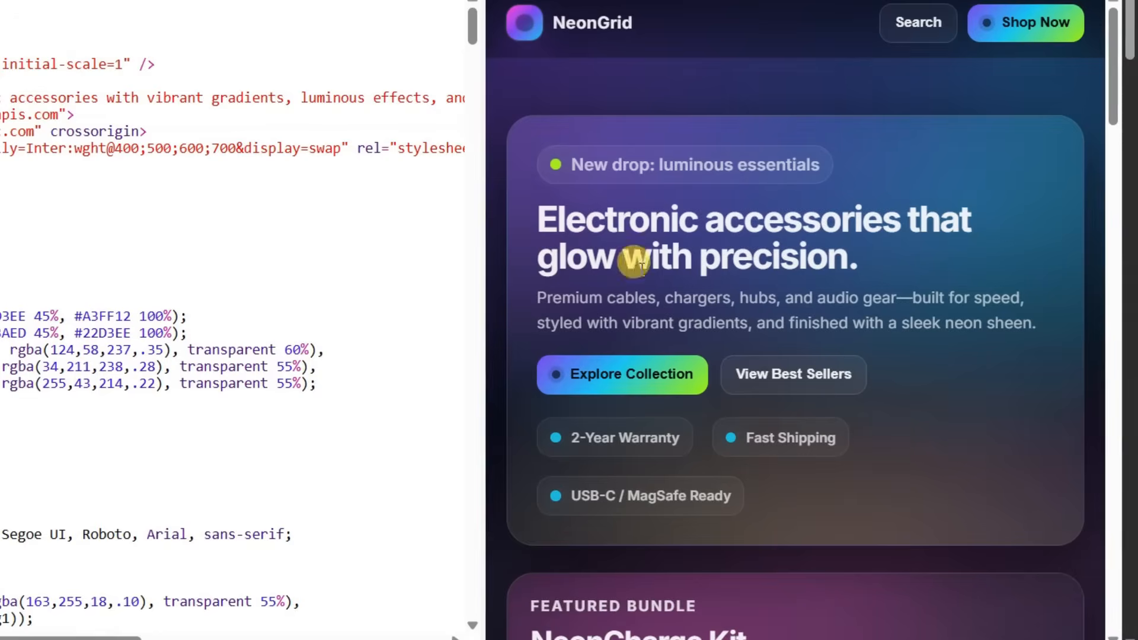
{"action": "mouse_move", "coordinate": [595, 32]}
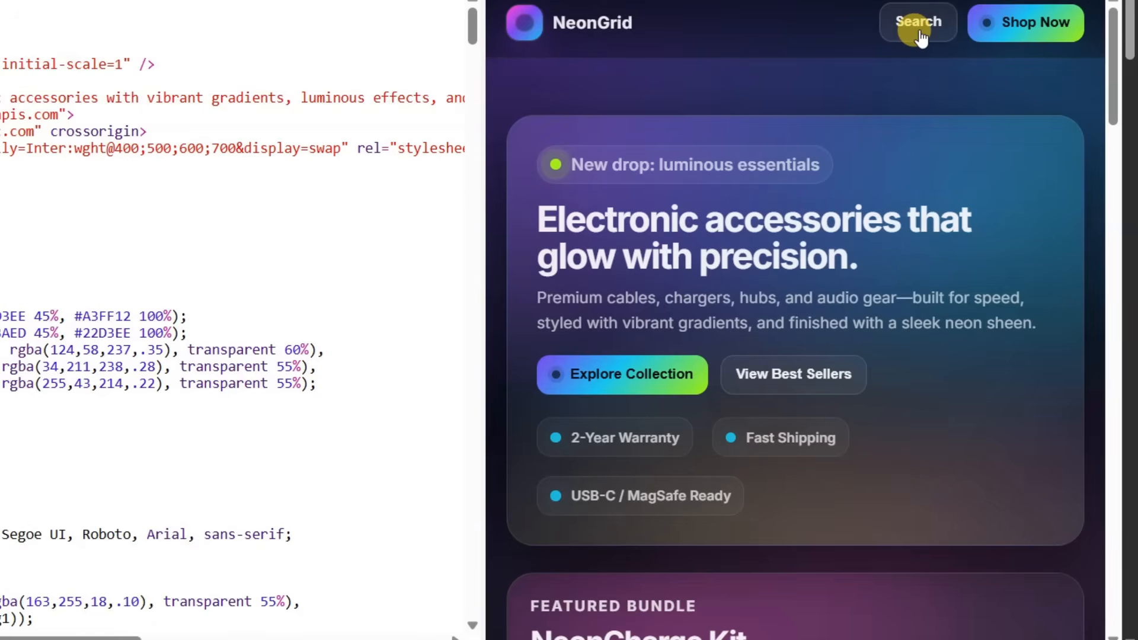
{"action": "scroll", "scroll_direction": "down", "scroll_amount": 3}
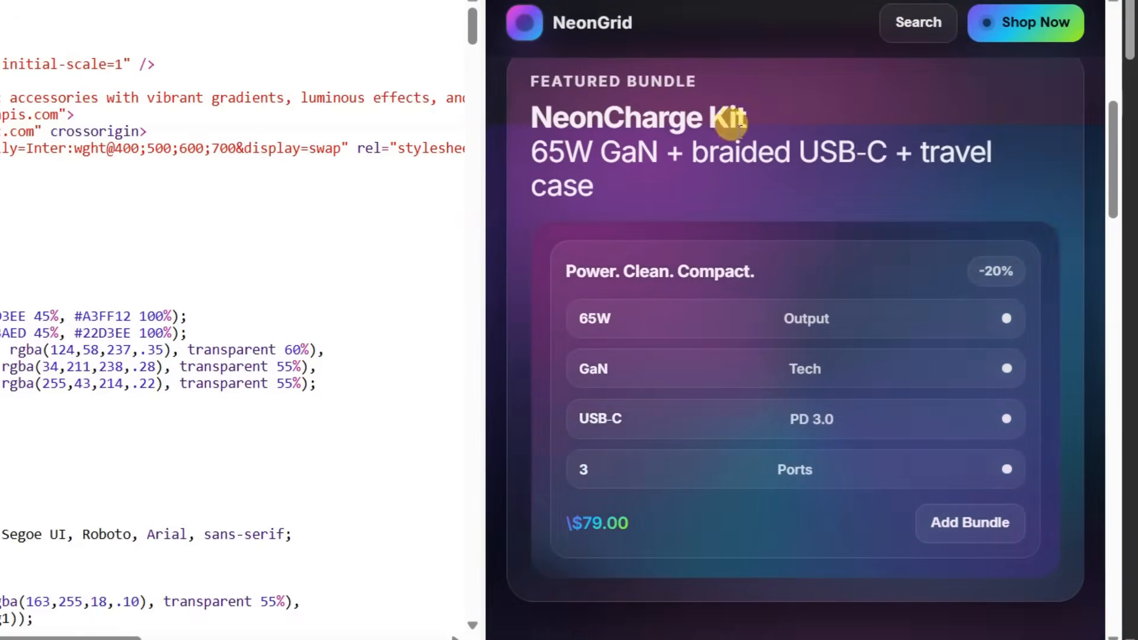
{"action": "scroll", "scroll_direction": "down", "scroll_amount": 3}
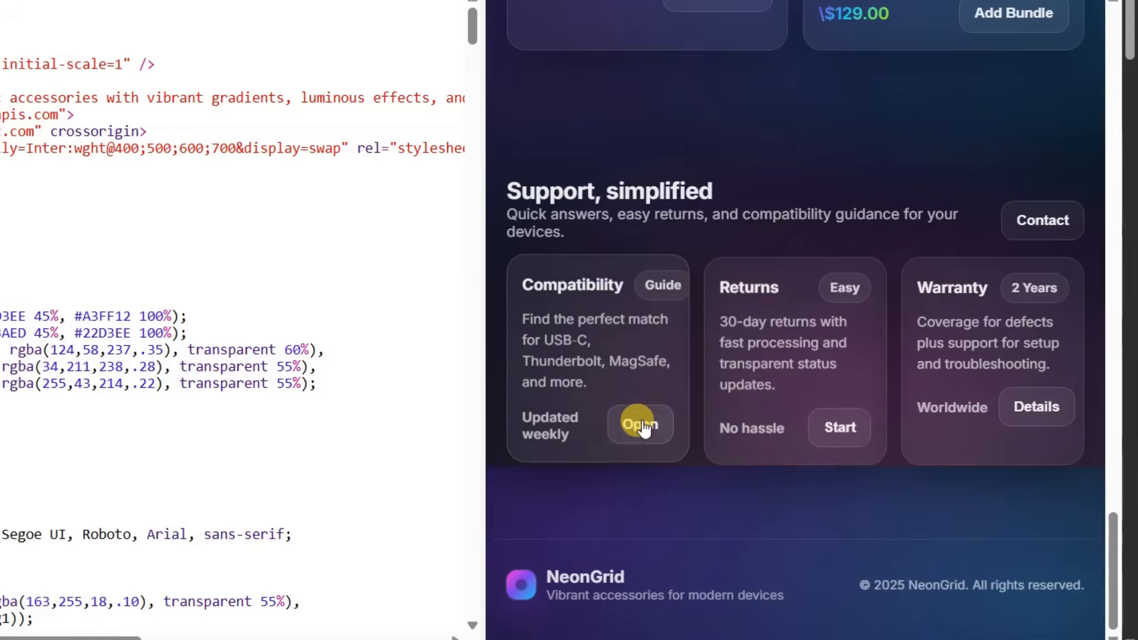
{"action": "scroll", "scroll_direction": "down", "scroll_amount": 3}
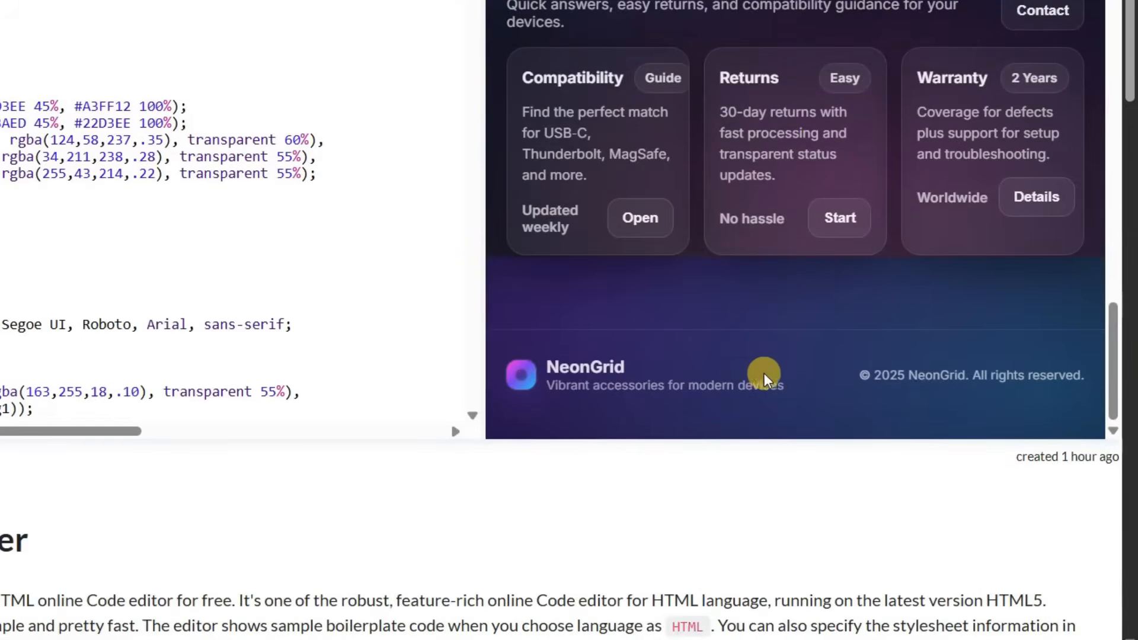
{"action": "scroll", "scroll_direction": "up", "scroll_amount": 3}
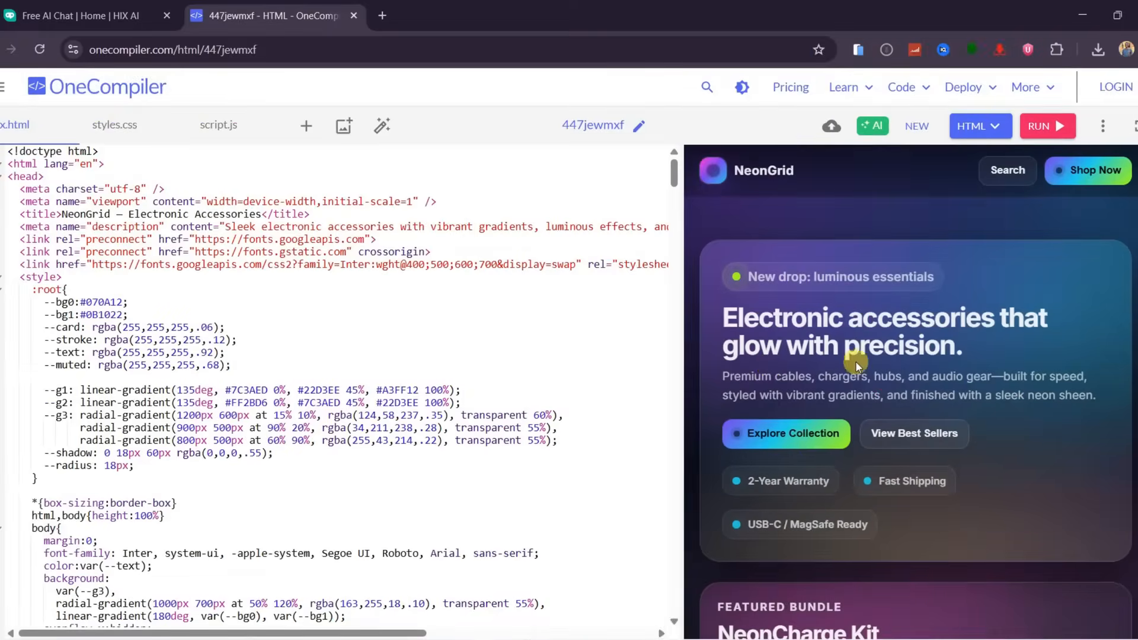
Send GPT-5.2 the Tetris request with rotation, scoring, preview, music and game-over detection.
{"action": "left_click", "coordinate": [83, 16]}
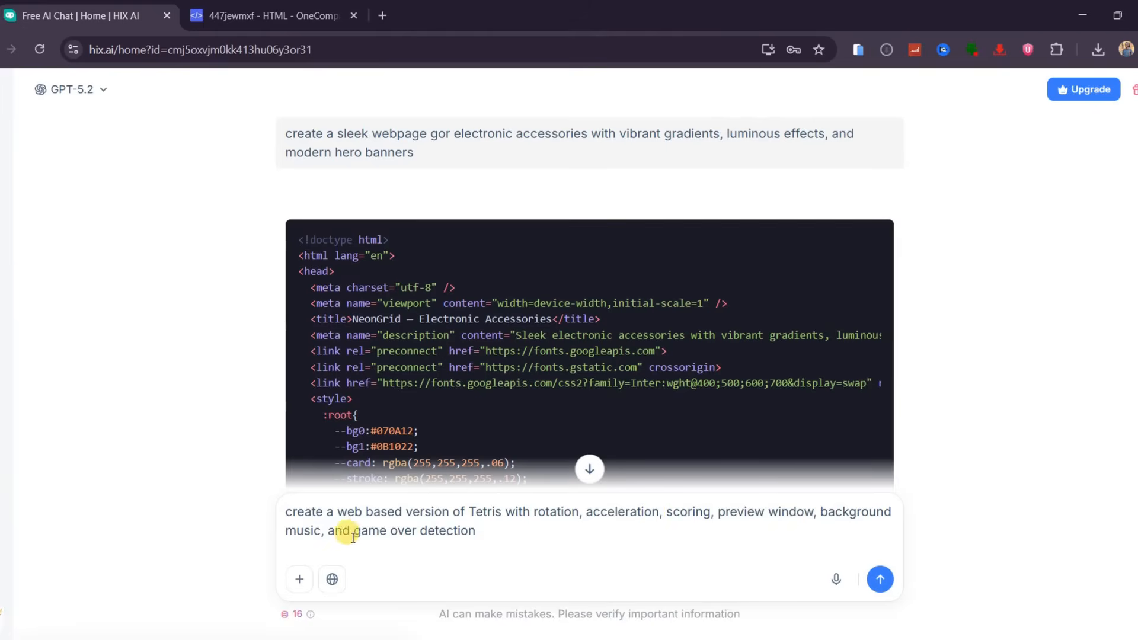
{"action": "left_click", "coordinate": [879, 578]}
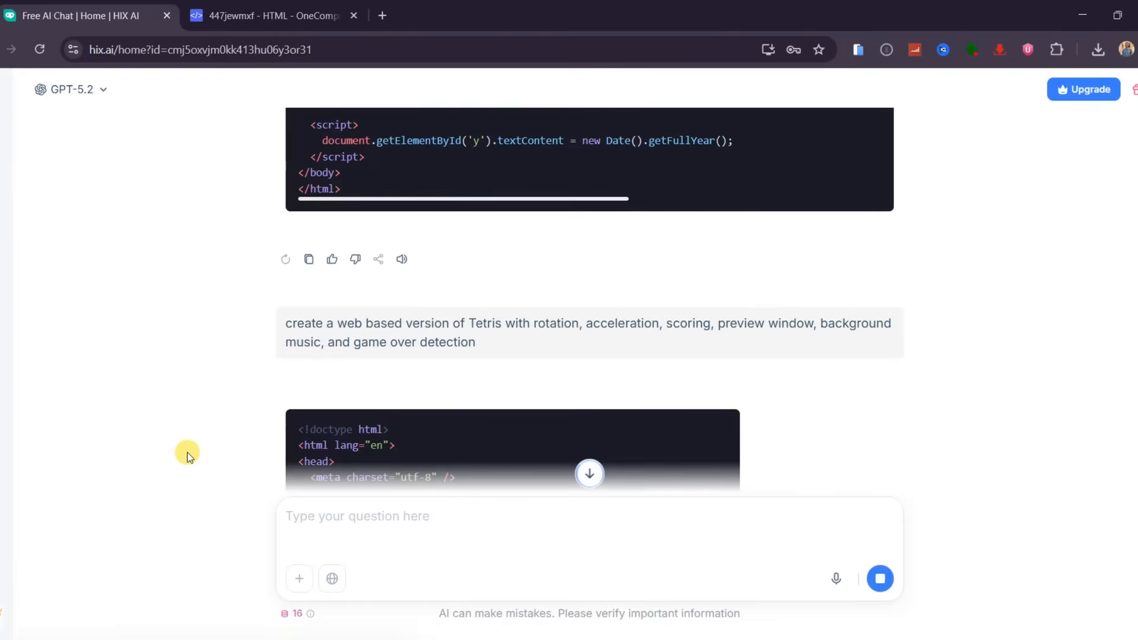
{"action": "left_click", "coordinate": [272, 15]}
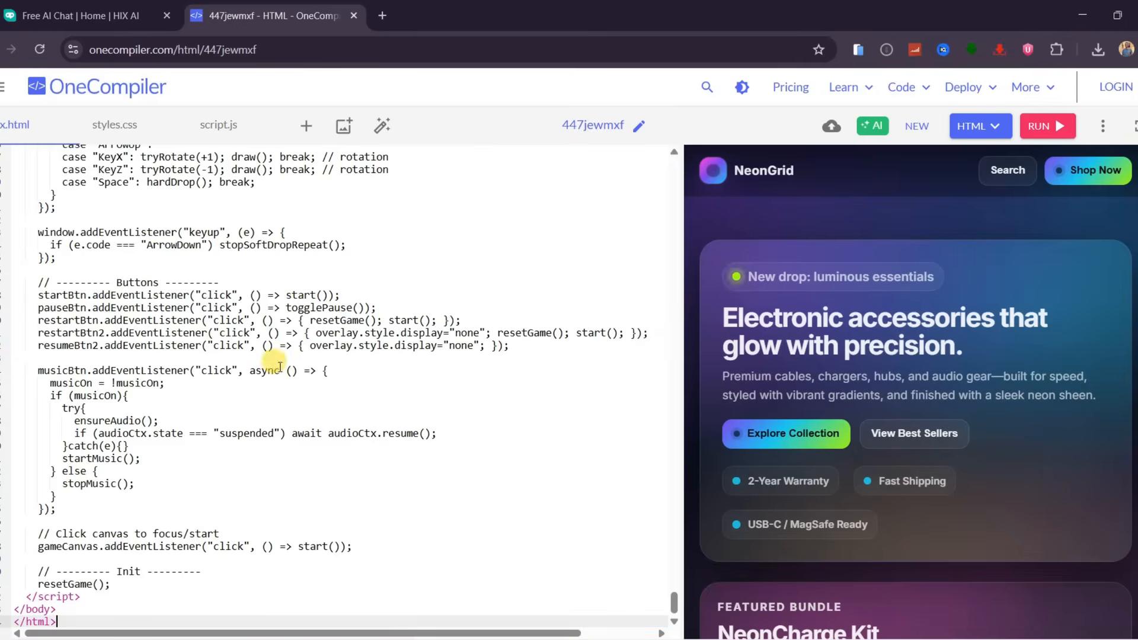
Run the Tetris code in OneCompiler, start the game and turn on background music.
{"action": "left_click", "coordinate": [1045, 126]}
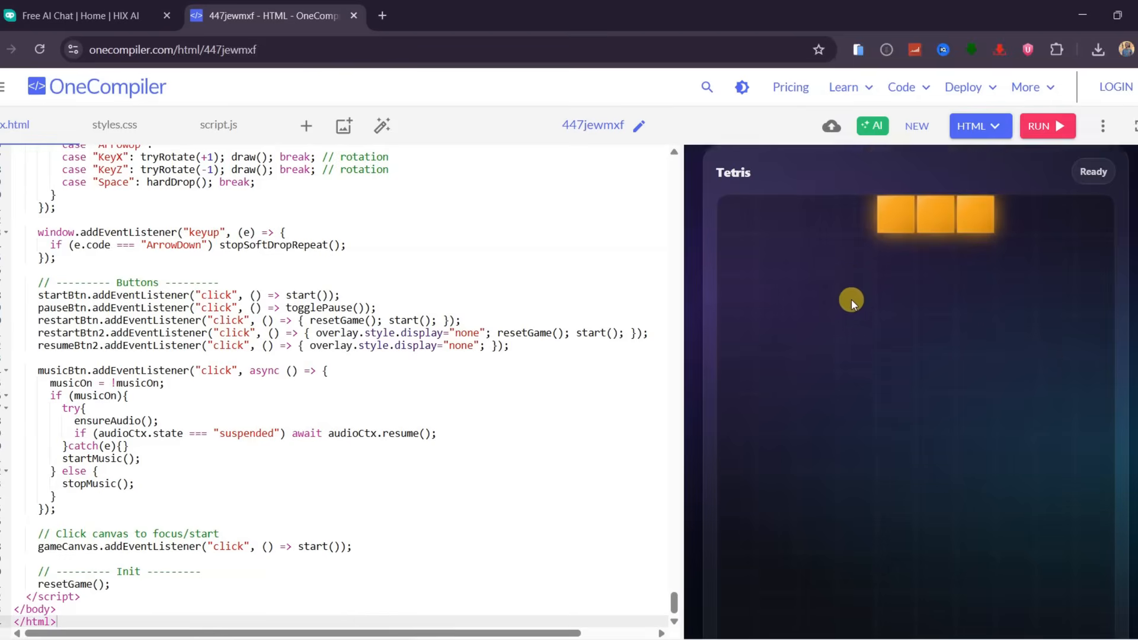
{"action": "left_click", "coordinate": [856, 303]}
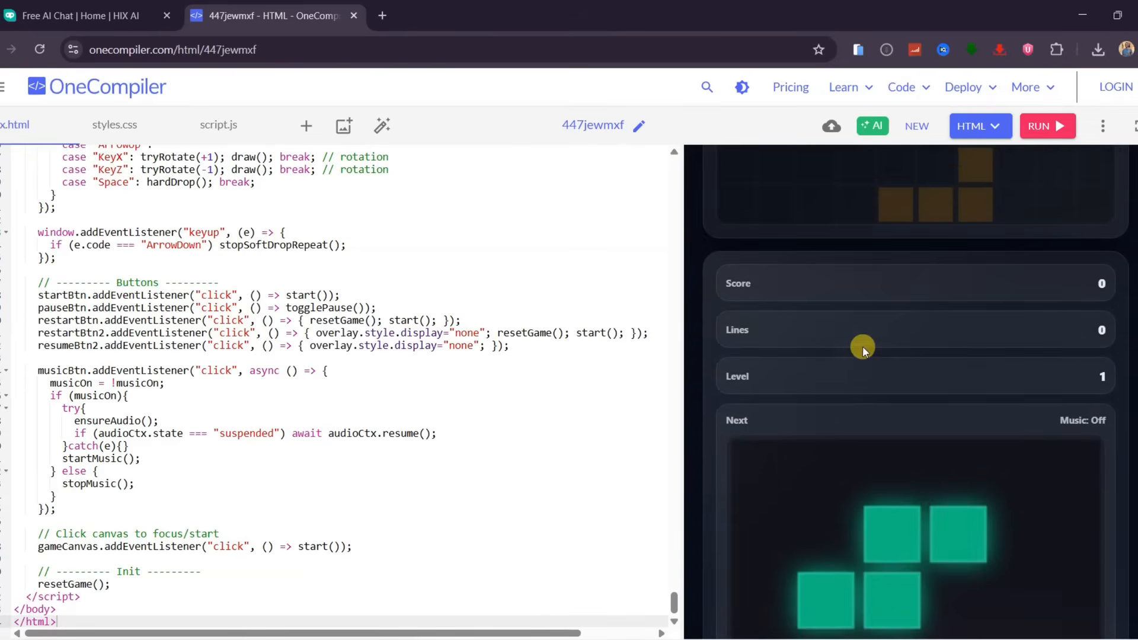
{"action": "scroll", "scroll_direction": "down", "scroll_amount": 3}
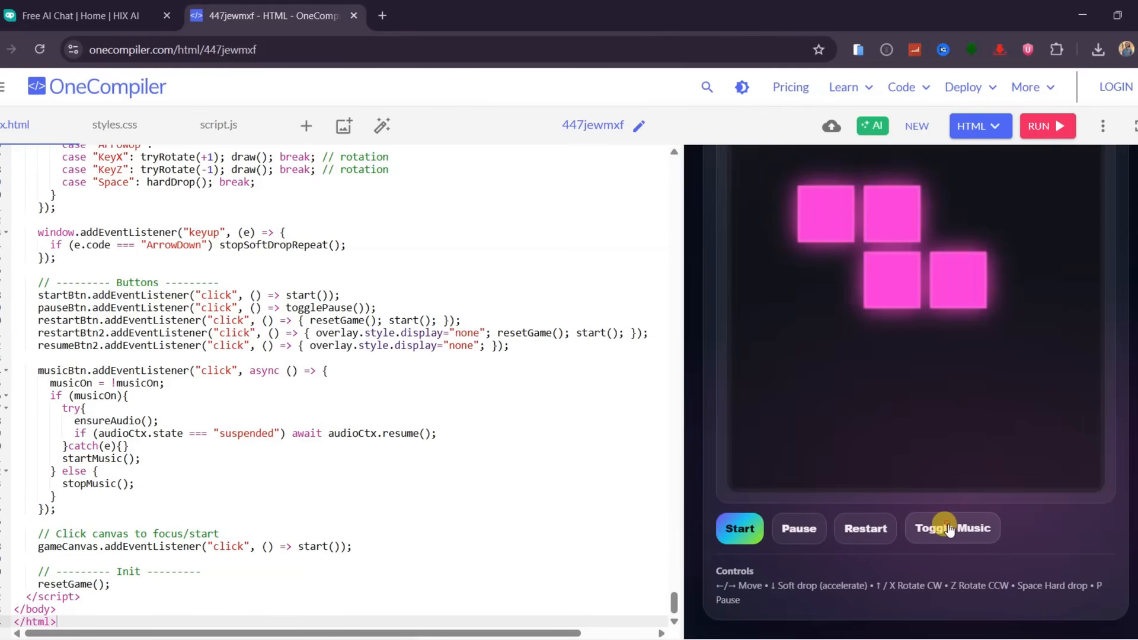
{"action": "left_click", "coordinate": [952, 527]}
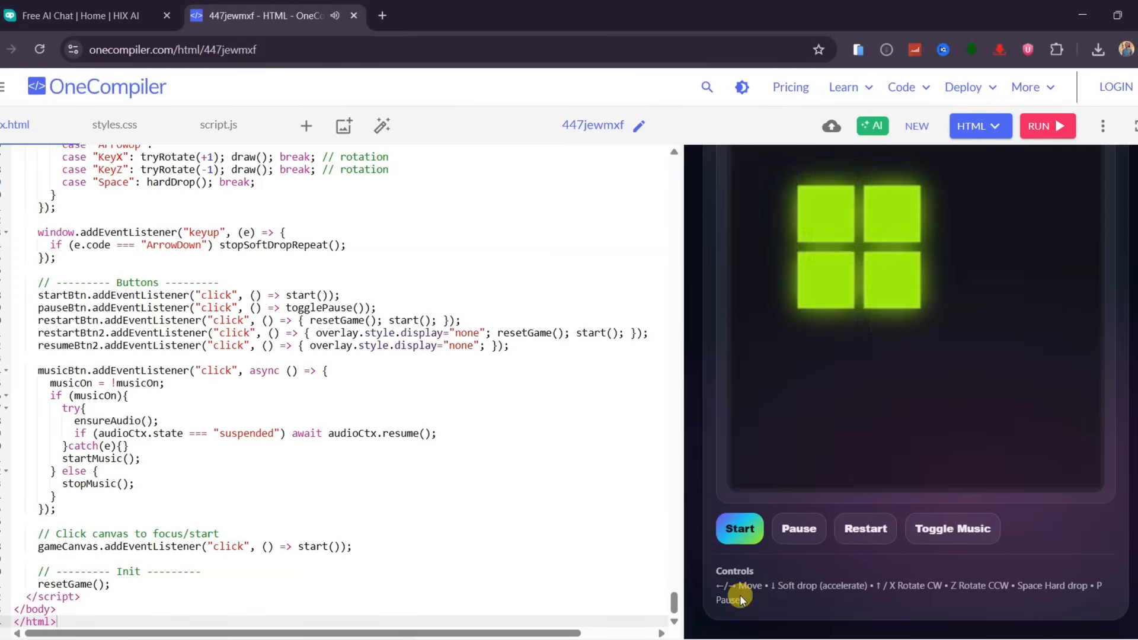
{"action": "left_click", "coordinate": [739, 527]}
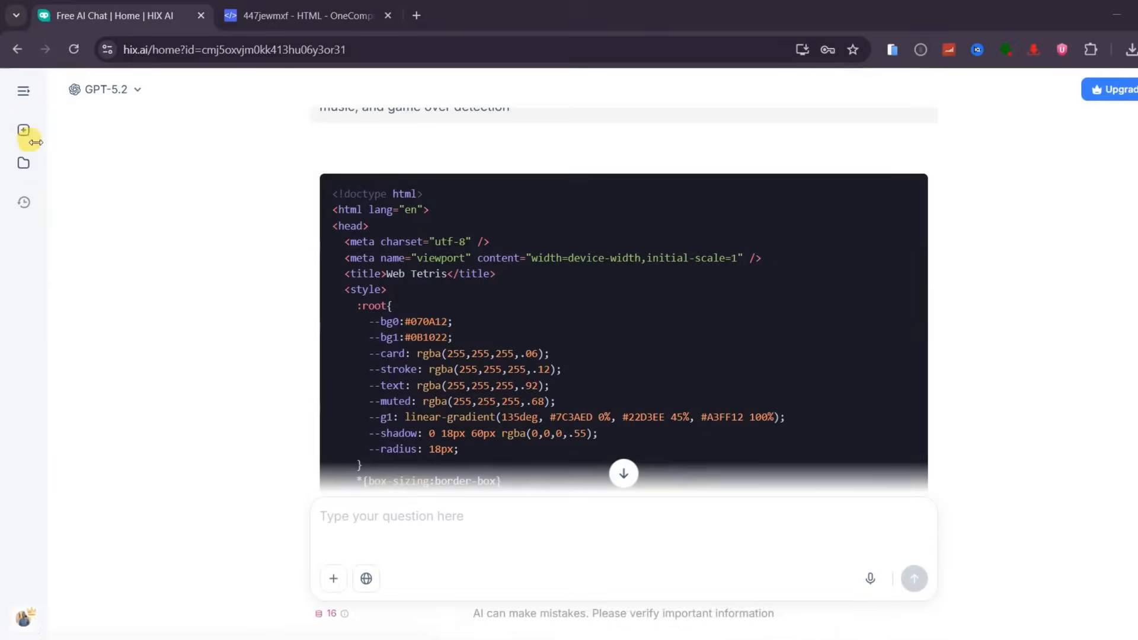
Open the AI Image generator and browse the model list, keeping Nano Banana Pro.
{"action": "left_click", "coordinate": [23, 129]}
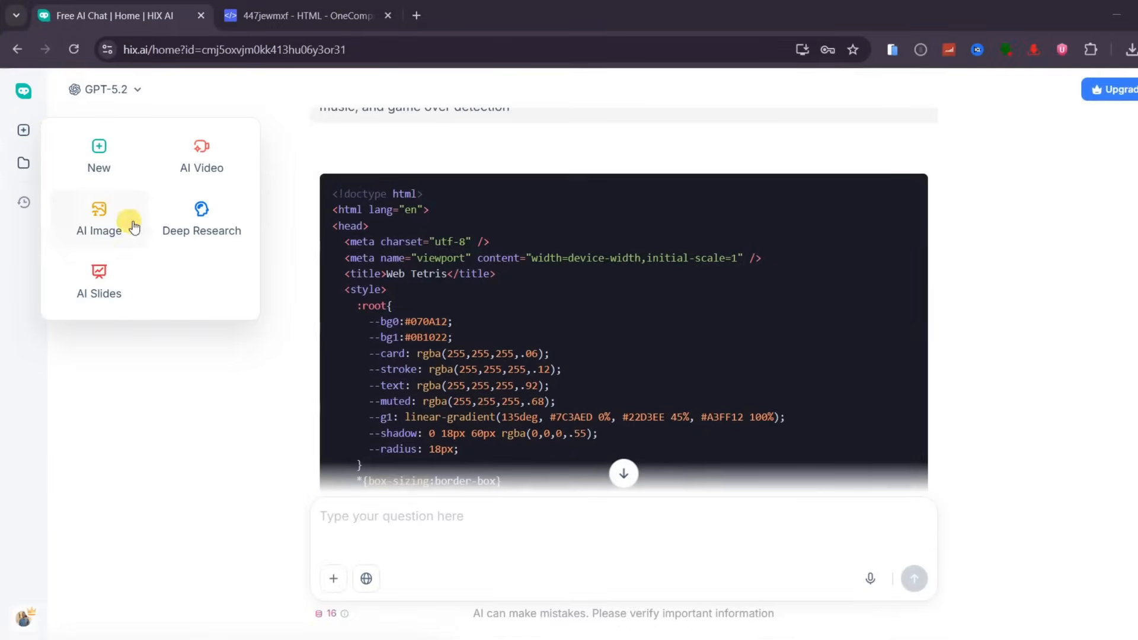
{"action": "left_click", "coordinate": [98, 218]}
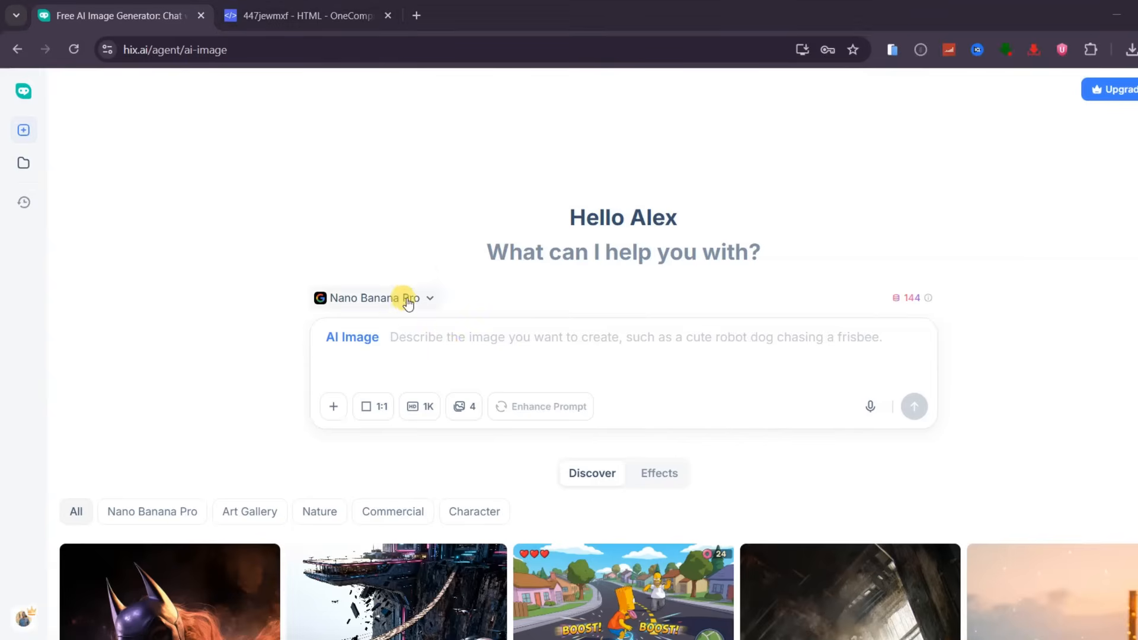
{"action": "left_click", "coordinate": [372, 298]}
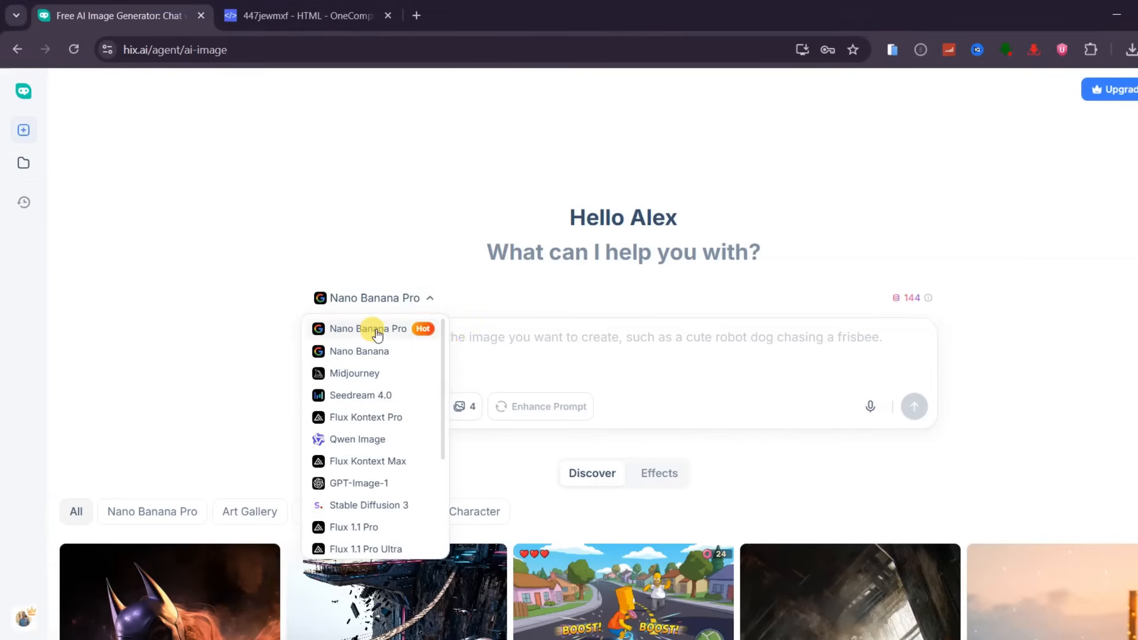
{"action": "mouse_move", "coordinate": [355, 372]}
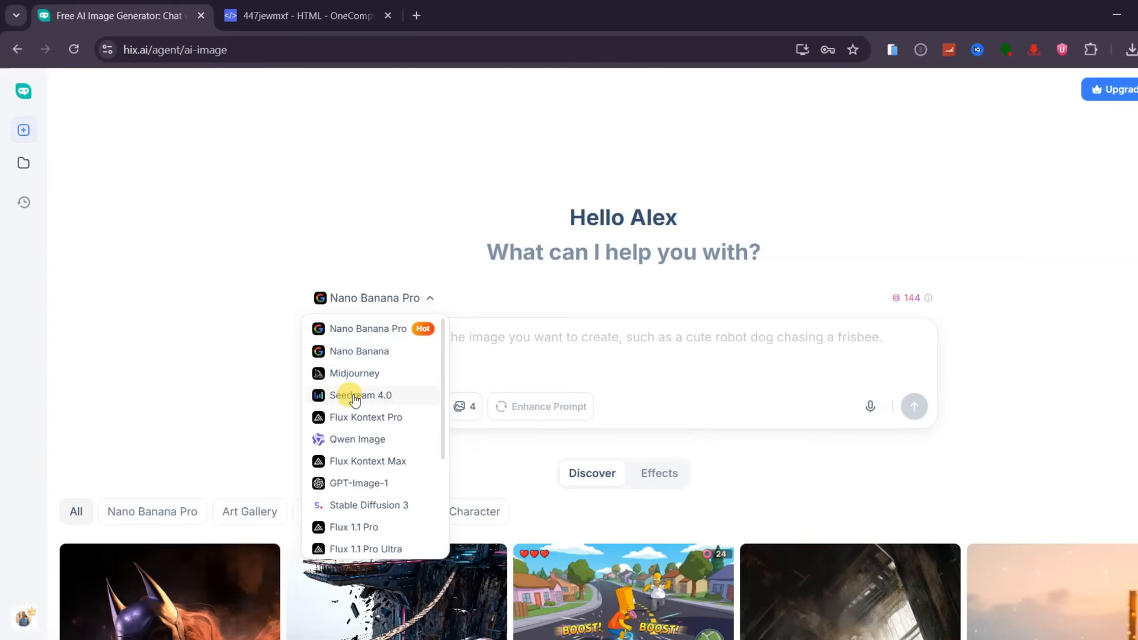
{"action": "scroll", "scroll_direction": "down", "scroll_amount": 3}
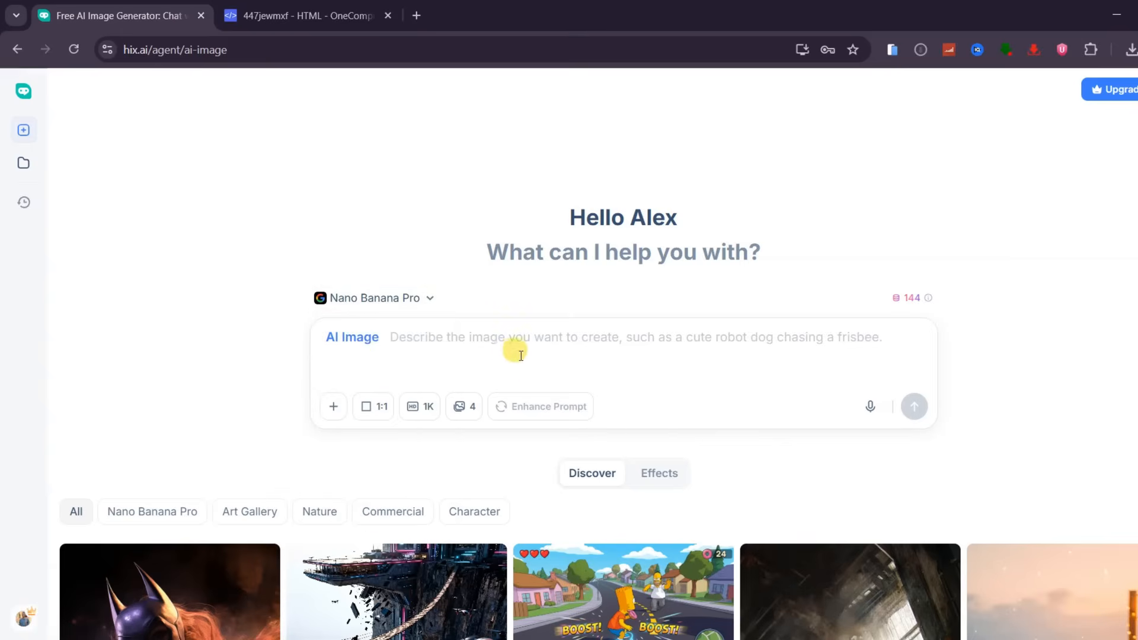
{"action": "mouse_move", "coordinate": [503, 359]}
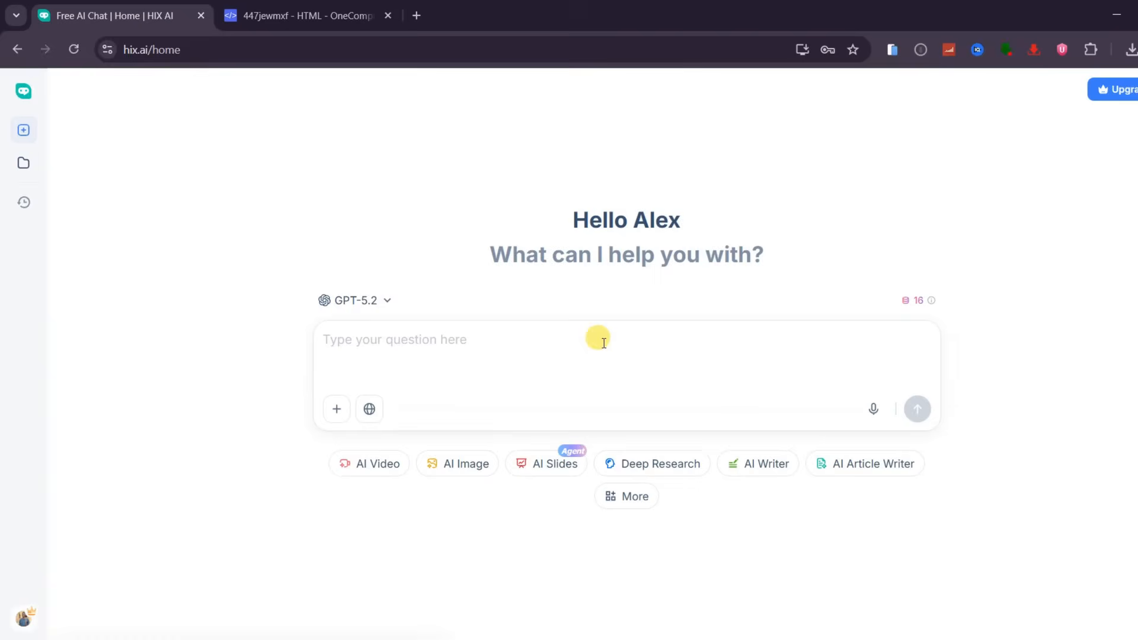
{"action": "mouse_move", "coordinate": [403, 328]}
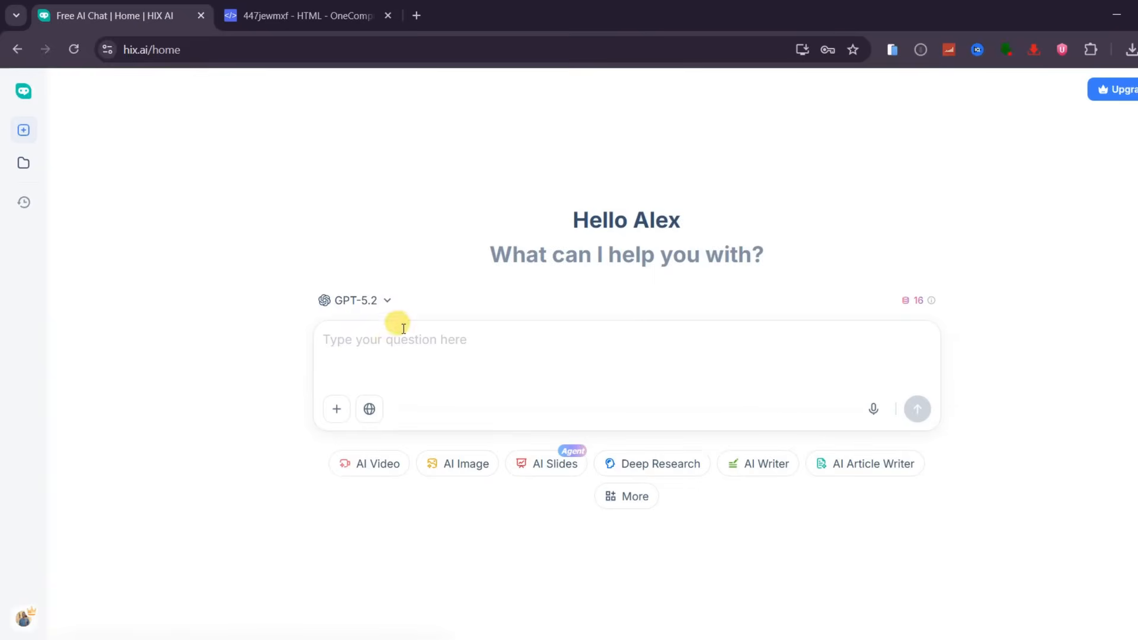
Set the runway fashion prompt to portrait 9:16, 4K, with two images.
{"action": "left_click", "coordinate": [354, 300]}
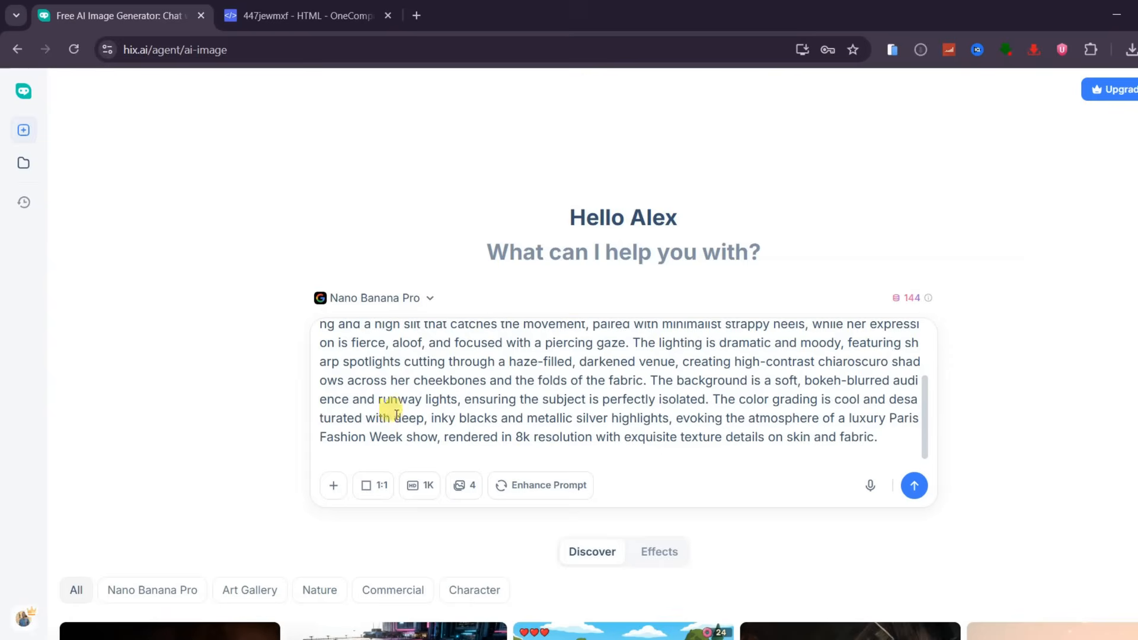
{"action": "left_click", "coordinate": [373, 485]}
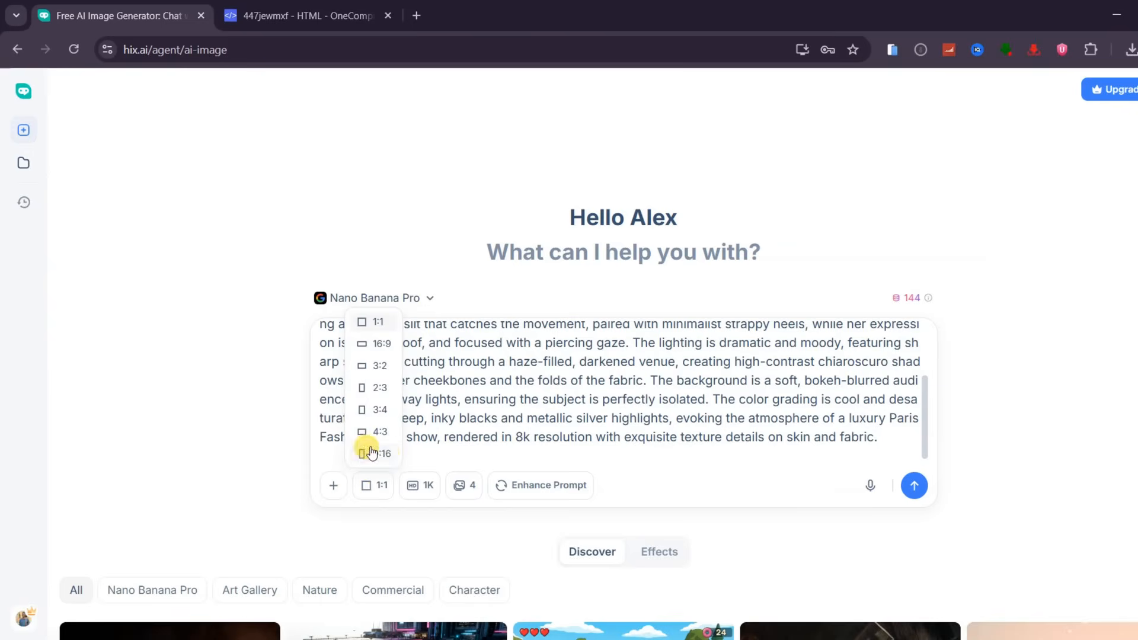
{"action": "left_click", "coordinate": [419, 484]}
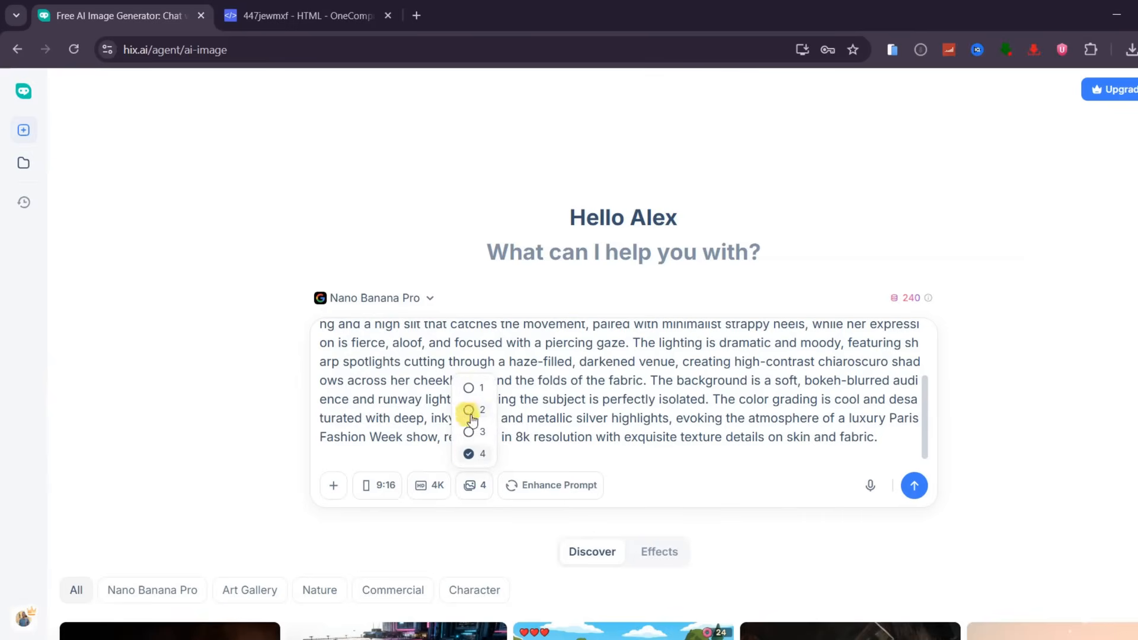
{"action": "left_click", "coordinate": [468, 410]}
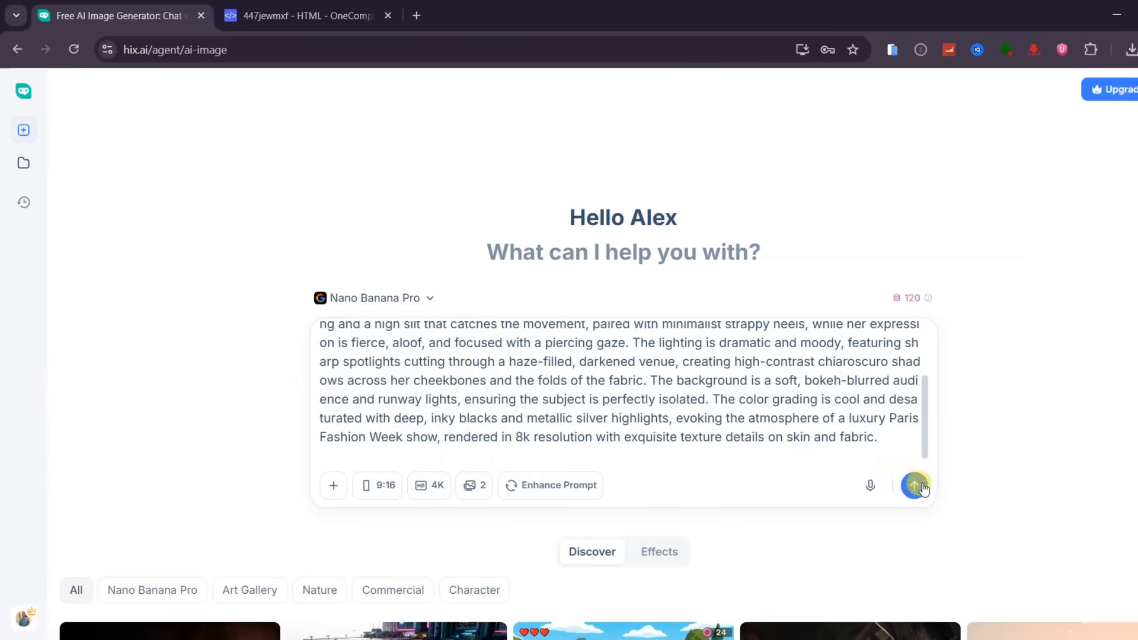
Generate the runway images and view the downloaded 3072×5504 PNG in Photos.
{"action": "left_click", "coordinate": [915, 485]}
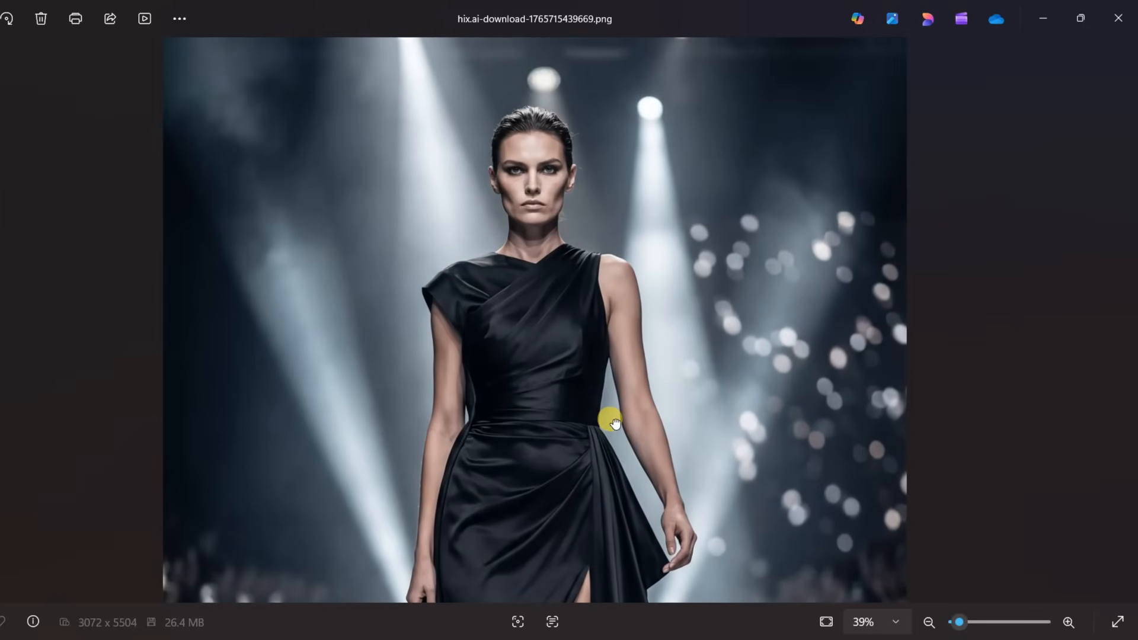
{"action": "mouse_move", "coordinate": [594, 132]}
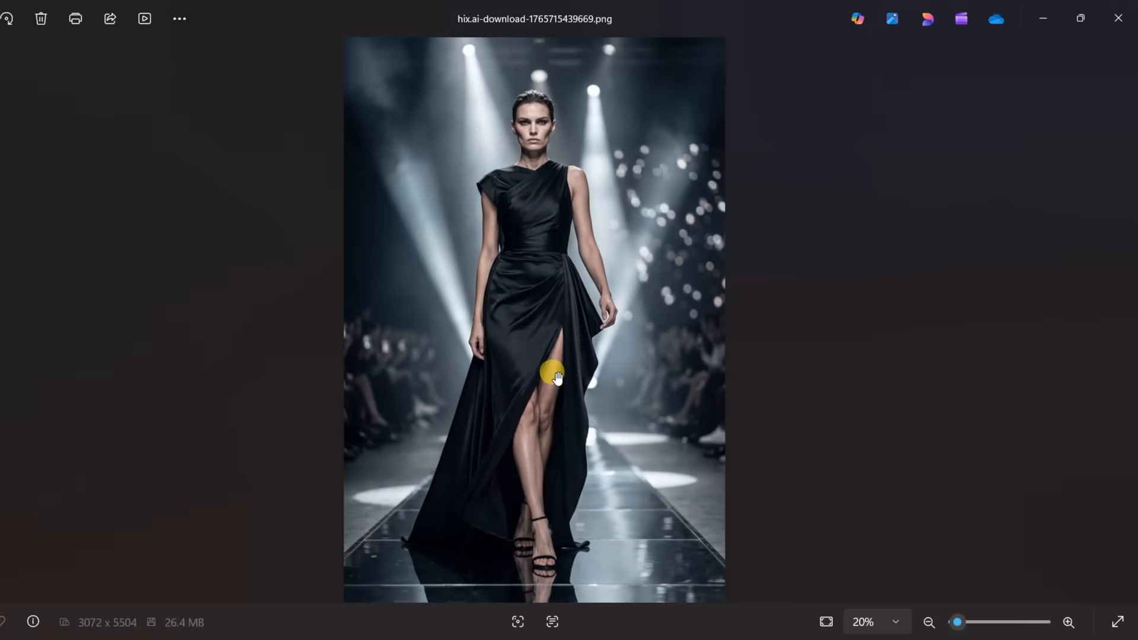
{"action": "scroll", "scroll_direction": "down", "scroll_amount": 3}
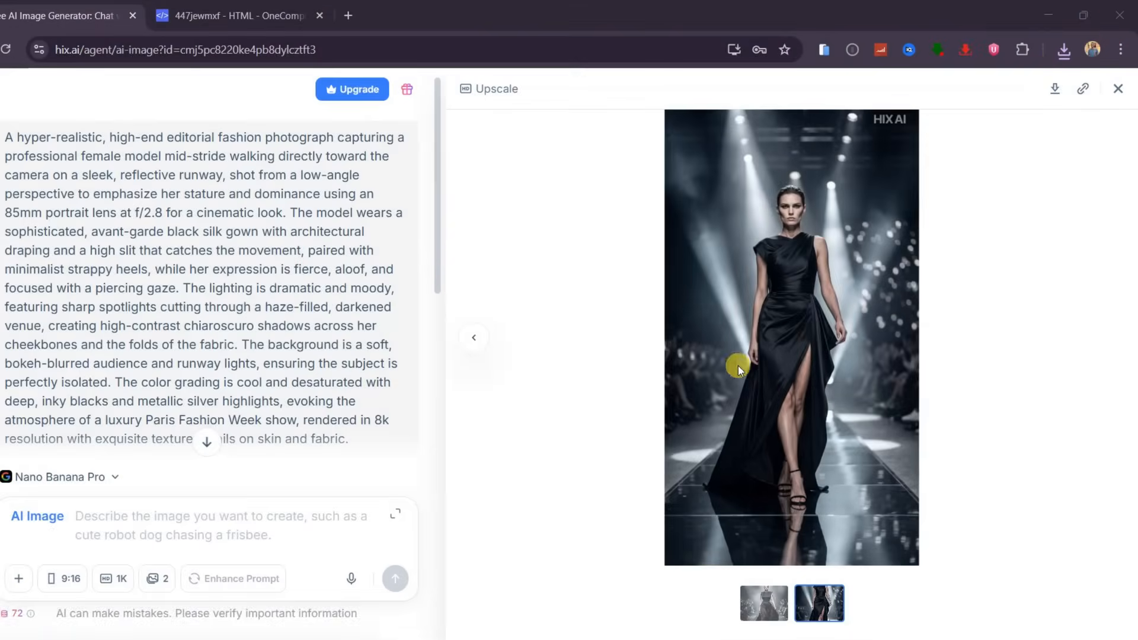
{"action": "mouse_move", "coordinate": [858, 307]}
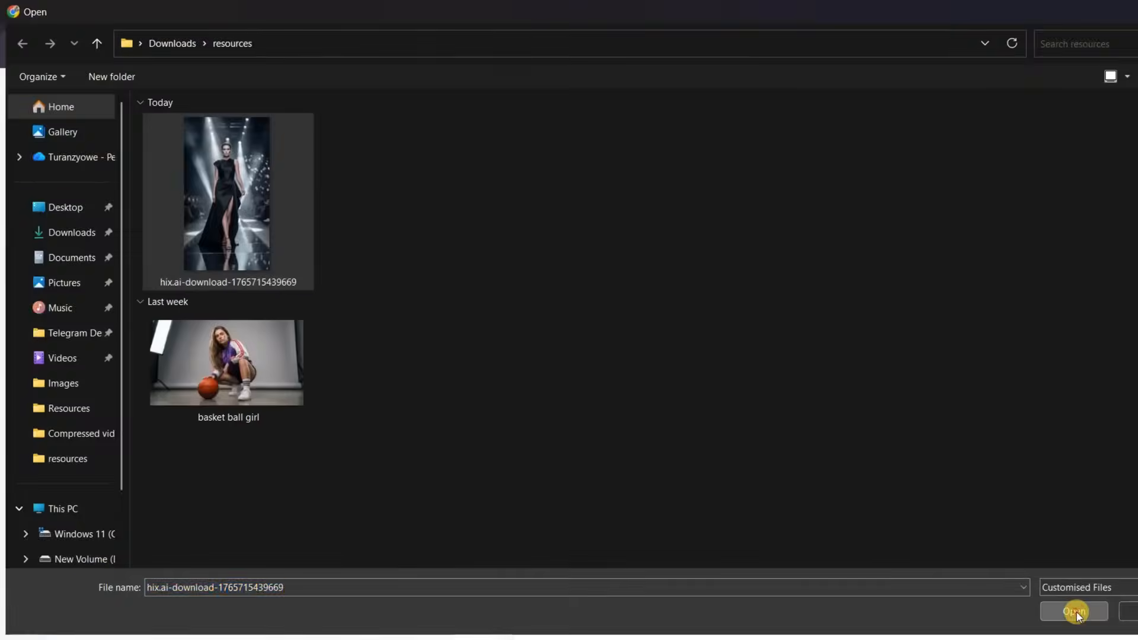
Attach the runway image, ask to change the dress to red, then start a new chat.
{"action": "left_click", "coordinate": [1073, 612]}
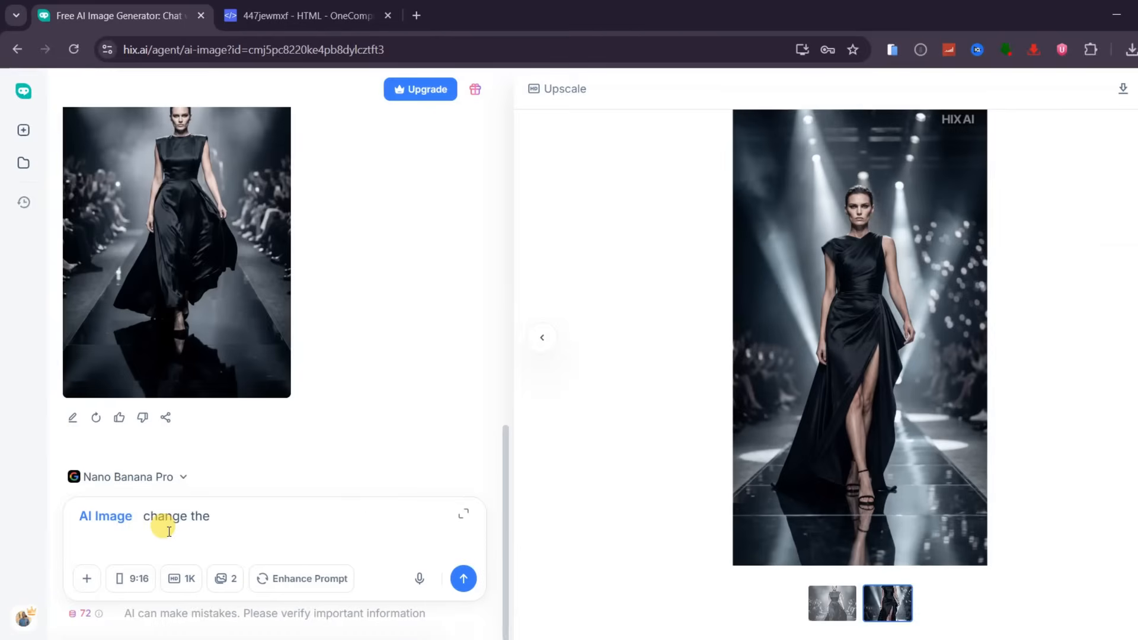
{"action": "type", "text": "color of the dress to"}
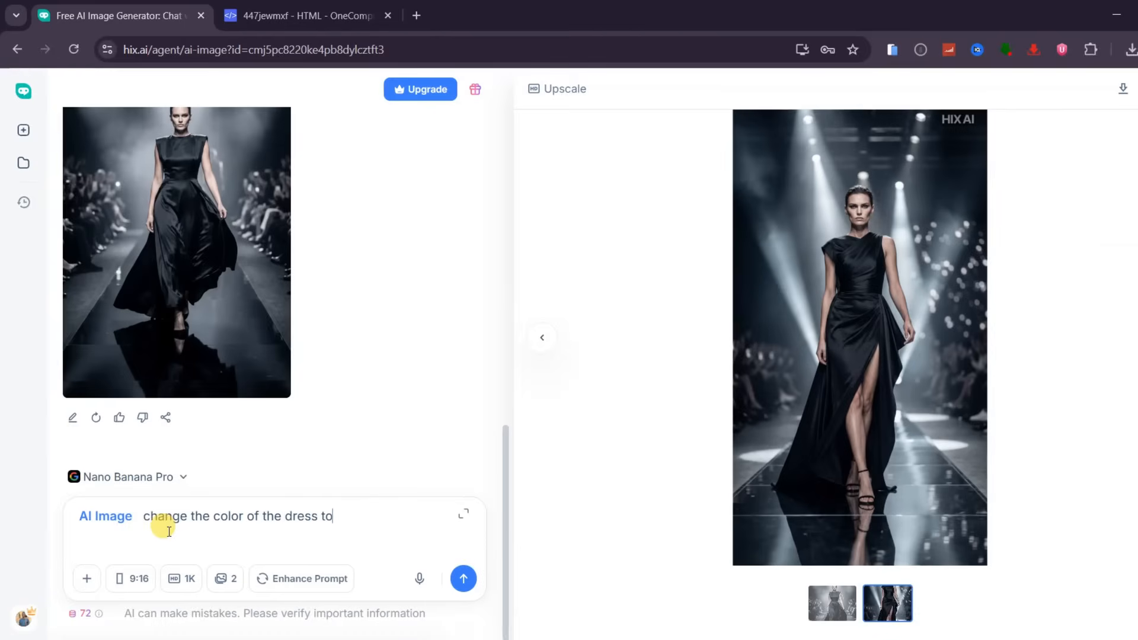
{"action": "left_click", "coordinate": [463, 578]}
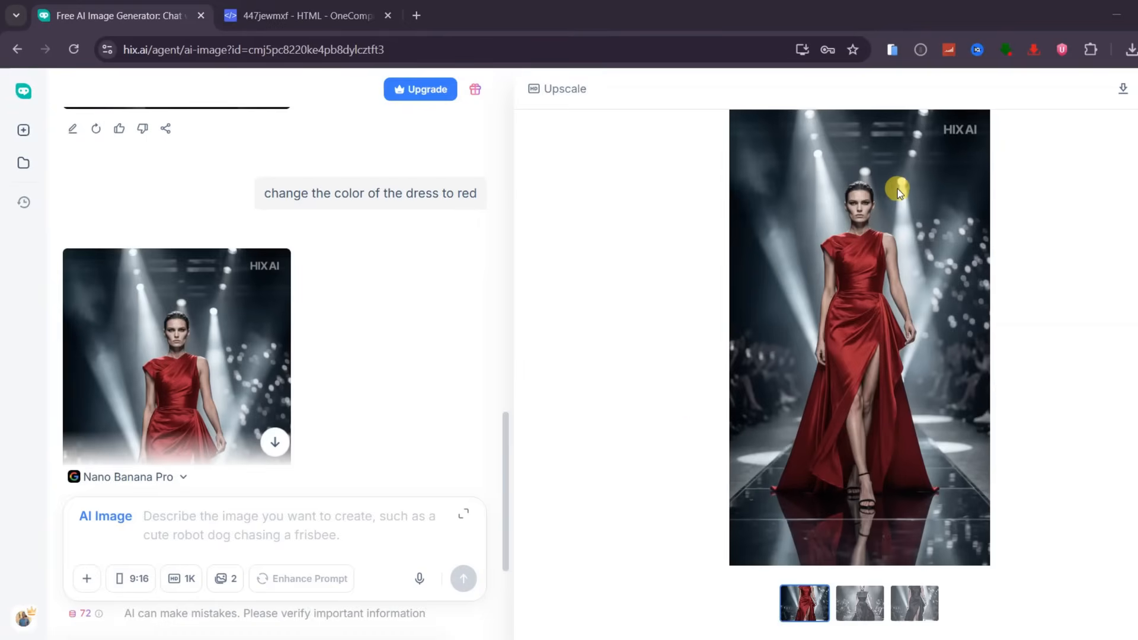
{"action": "mouse_move", "coordinate": [904, 443]}
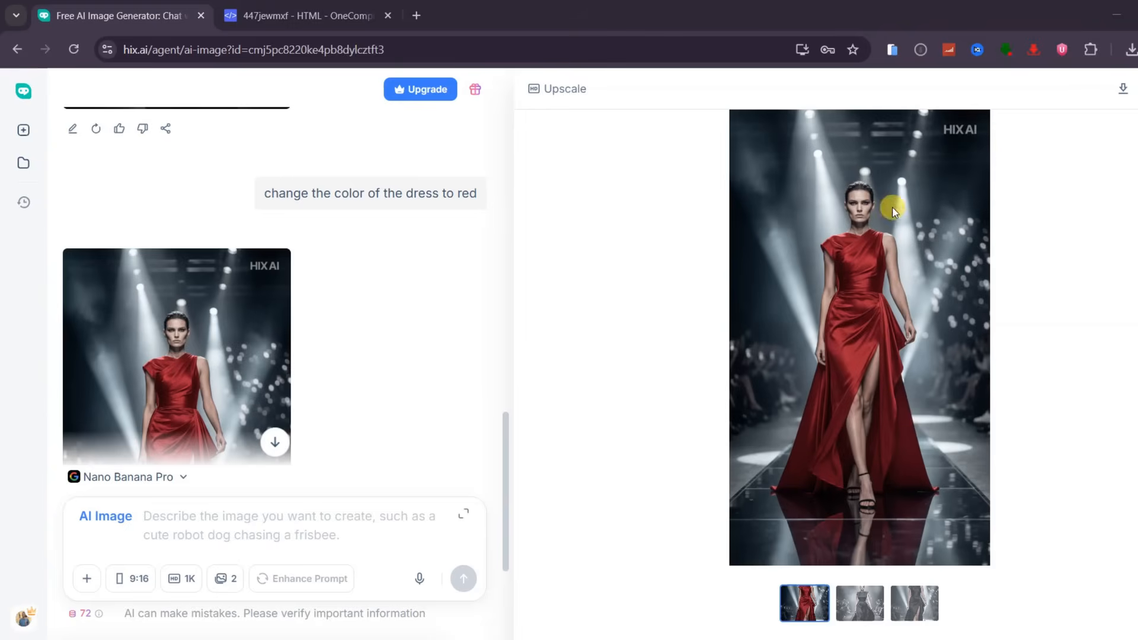
{"action": "mouse_move", "coordinate": [903, 394]}
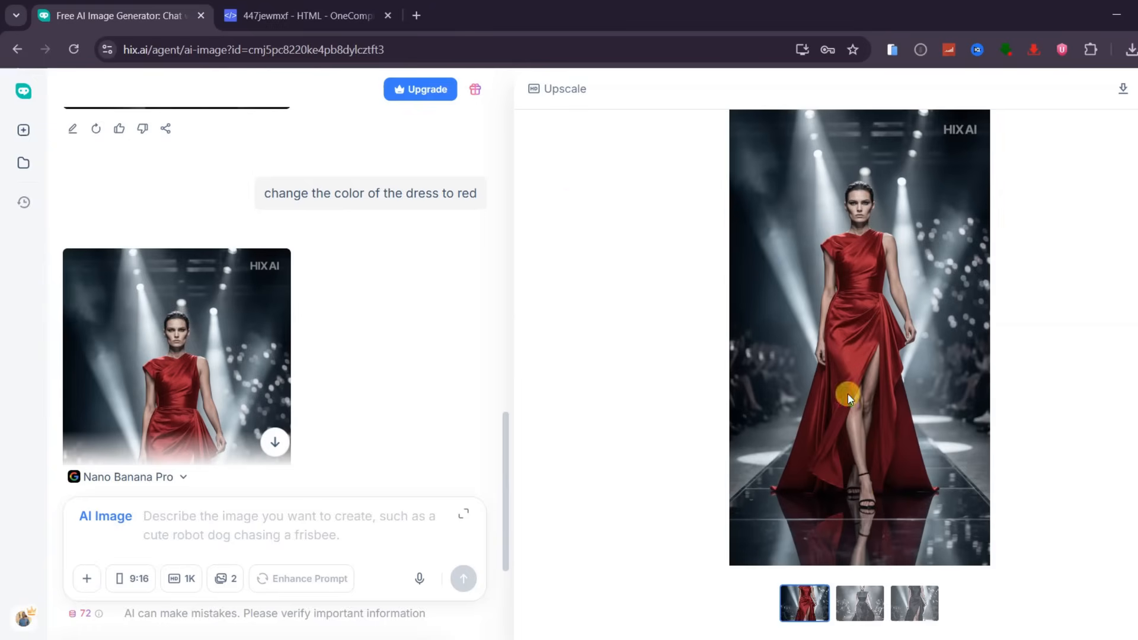
{"action": "left_click", "coordinate": [564, 89]}
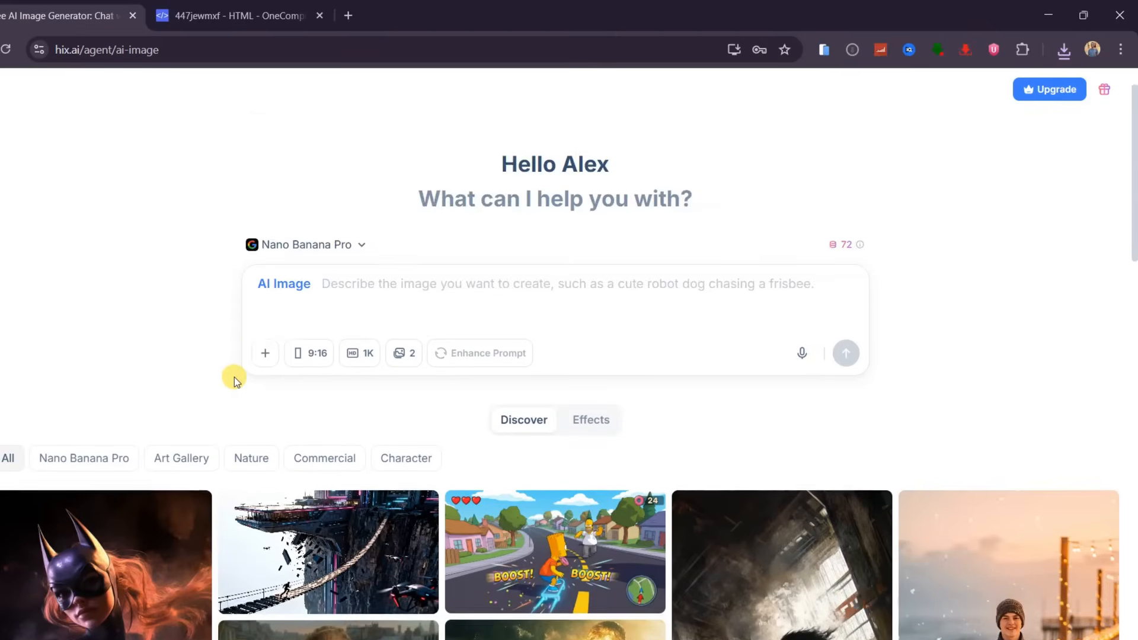
Browse the Discover gallery and load the futuristic floating-city example prompt.
{"action": "scroll", "scroll_direction": "down", "scroll_amount": 3}
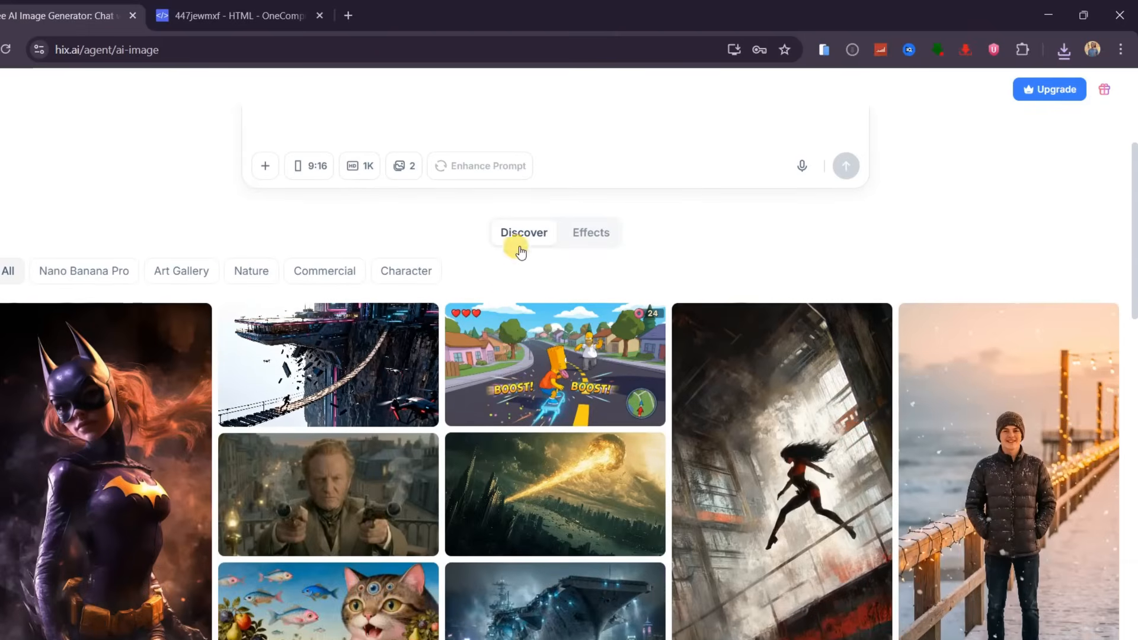
{"action": "scroll", "scroll_direction": "down", "scroll_amount": 3}
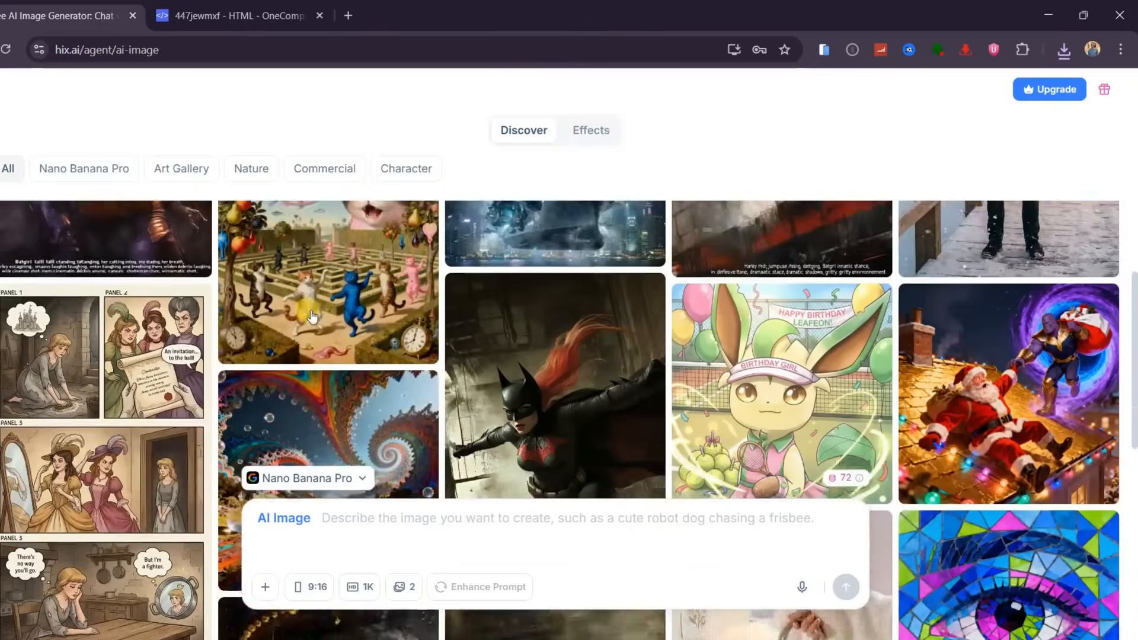
{"action": "scroll", "scroll_direction": "down", "scroll_amount": 3}
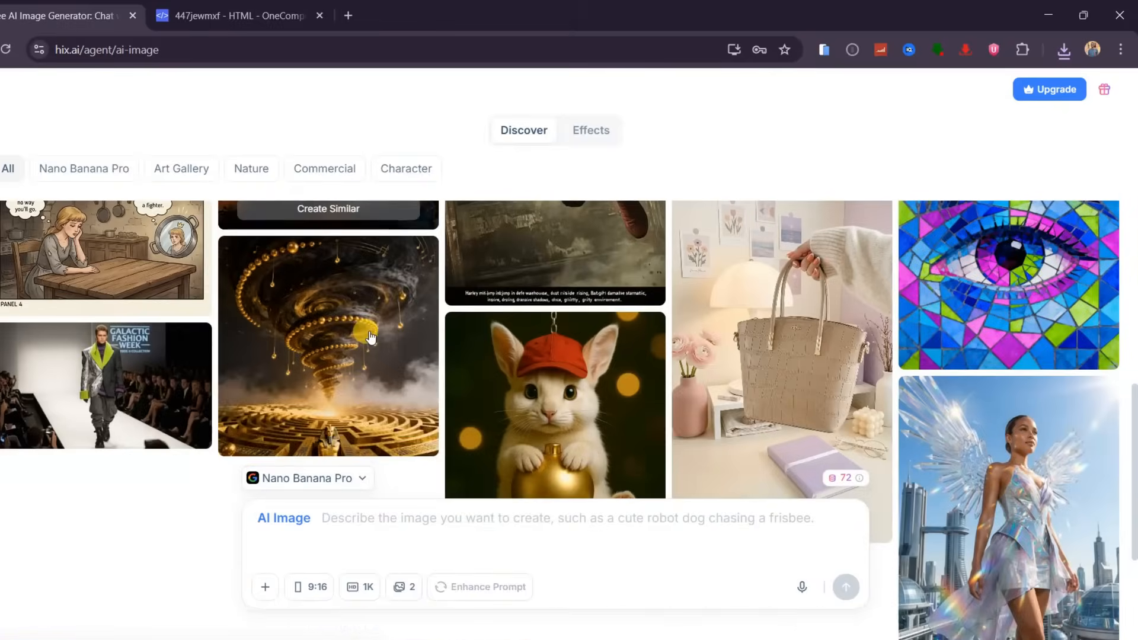
{"action": "mouse_move", "coordinate": [724, 343]}
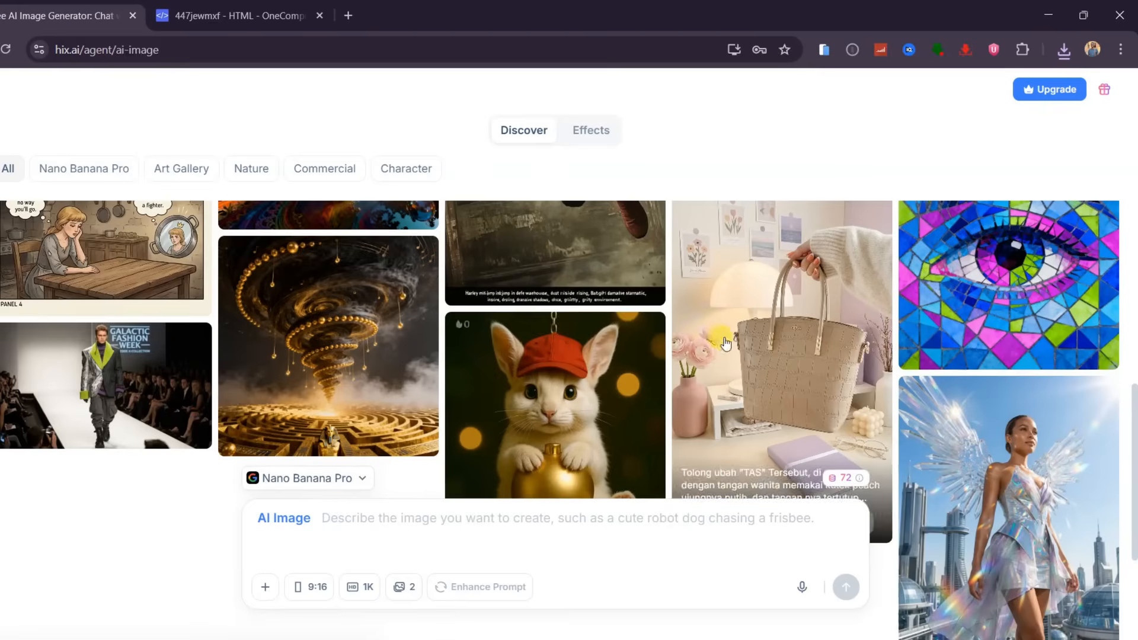
{"action": "scroll", "scroll_direction": "down", "scroll_amount": 3}
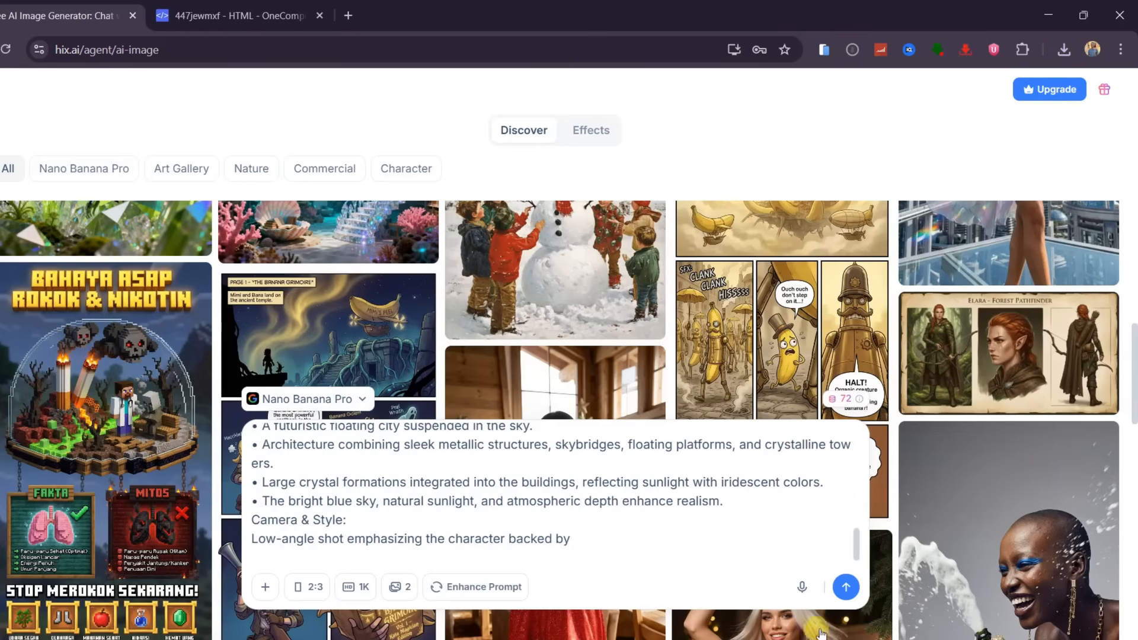
{"action": "left_click", "coordinate": [845, 586]}
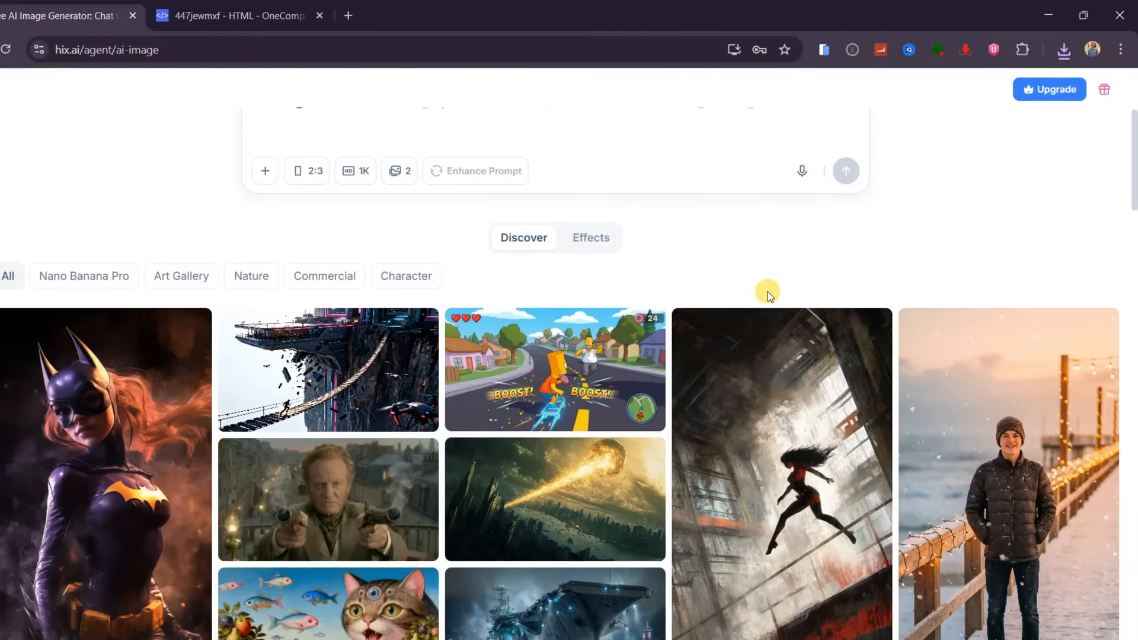
{"action": "mouse_move", "coordinate": [590, 237]}
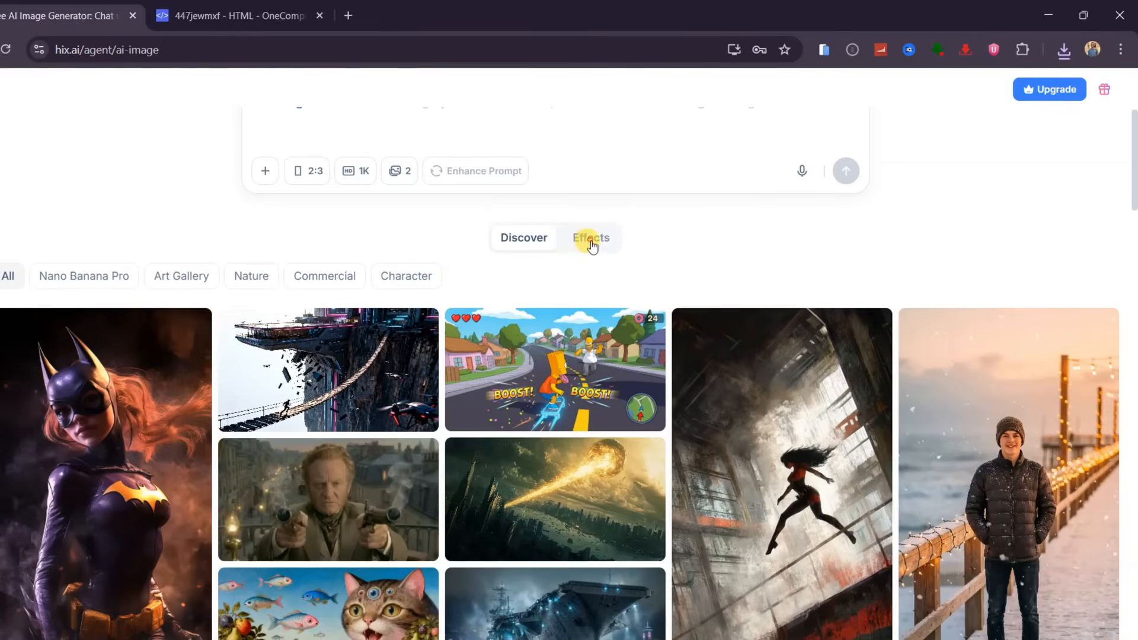
Apply the AI Cartoon Soda Can Generator template from the Effects gallery.
{"action": "left_click", "coordinate": [590, 237]}
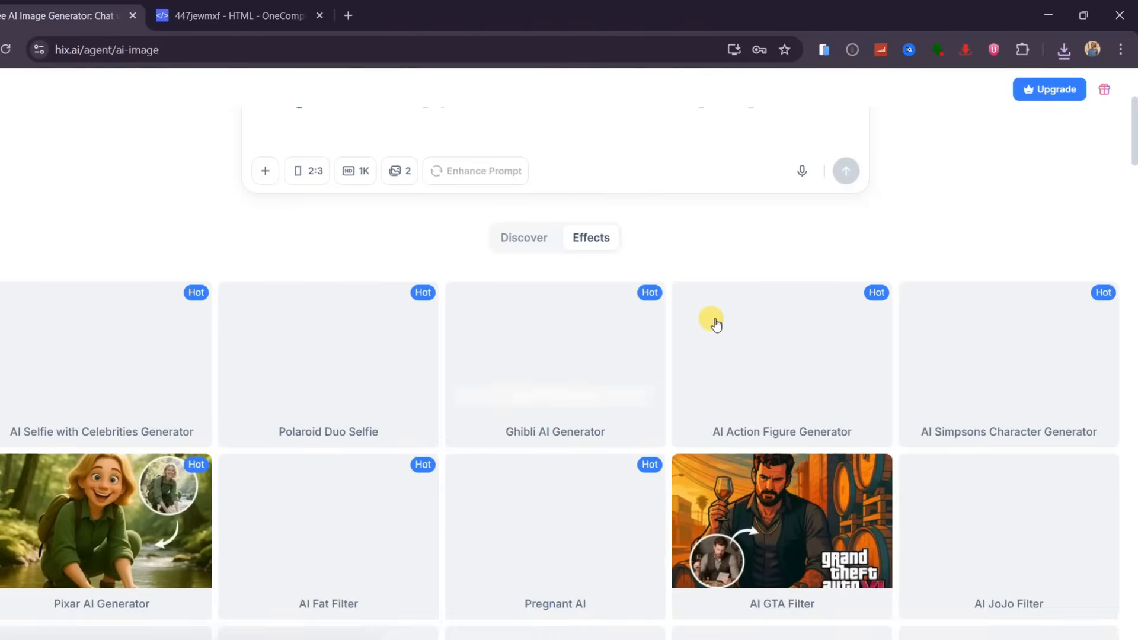
{"action": "scroll", "scroll_direction": "down", "scroll_amount": 3}
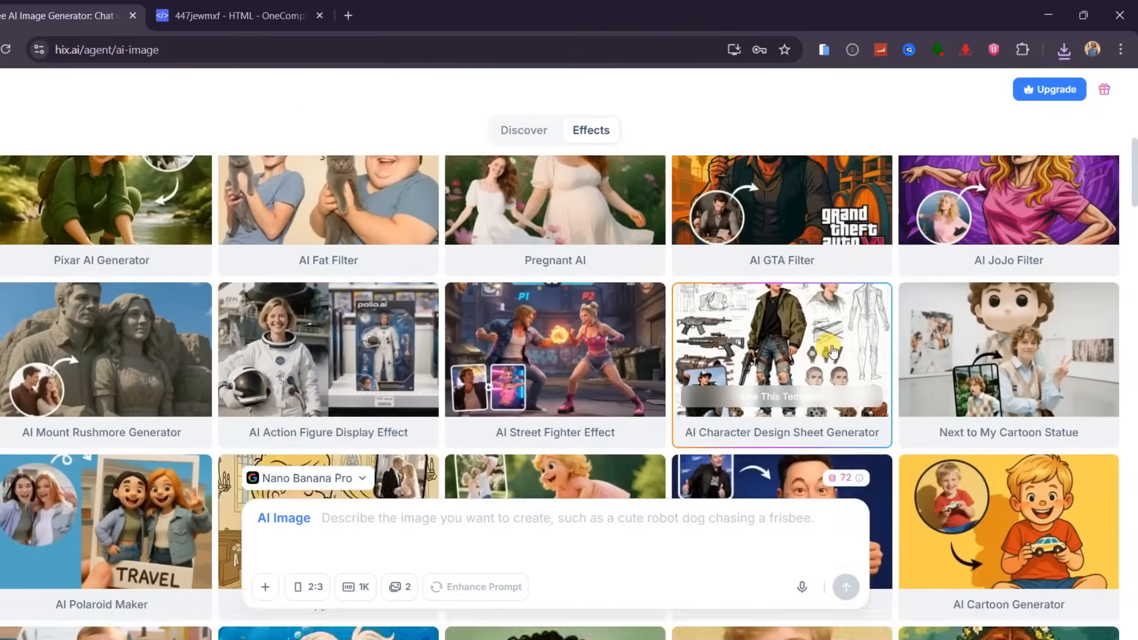
{"action": "scroll", "scroll_direction": "down", "scroll_amount": 3}
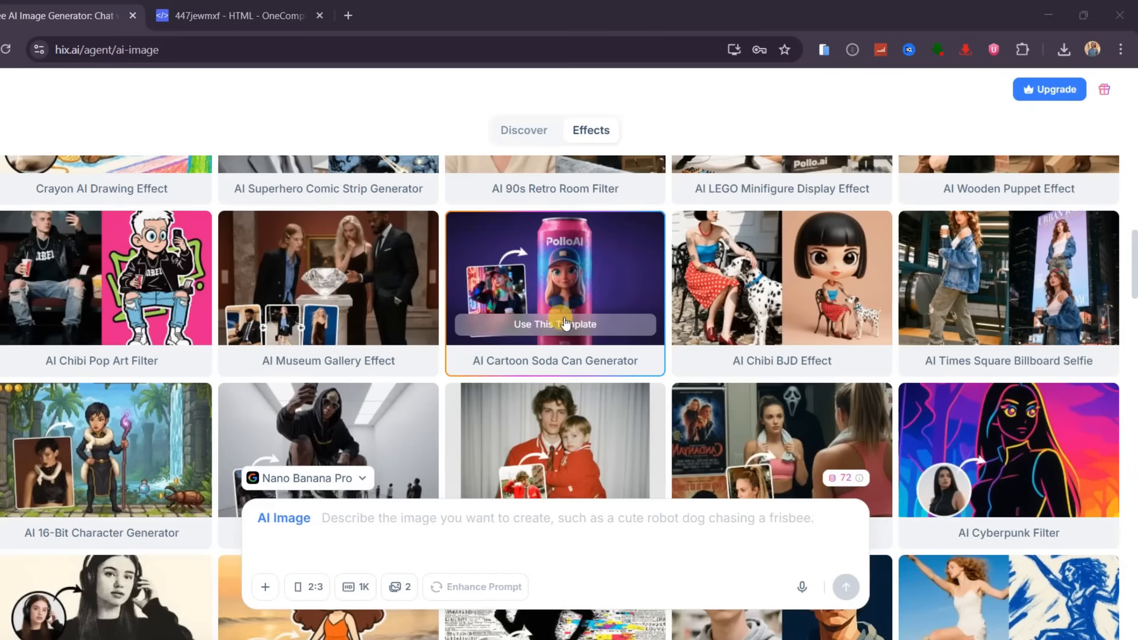
{"action": "left_click", "coordinate": [555, 324]}
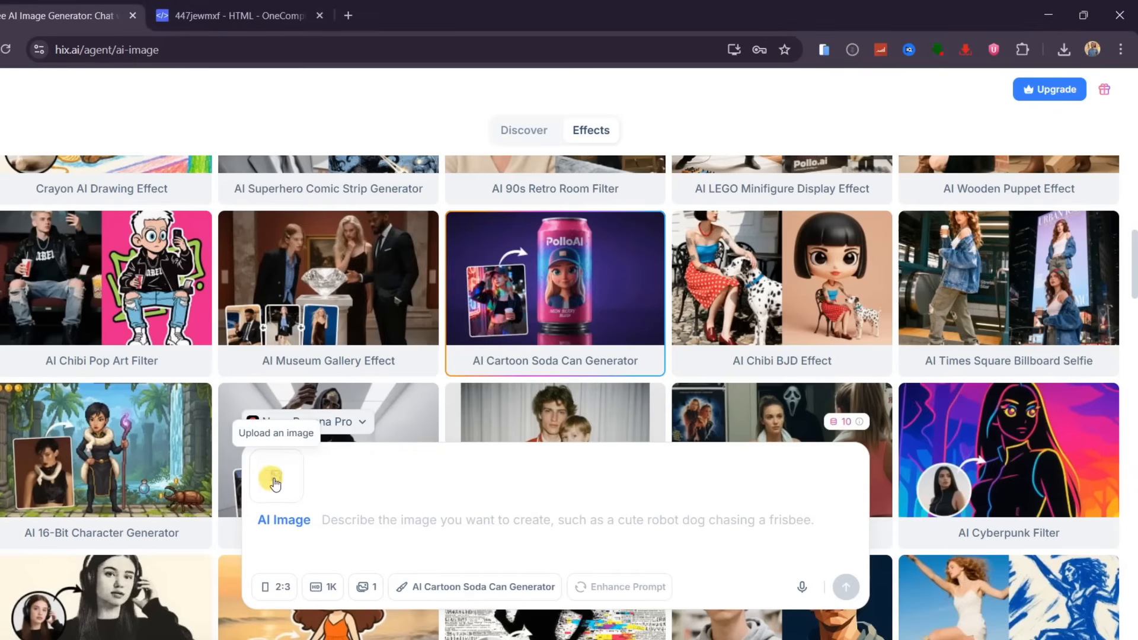
Send 'Blend my image on the soda can' and check recent downloads.
{"action": "type", "text": "Blend my image on the soda can in a cartoon style"}
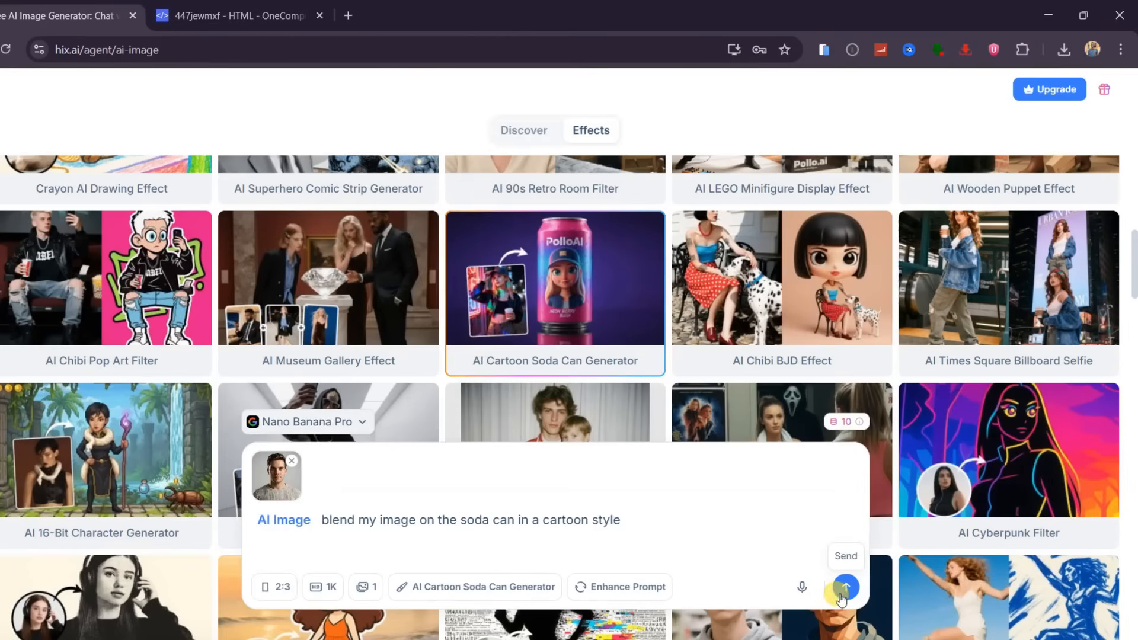
{"action": "left_click", "coordinate": [843, 587]}
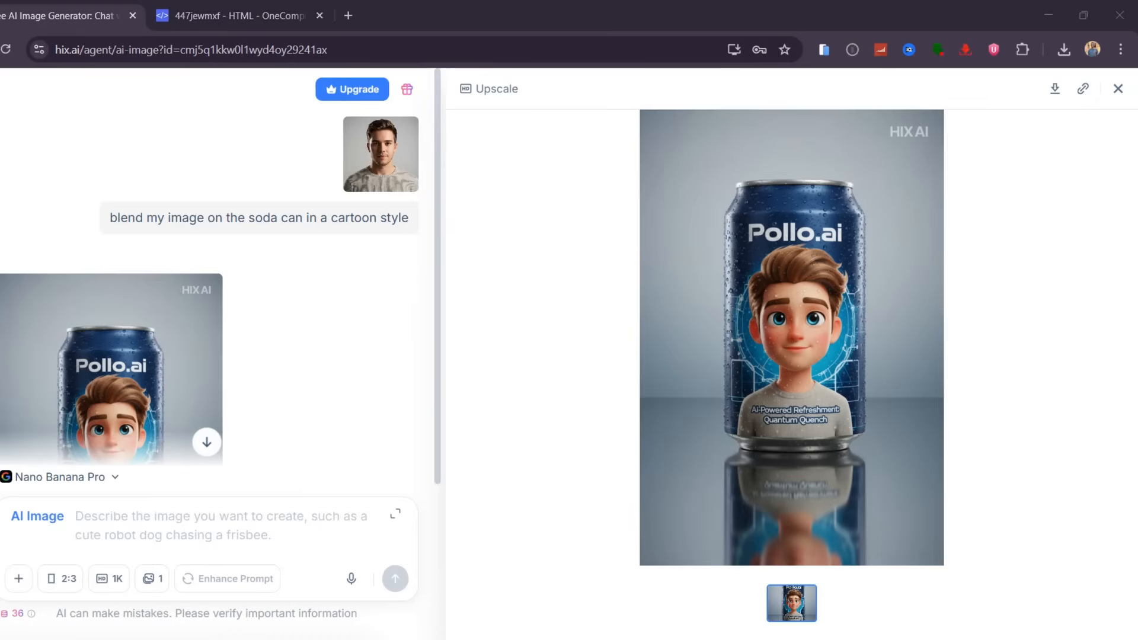
{"action": "mouse_move", "coordinate": [656, 333]}
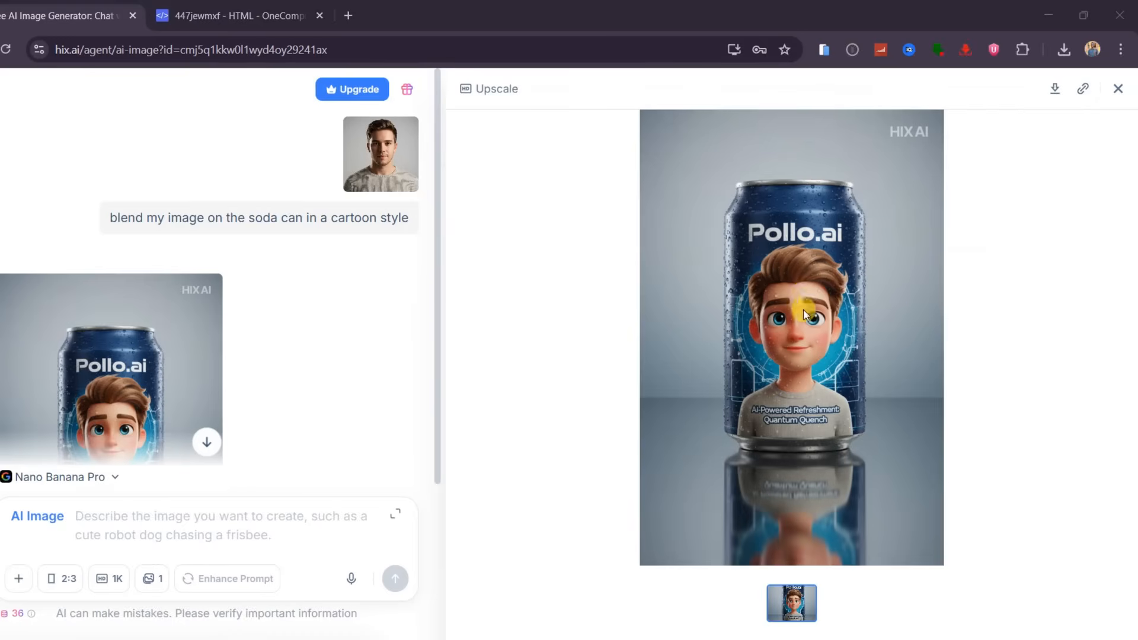
{"action": "mouse_move", "coordinate": [845, 240]}
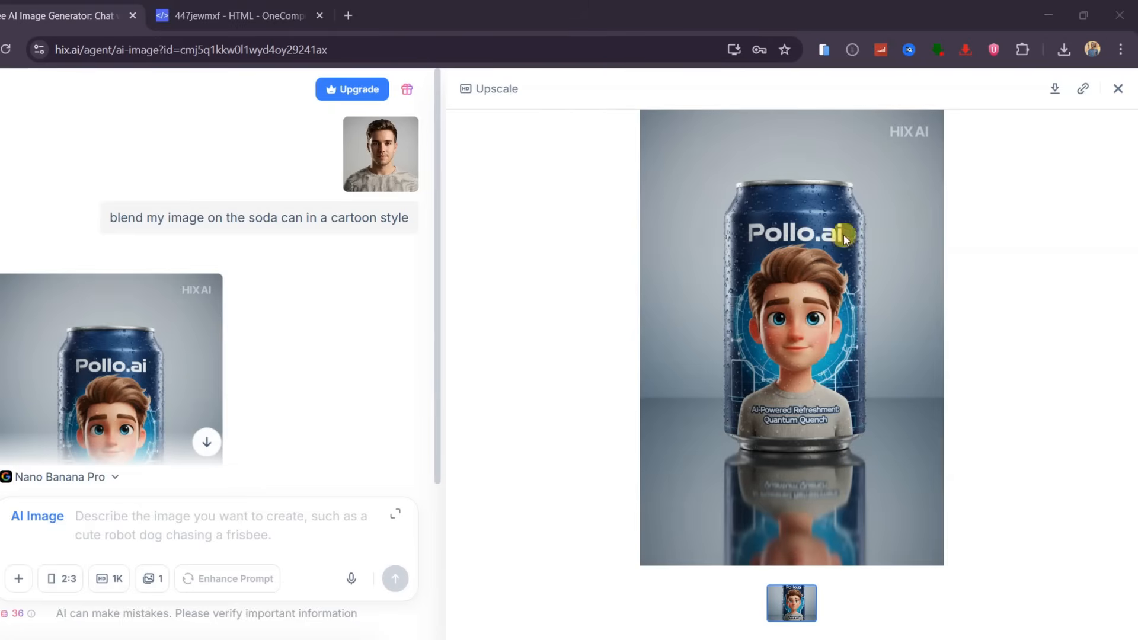
{"action": "mouse_move", "coordinate": [869, 404]}
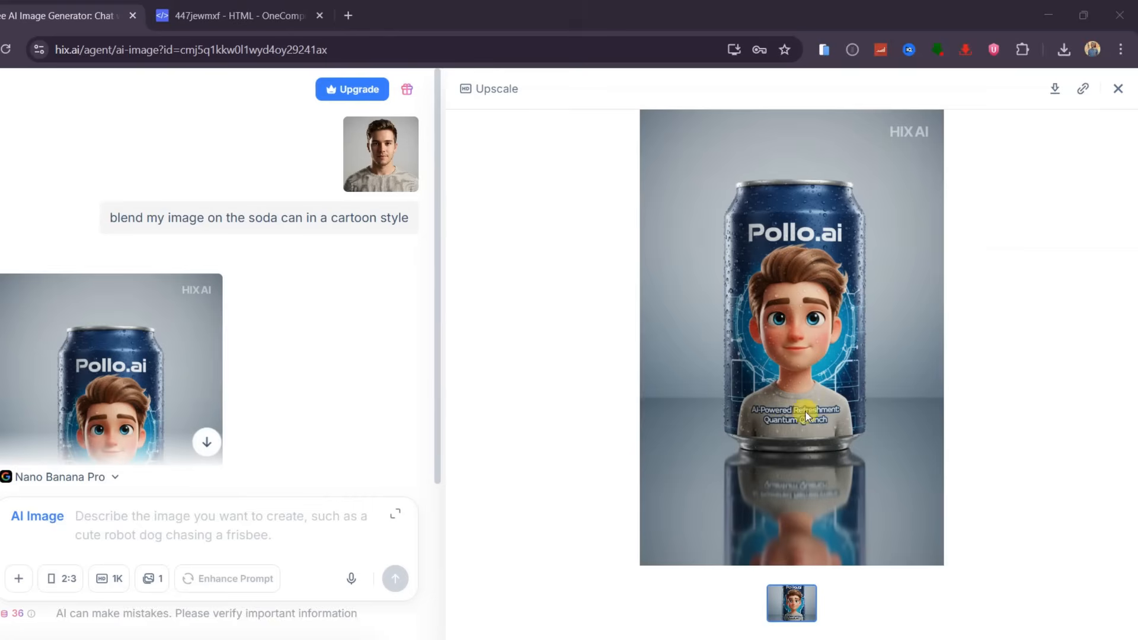
{"action": "mouse_move", "coordinate": [863, 142]}
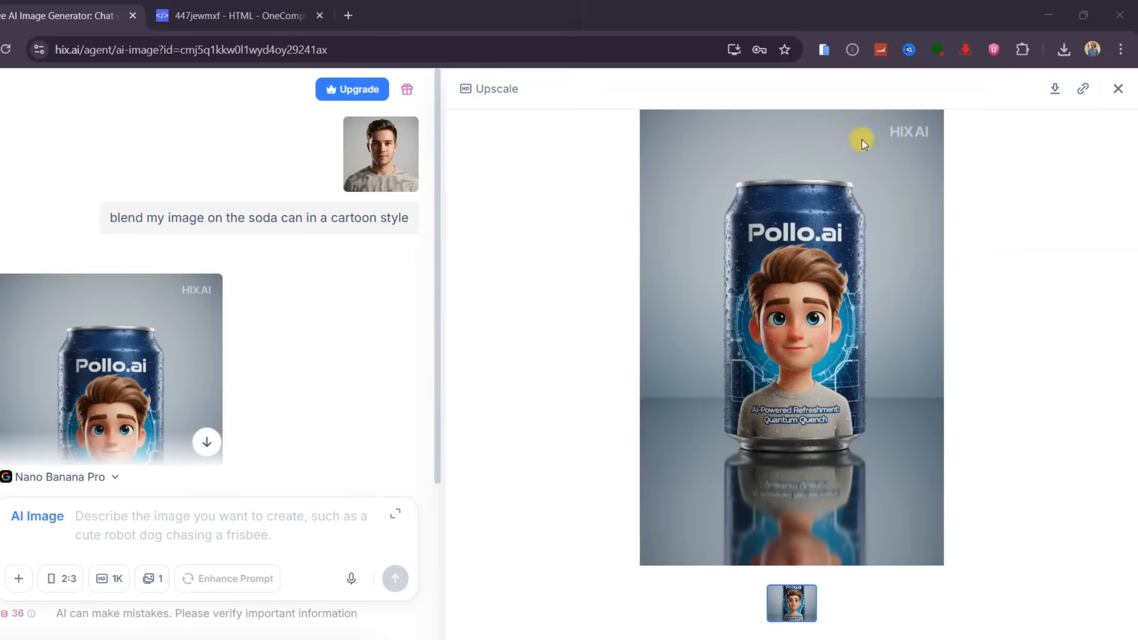
{"action": "mouse_move", "coordinate": [682, 528]}
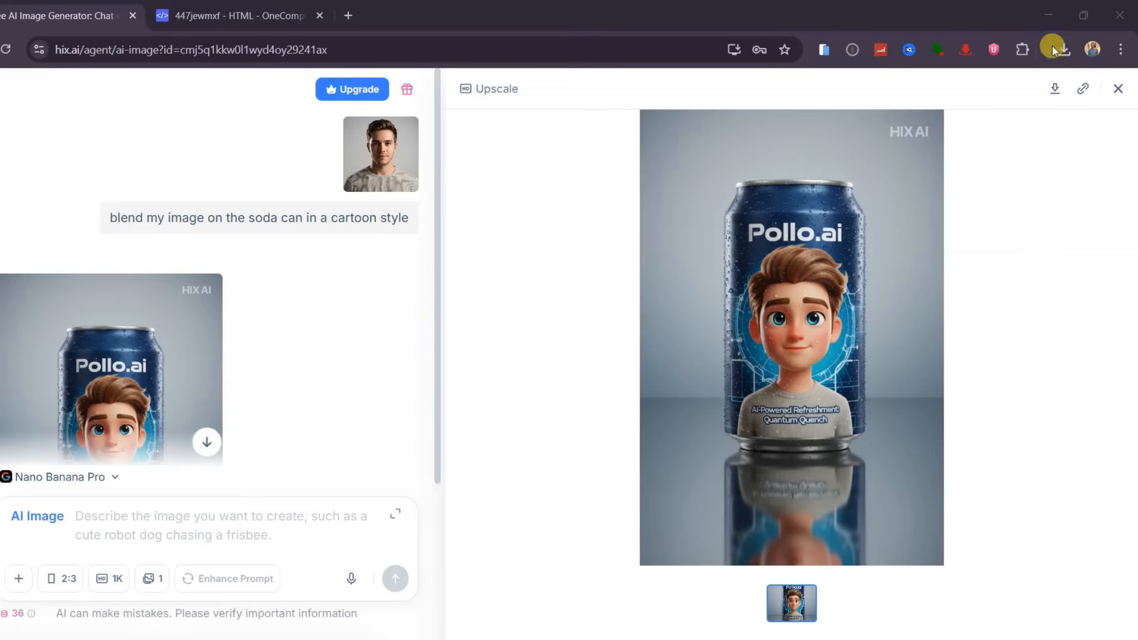
{"action": "left_click", "coordinate": [1062, 49]}
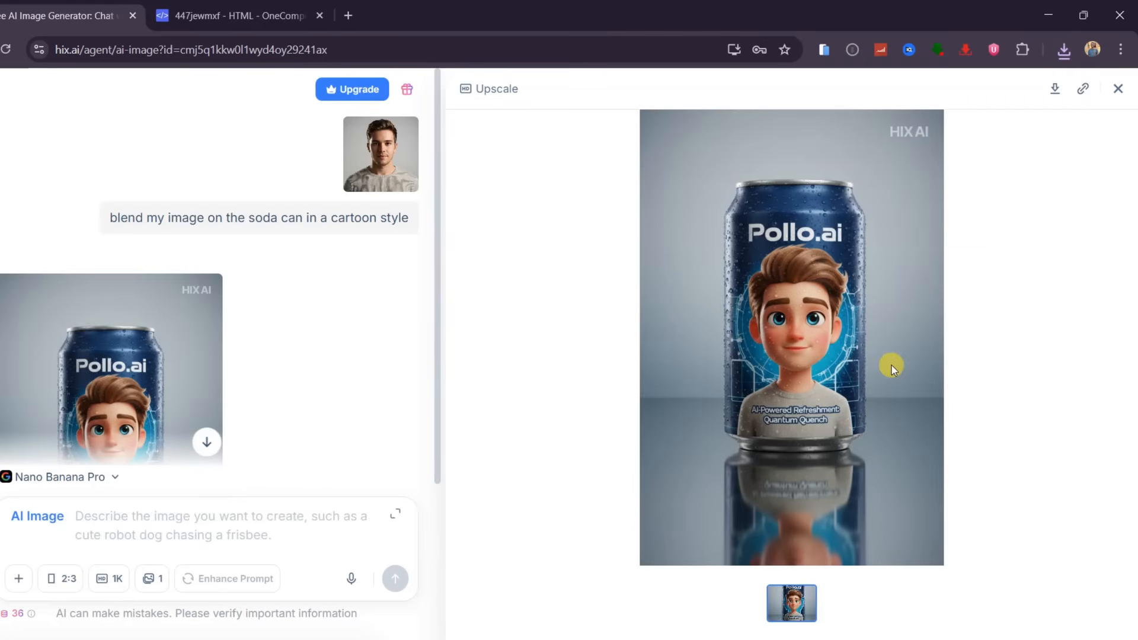
Toggle the creation-type list to reach the AI Video generator with Veo 3.1 and an empty prompt.
{"action": "left_click", "coordinate": [22, 132]}
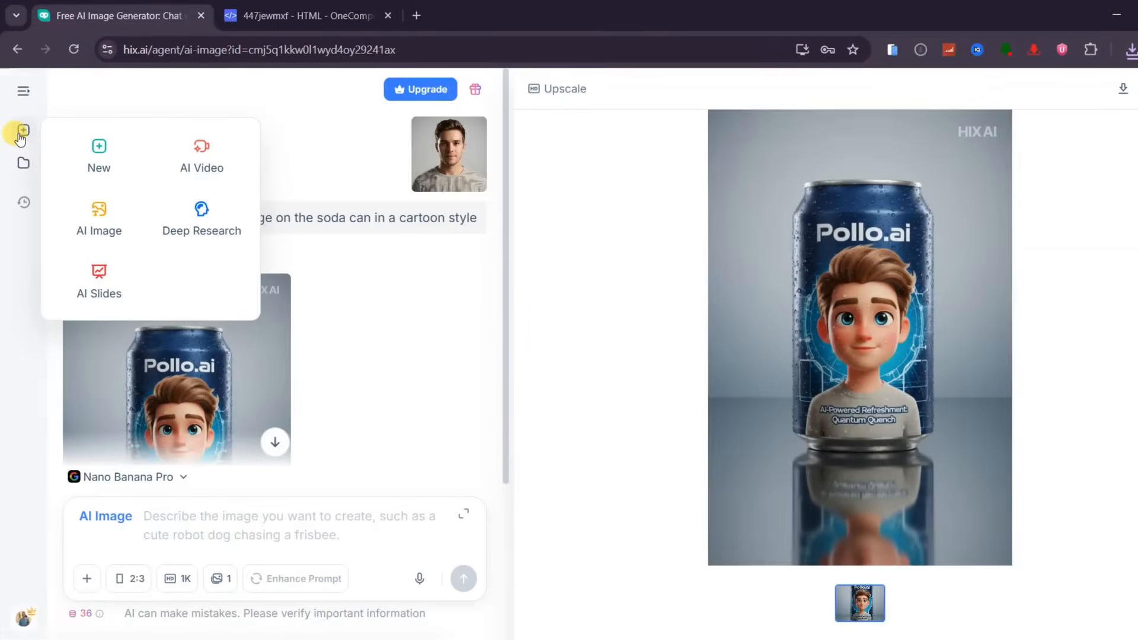
{"action": "left_click", "coordinate": [23, 132]}
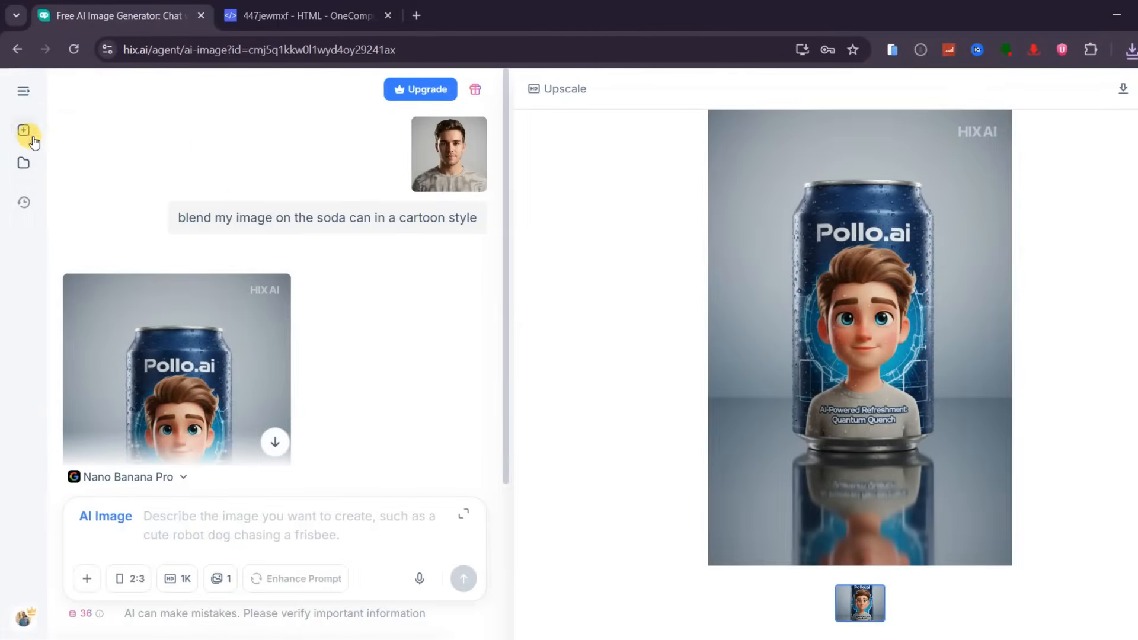
{"action": "left_click", "coordinate": [23, 131]}
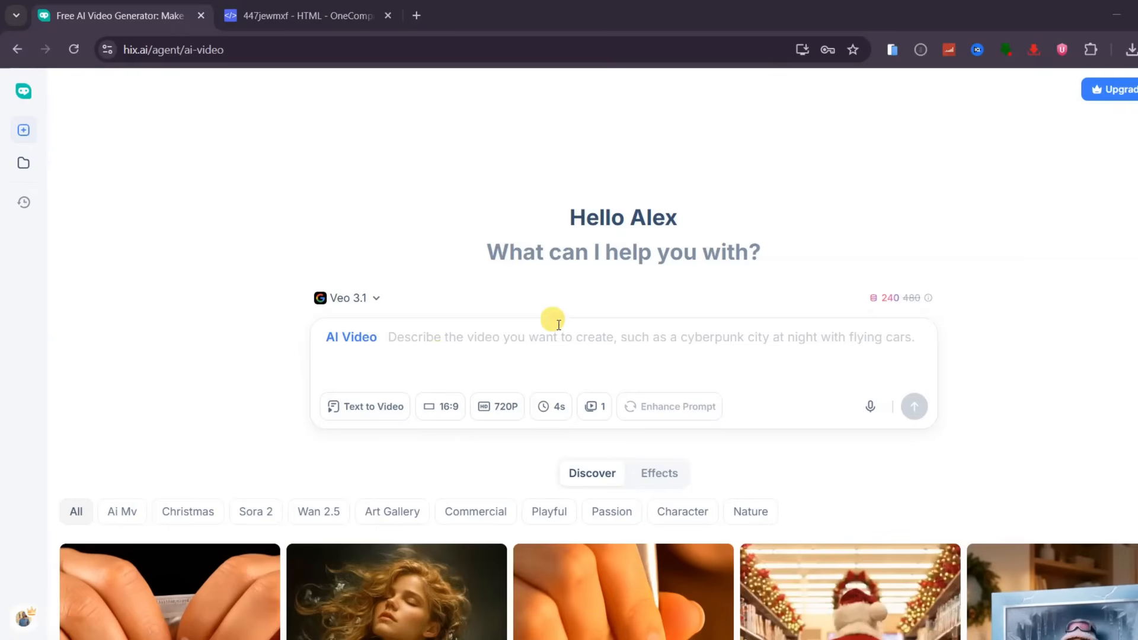
{"action": "left_click", "coordinate": [347, 297]}
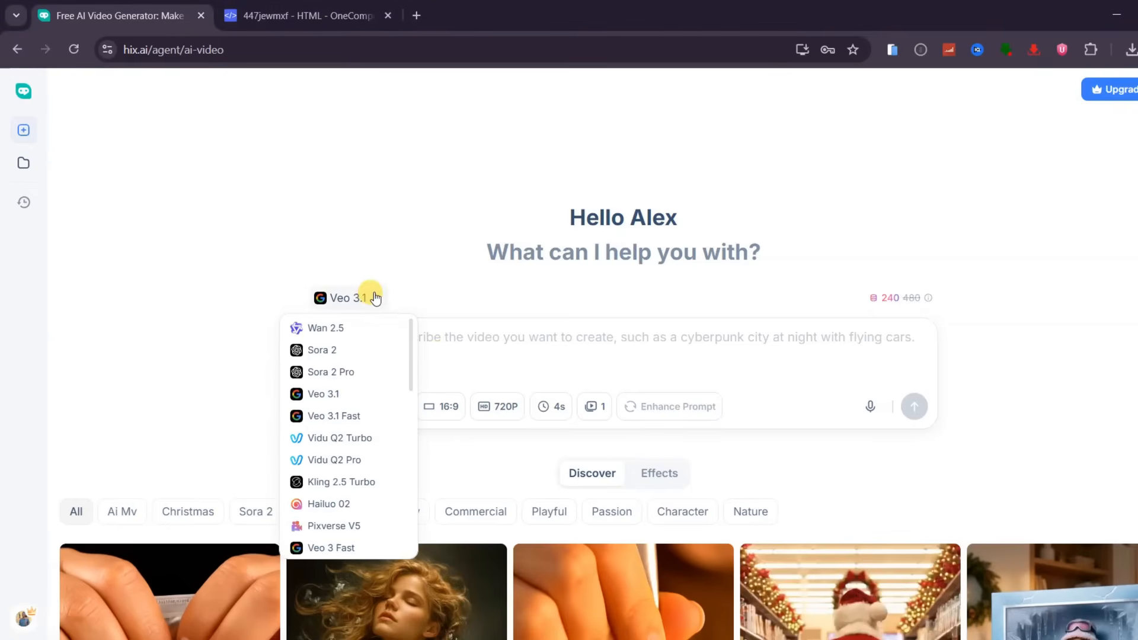
{"action": "mouse_move", "coordinate": [331, 423]}
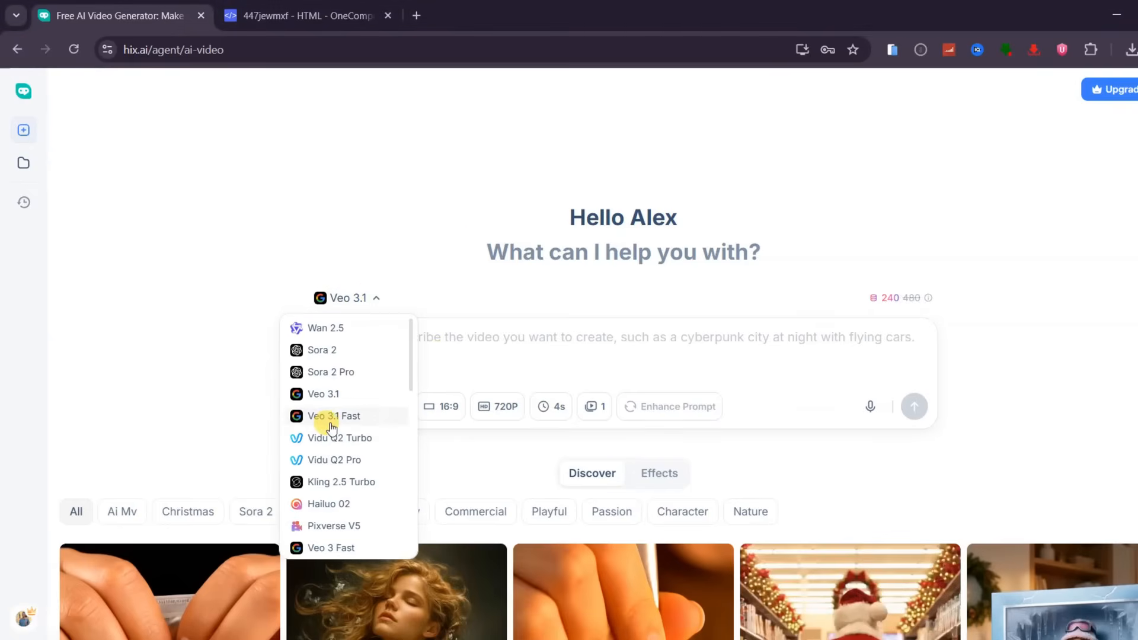
{"action": "mouse_move", "coordinate": [334, 372]}
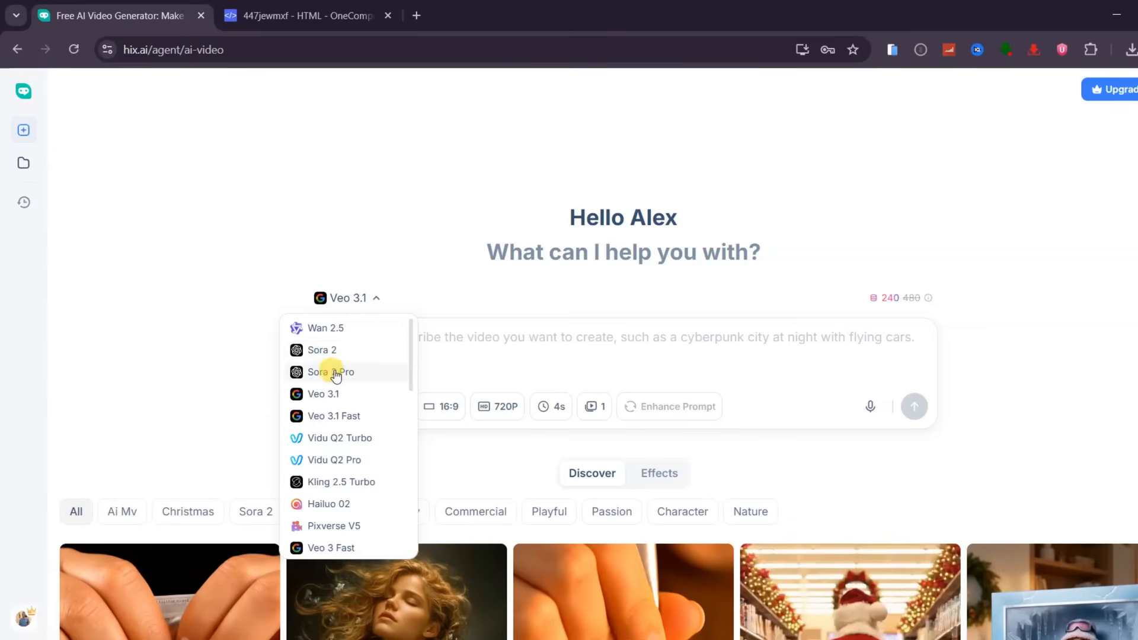
{"action": "mouse_move", "coordinate": [325, 328]}
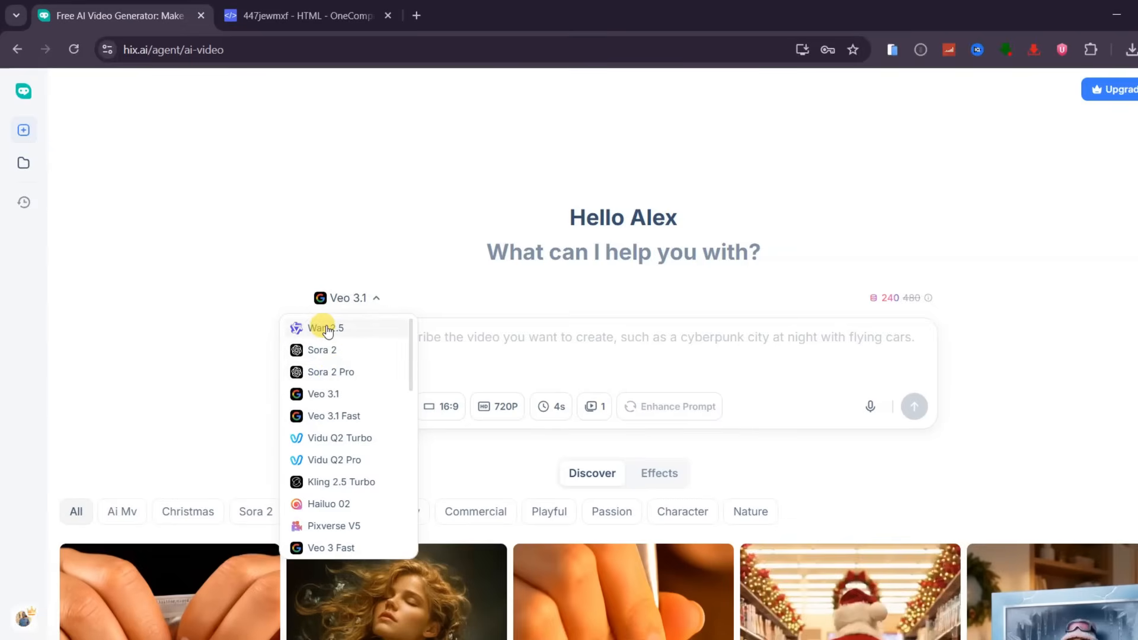
{"action": "mouse_move", "coordinate": [340, 481]}
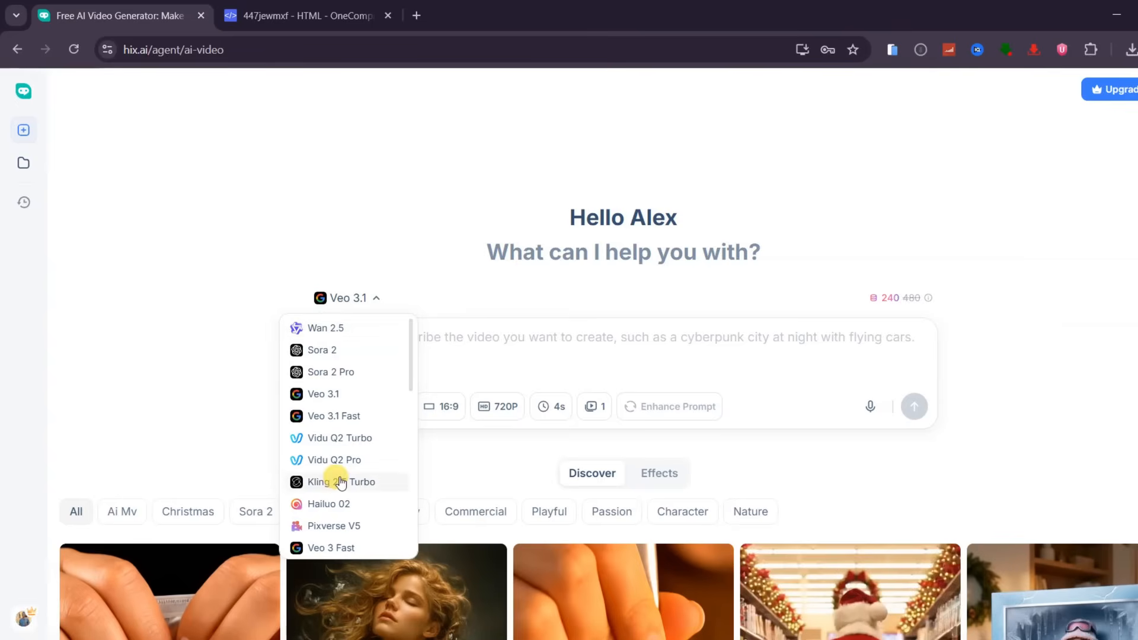
{"action": "left_click", "coordinate": [346, 298]}
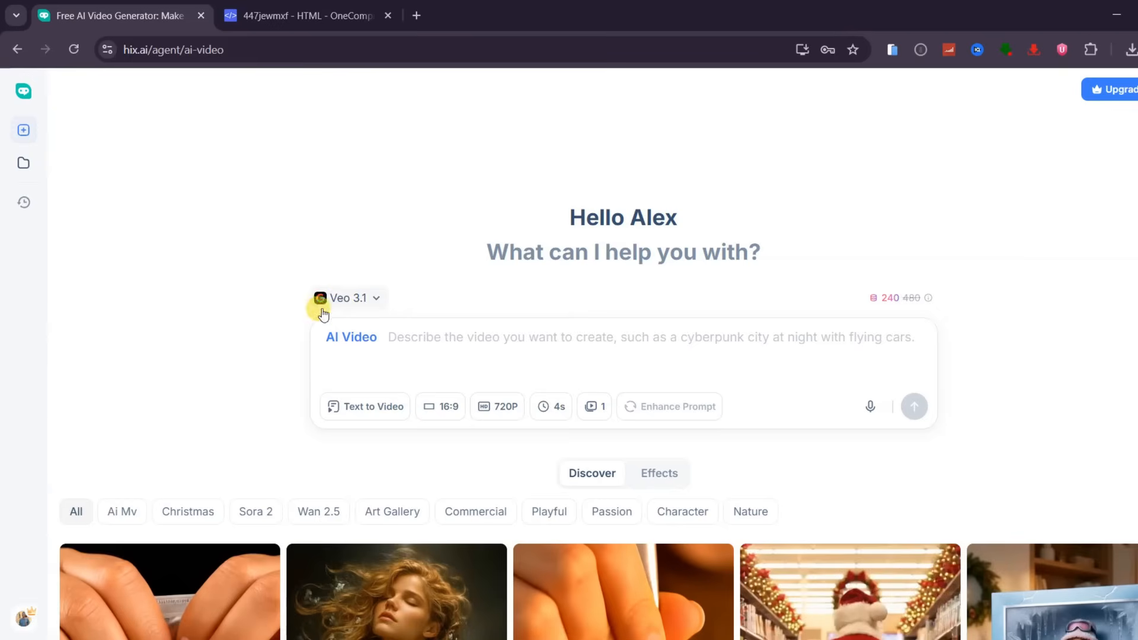
Show the video modes: Text to Video, Frames to Video and Ingredients to Video.
{"action": "left_click", "coordinate": [373, 405]}
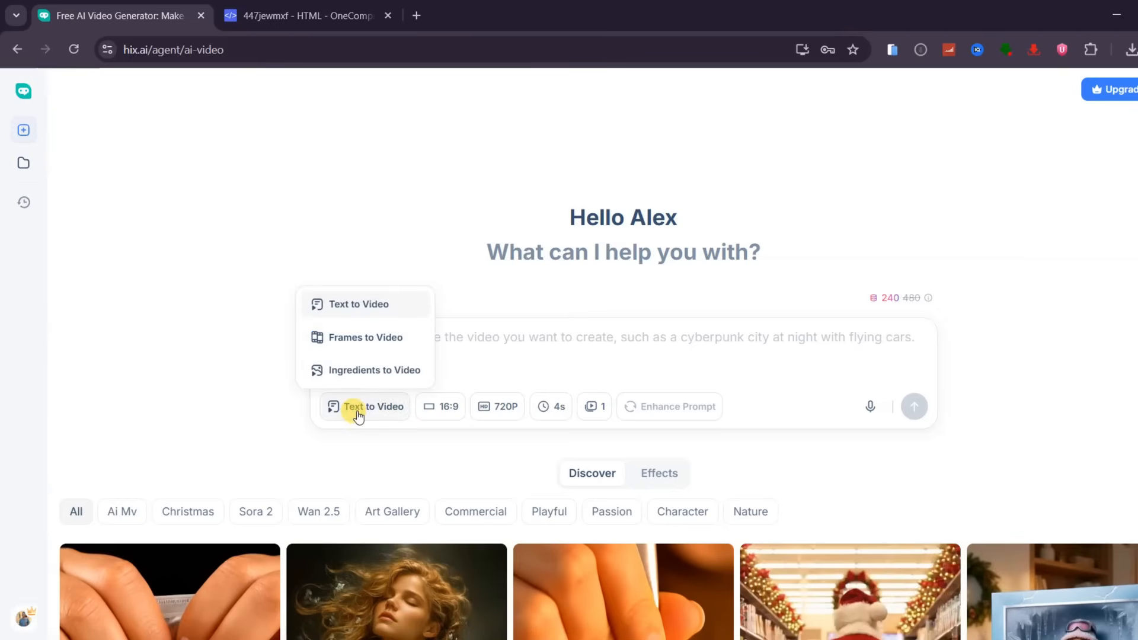
{"action": "mouse_move", "coordinate": [363, 314]}
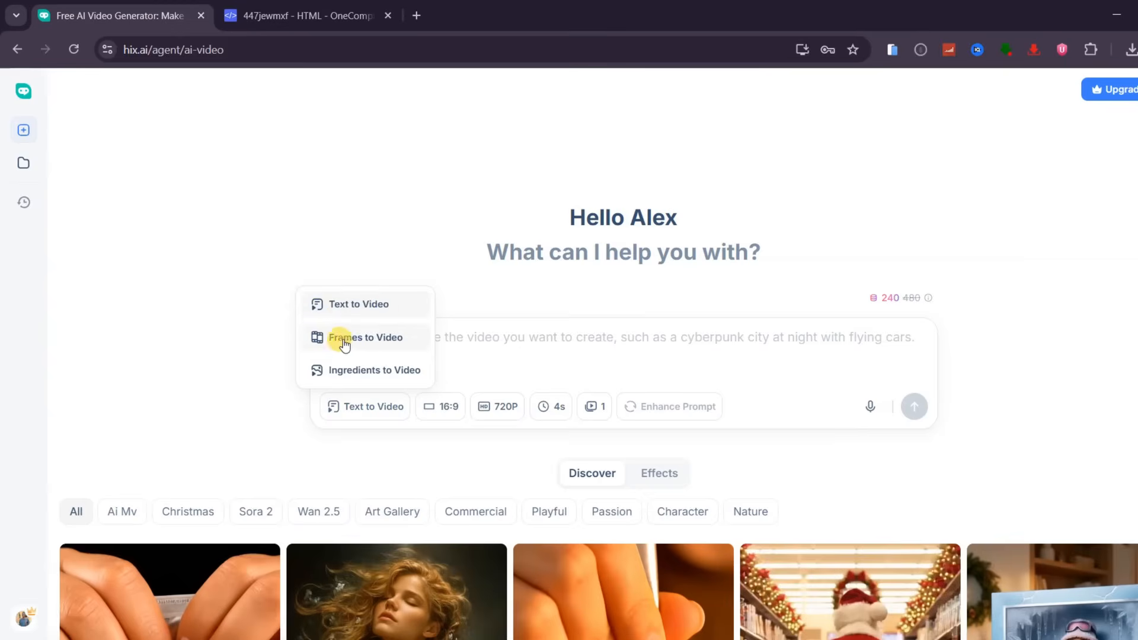
{"action": "mouse_move", "coordinate": [372, 376]}
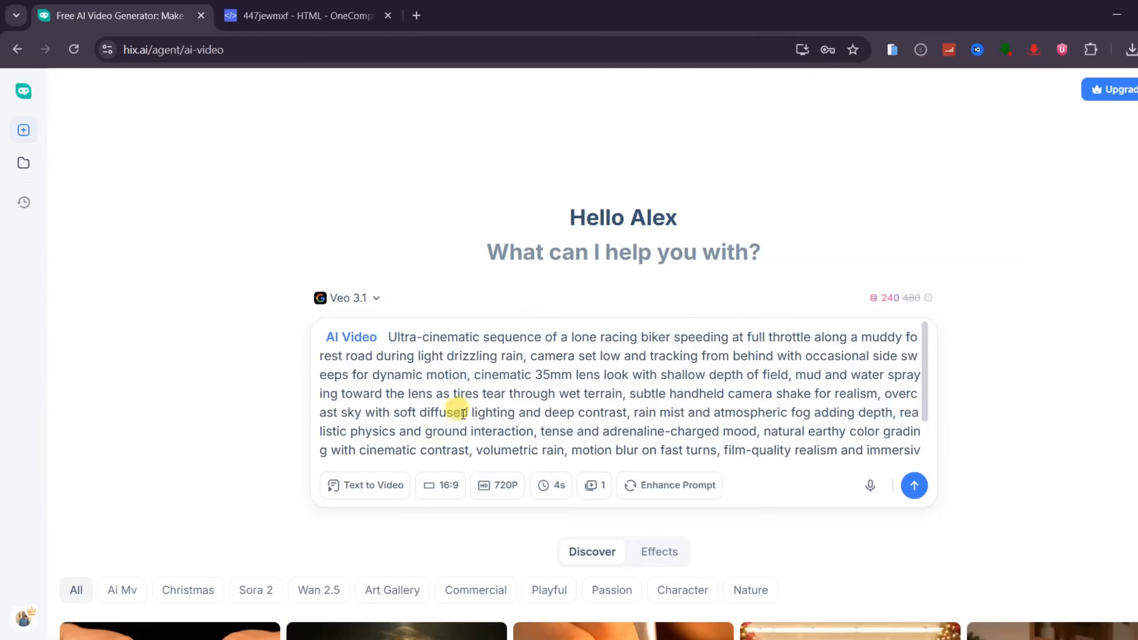
Check the 16:9 and 720P options and set the biker video duration to 8 seconds.
{"action": "left_click", "coordinate": [440, 484]}
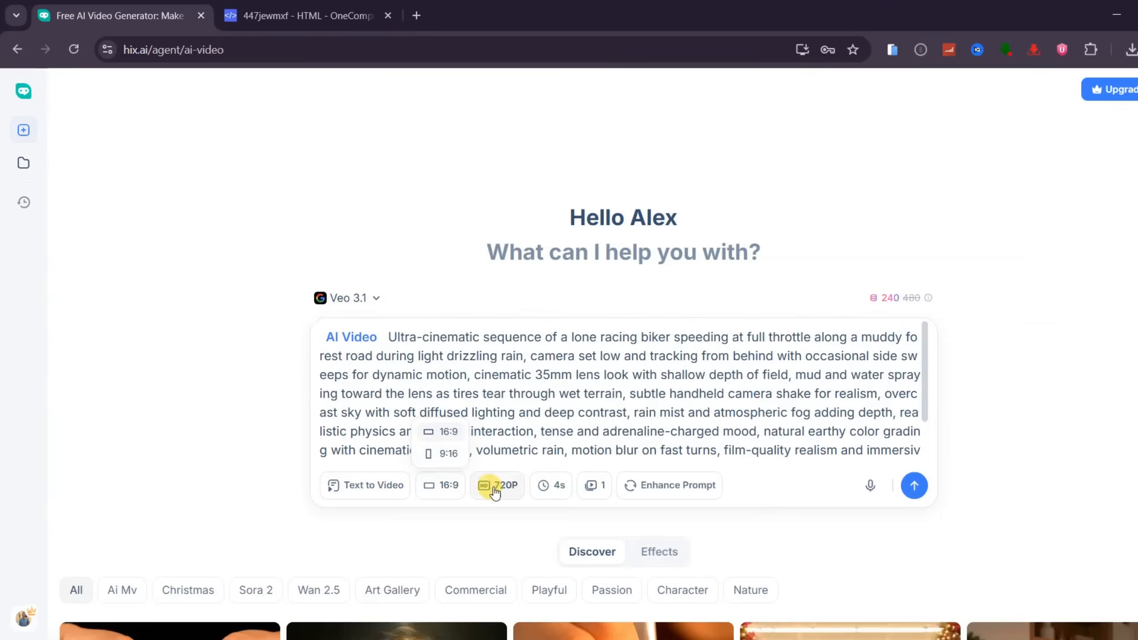
{"action": "left_click", "coordinate": [497, 485]}
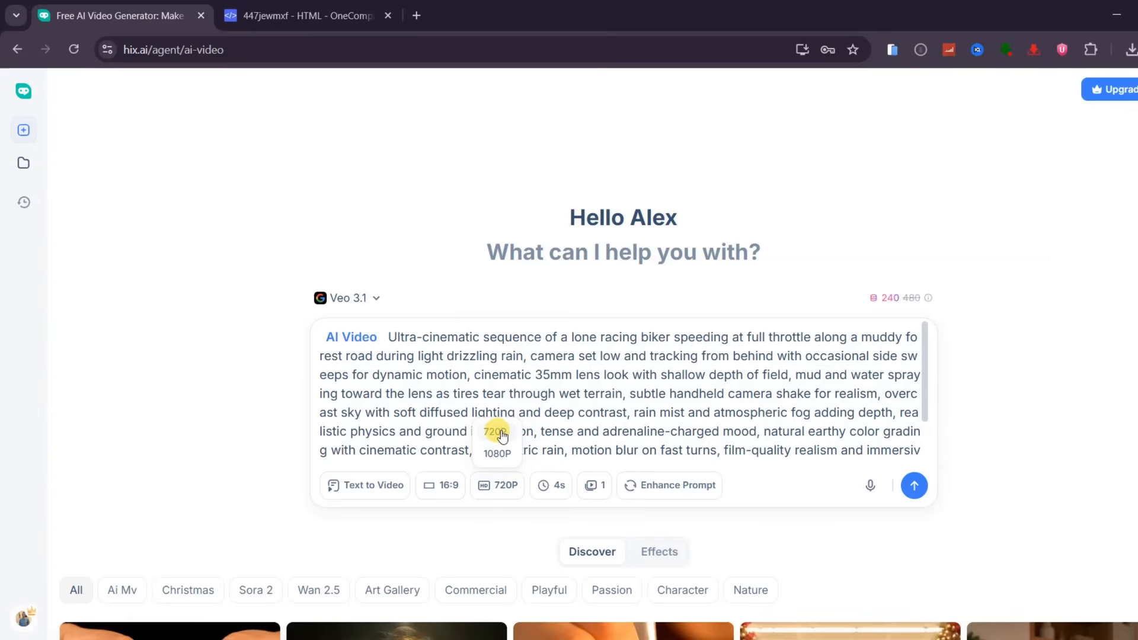
{"action": "left_click", "coordinate": [556, 484]}
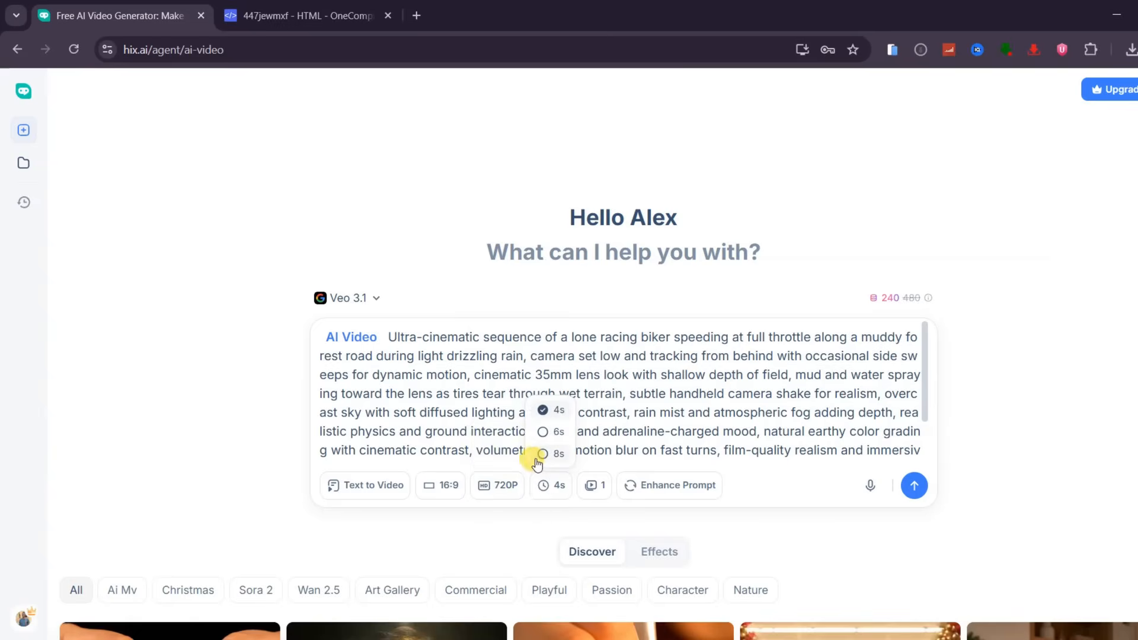
{"action": "left_click", "coordinate": [558, 453]}
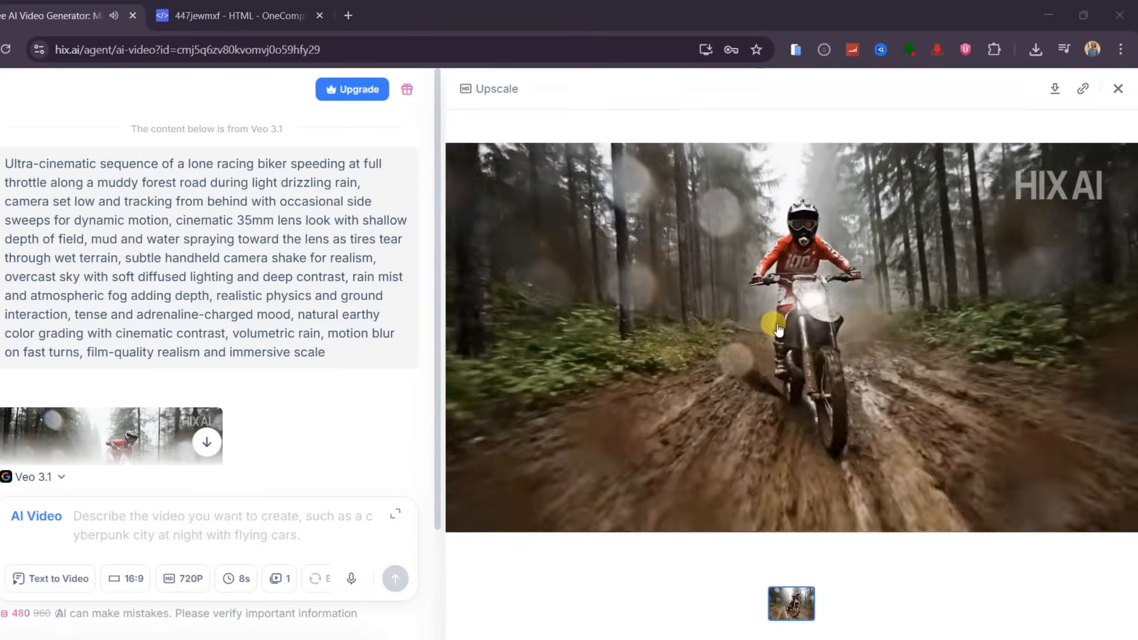
Play back the generated biker video and switch the mode to Ingredients to Video.
{"action": "left_click", "coordinate": [790, 336]}
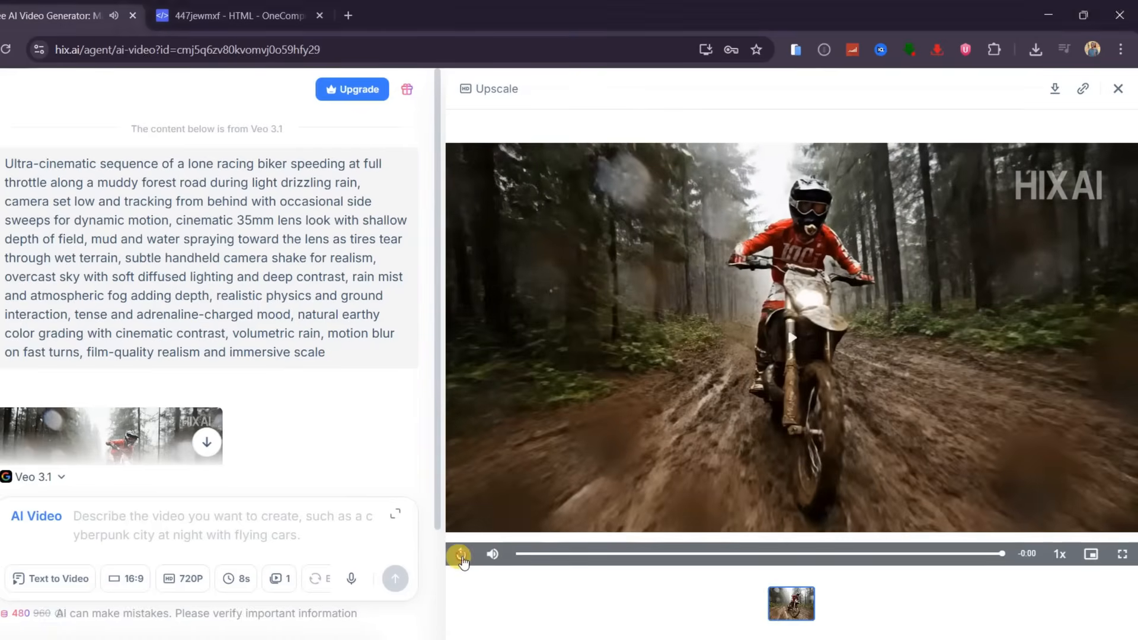
{"action": "left_click", "coordinate": [459, 553]}
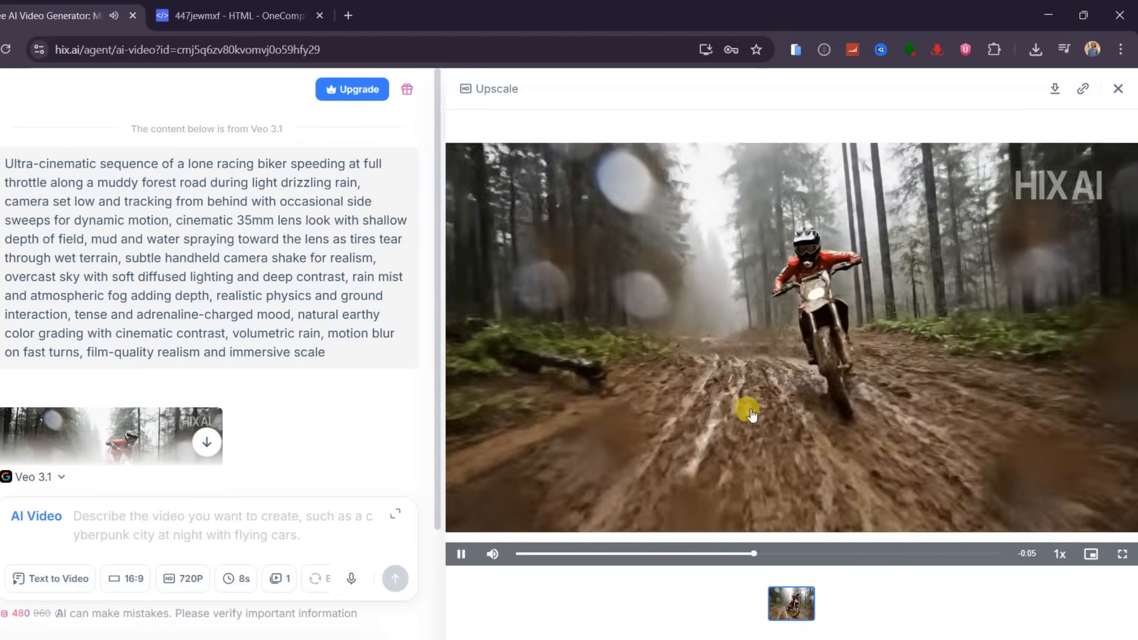
{"action": "left_click", "coordinate": [460, 553]}
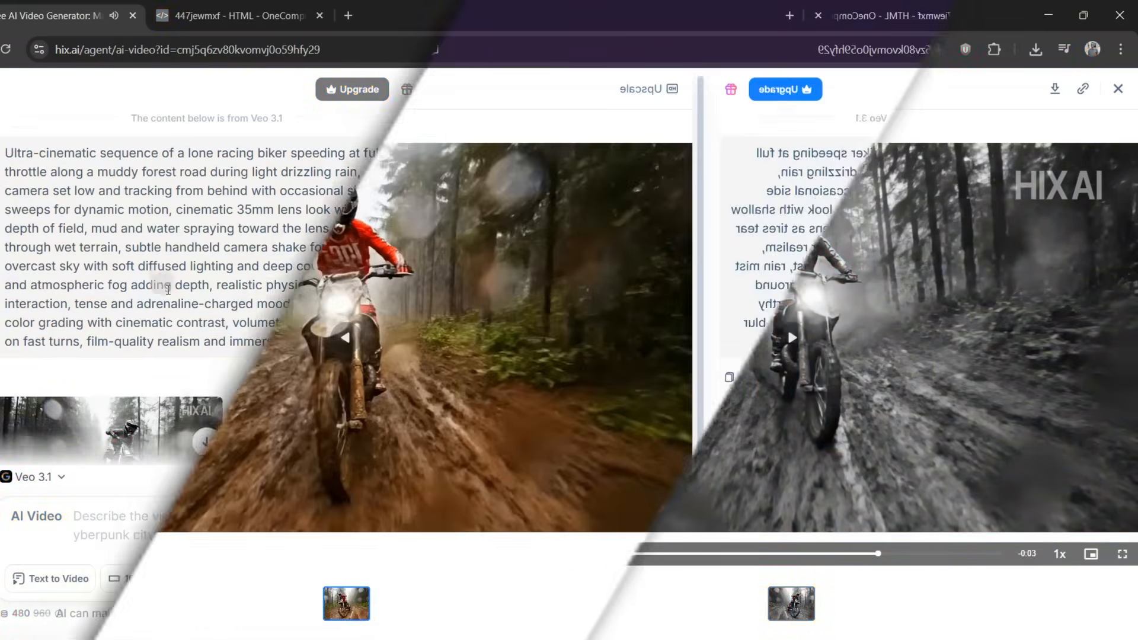
{"action": "left_click", "coordinate": [119, 579]}
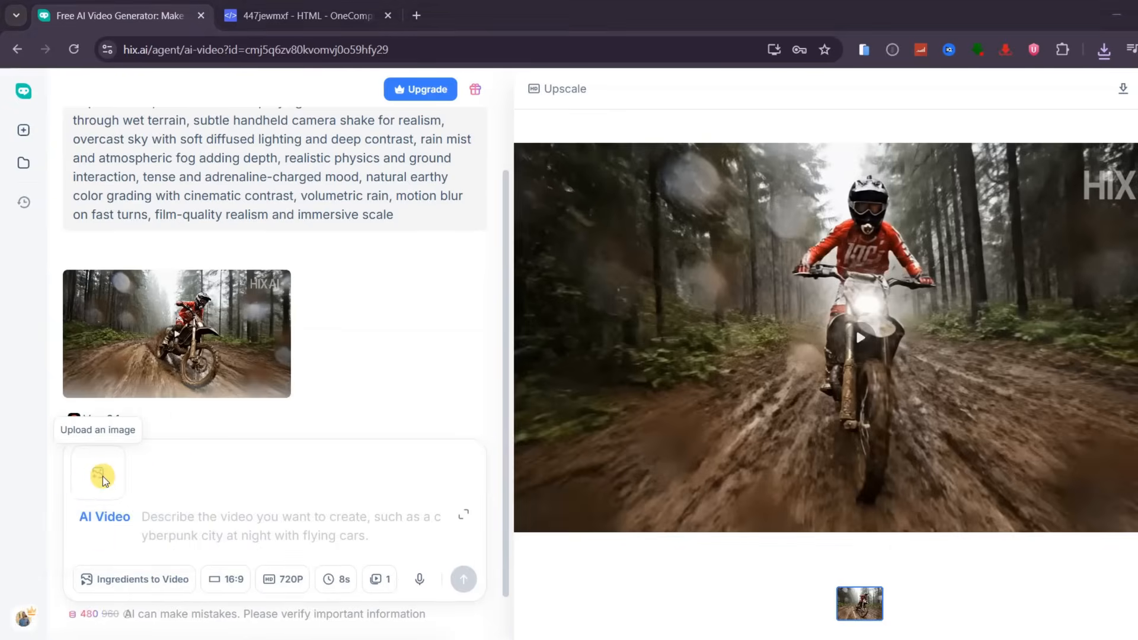
Add a reference image, enter the runway prompt ending 'while matching on stage', and pause the result.
{"action": "left_click", "coordinate": [96, 475]}
{"action": "type", "text": "the lady is holding a bad"}
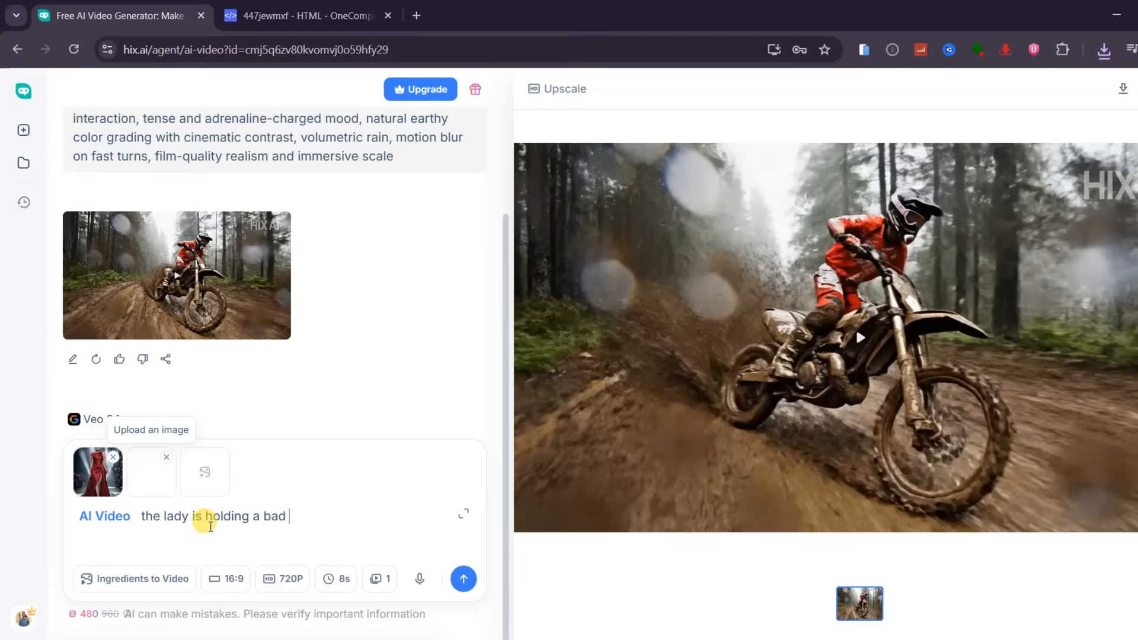
{"action": "type", "text": "while matching on stage"}
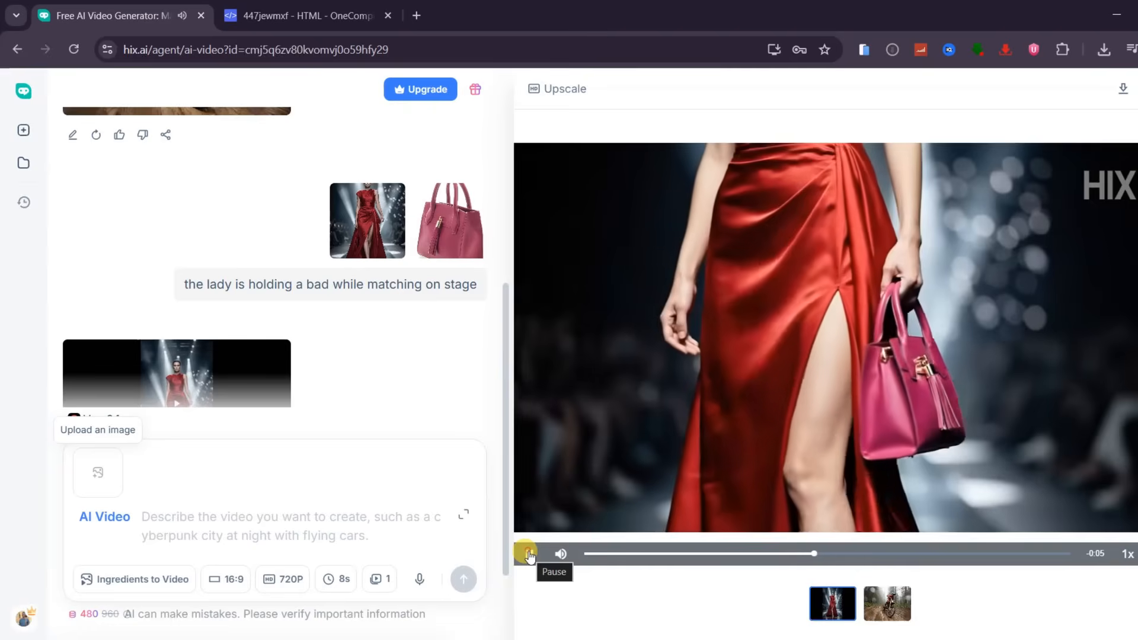
{"action": "left_click", "coordinate": [530, 553]}
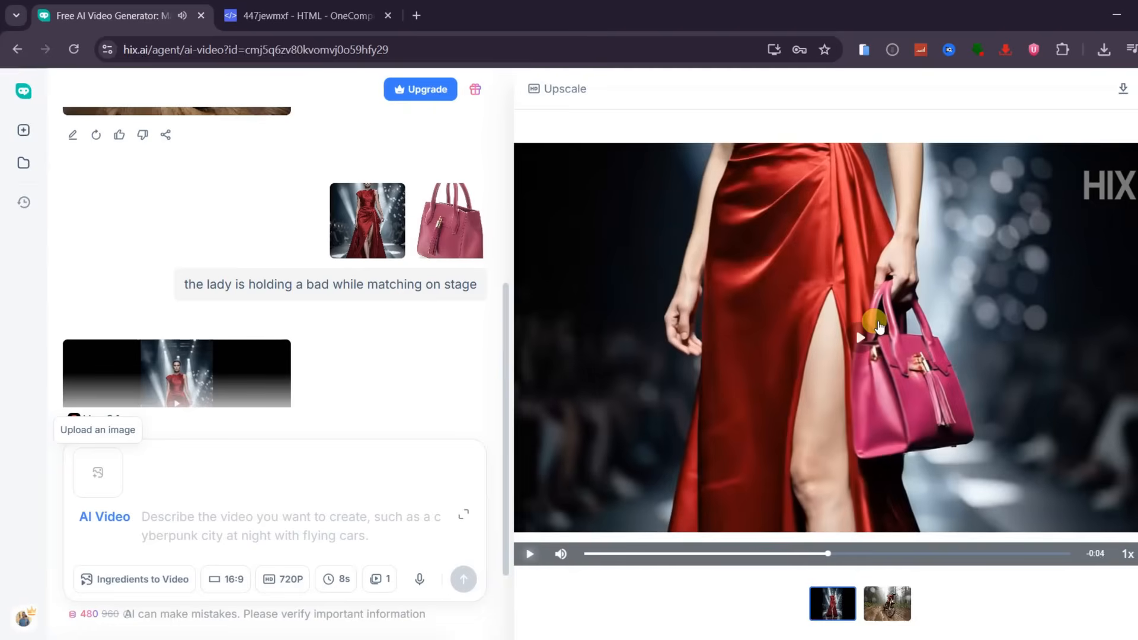
{"action": "mouse_move", "coordinate": [686, 297]}
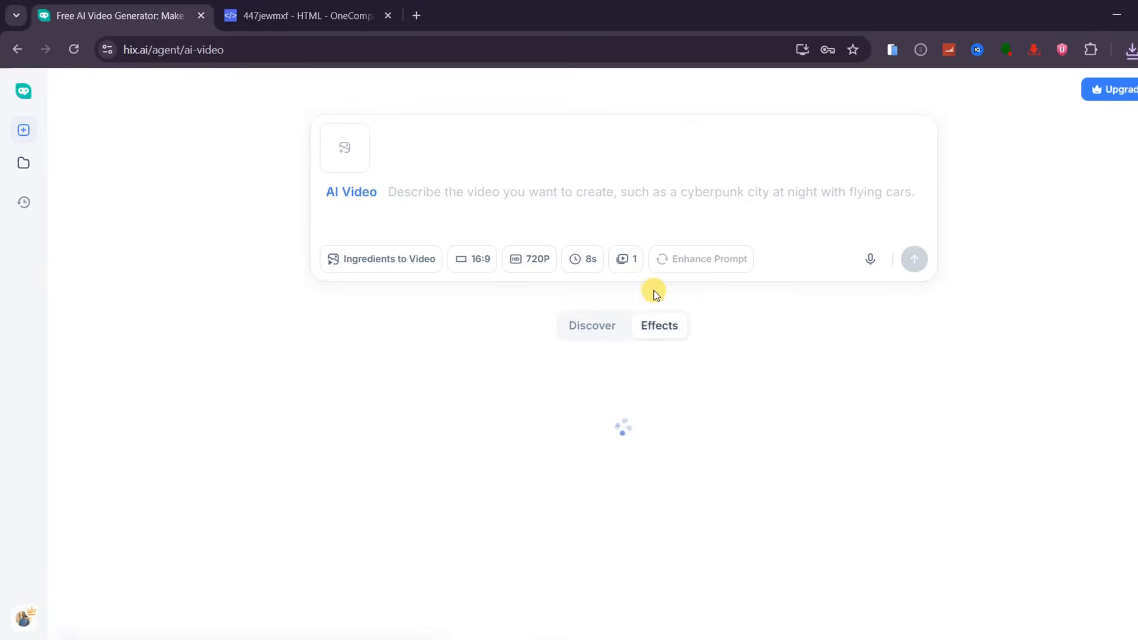
Scroll through the video Effects template gallery.
{"action": "left_click", "coordinate": [657, 325]}
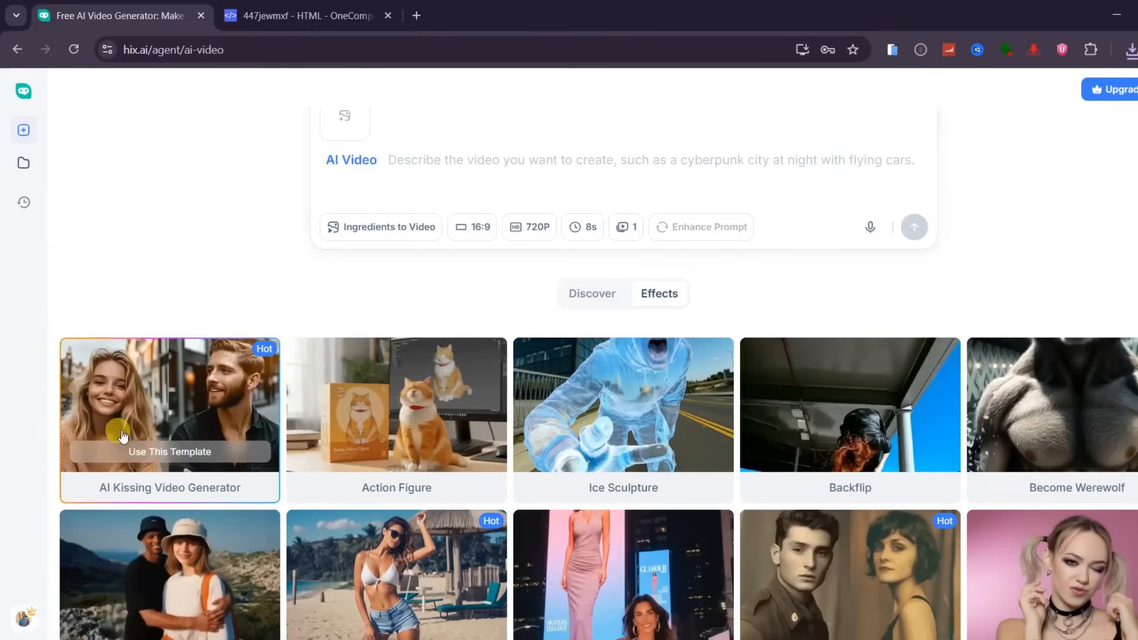
{"action": "scroll", "scroll_direction": "down", "scroll_amount": 3}
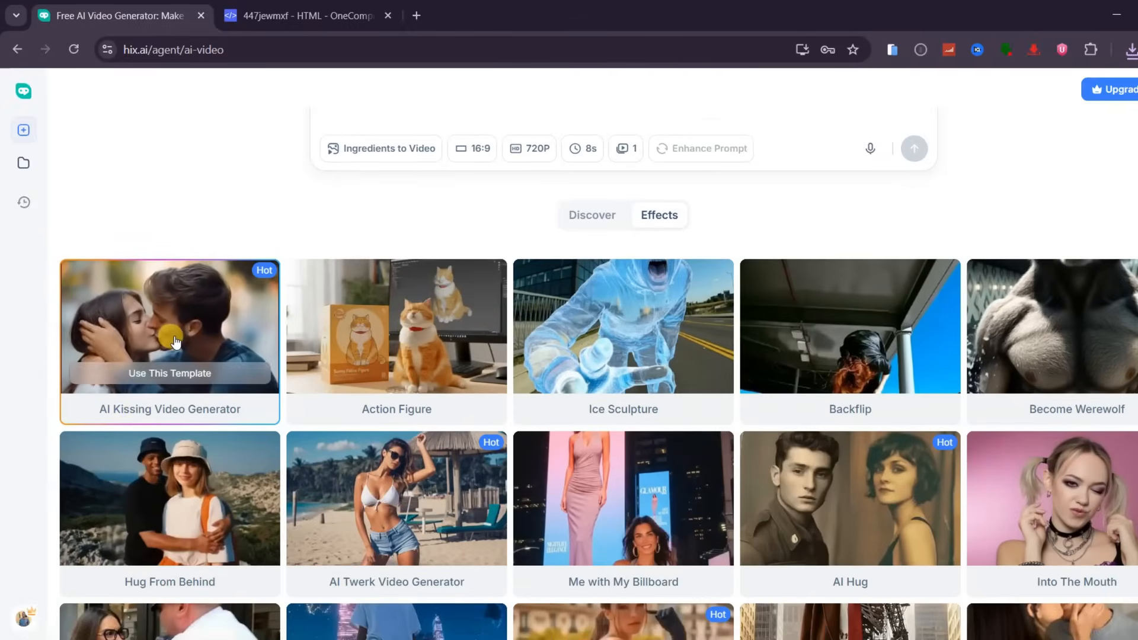
{"action": "mouse_move", "coordinate": [410, 343]}
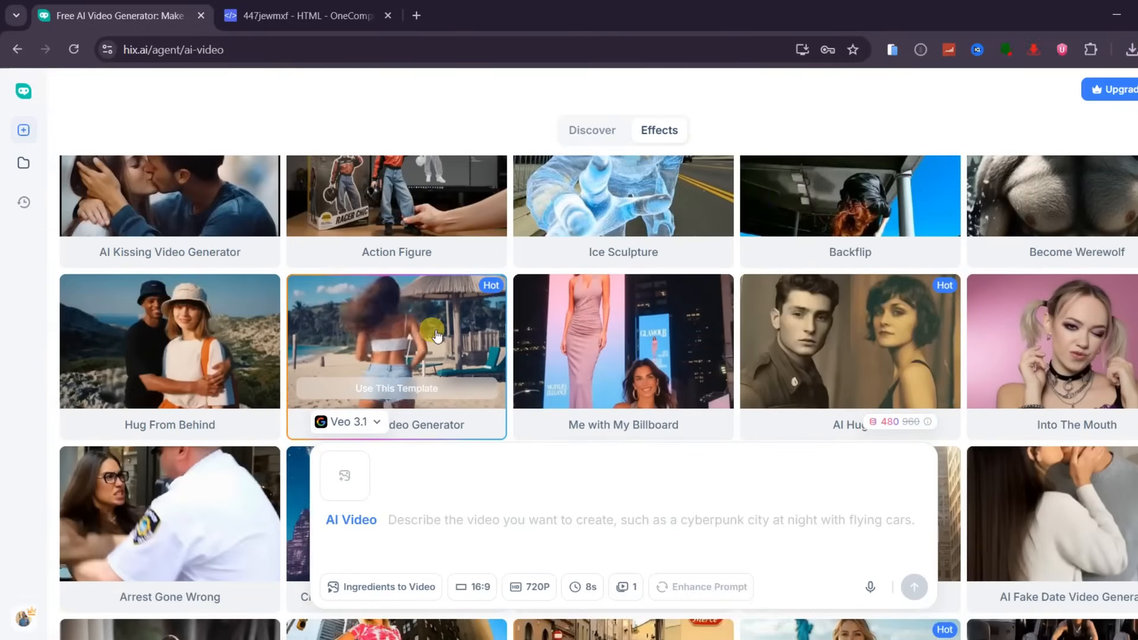
{"action": "scroll", "scroll_direction": "down", "scroll_amount": 3}
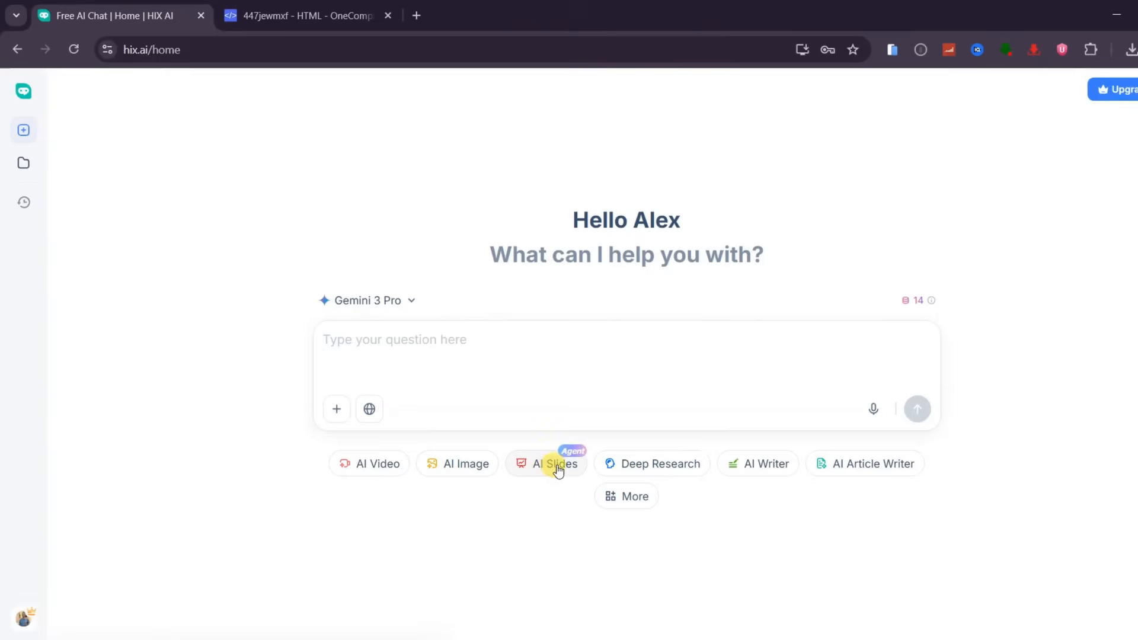
{"action": "left_click", "coordinate": [554, 463]}
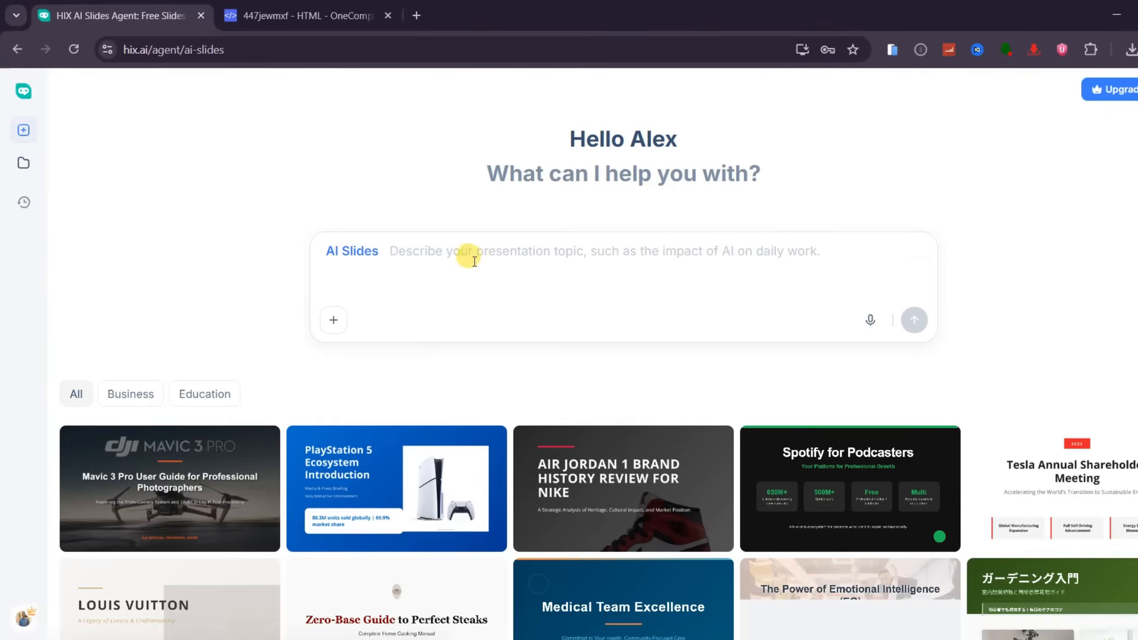
{"action": "mouse_move", "coordinate": [333, 319]}
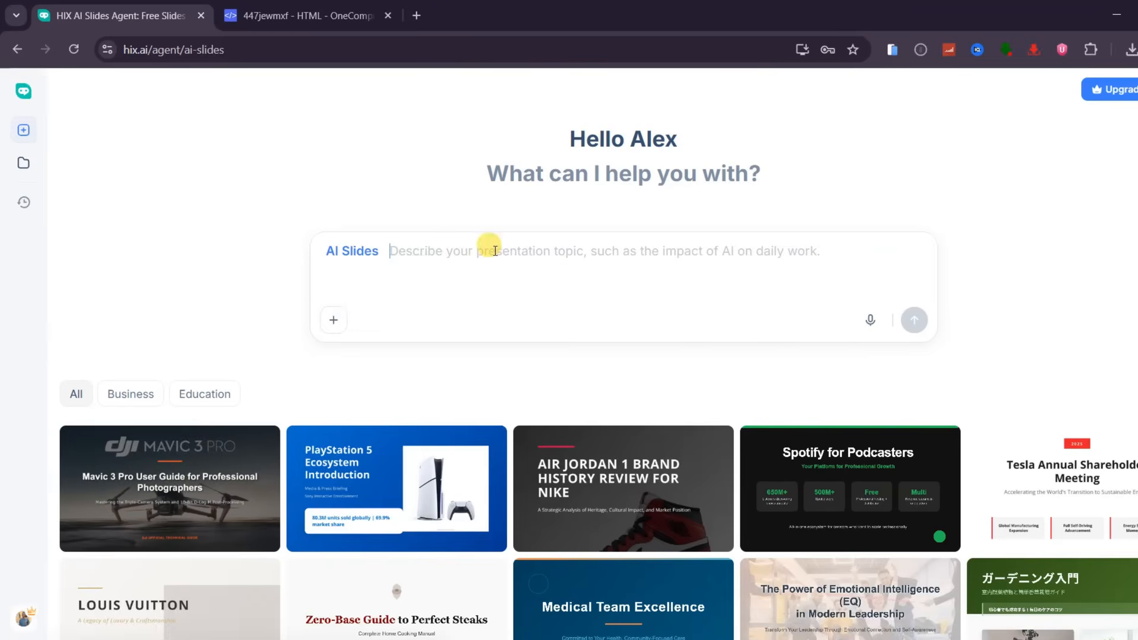
{"action": "scroll", "scroll_direction": "down", "scroll_amount": 3}
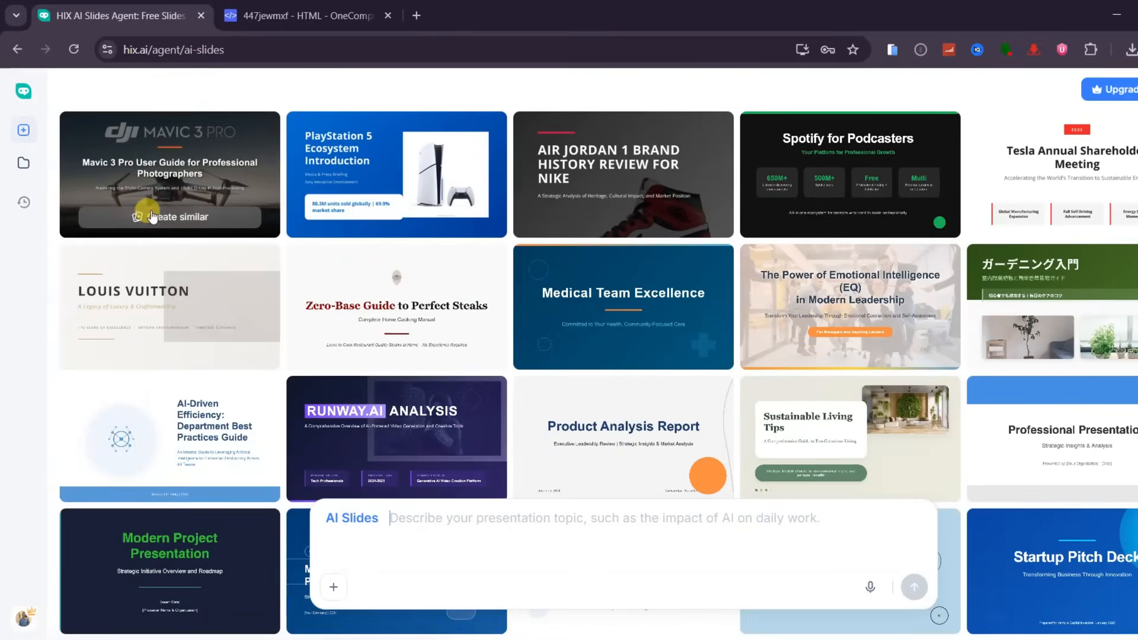
{"action": "mouse_move", "coordinate": [1036, 239]}
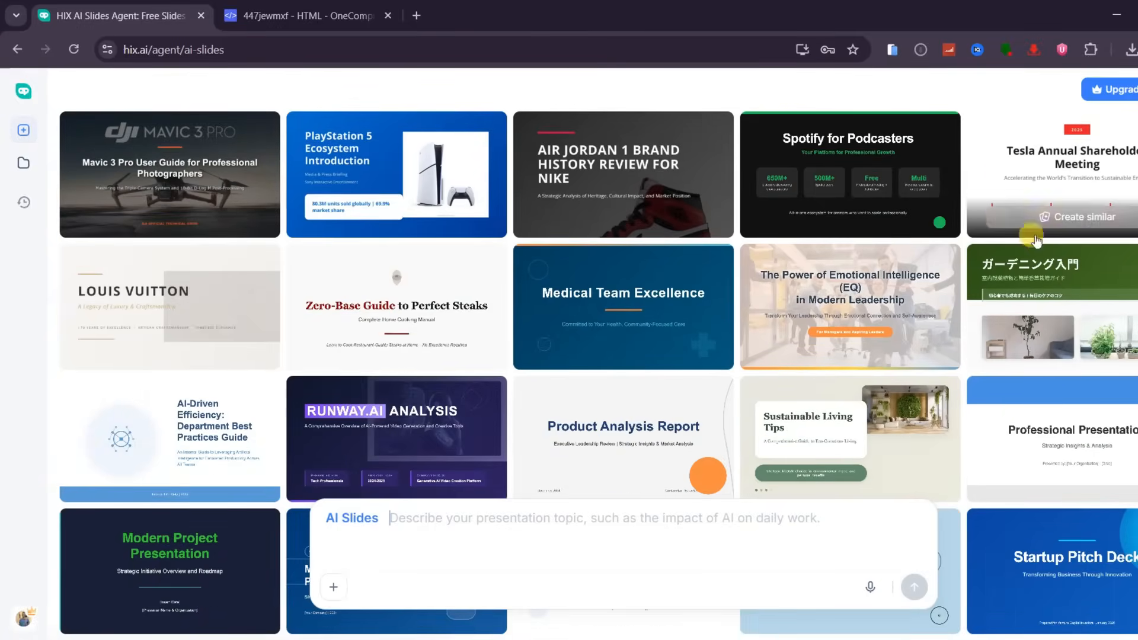
{"action": "scroll", "scroll_direction": "down", "scroll_amount": 3}
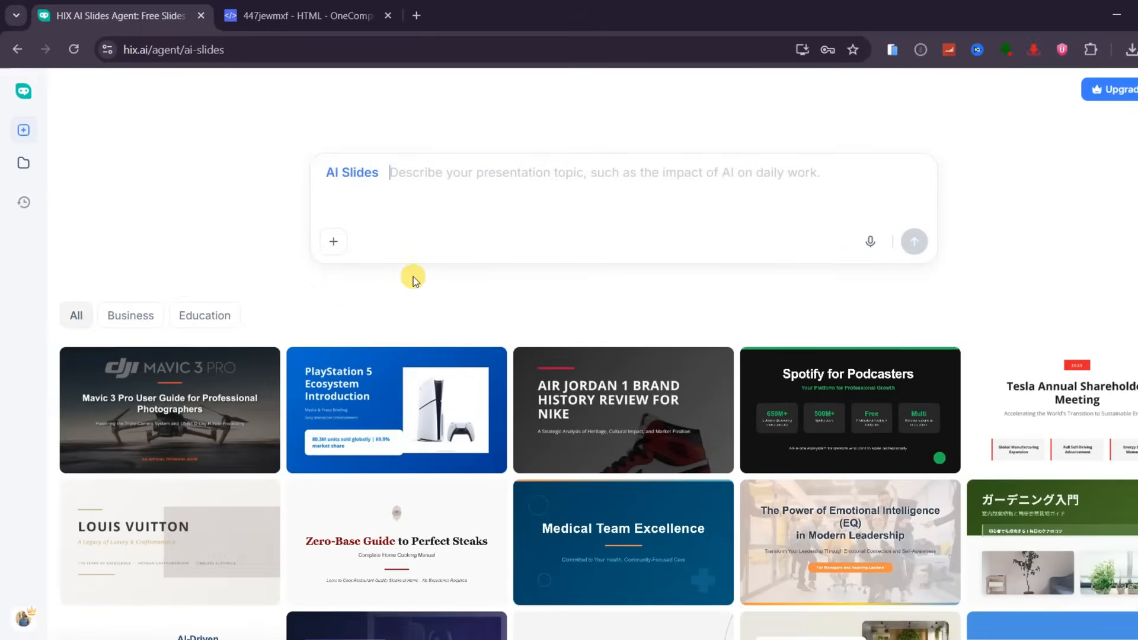
Submit the slide topic 'Top 10 AI-powered business ideas for 2026' to the Slides agent.
{"action": "type", "text": "Top 10"}
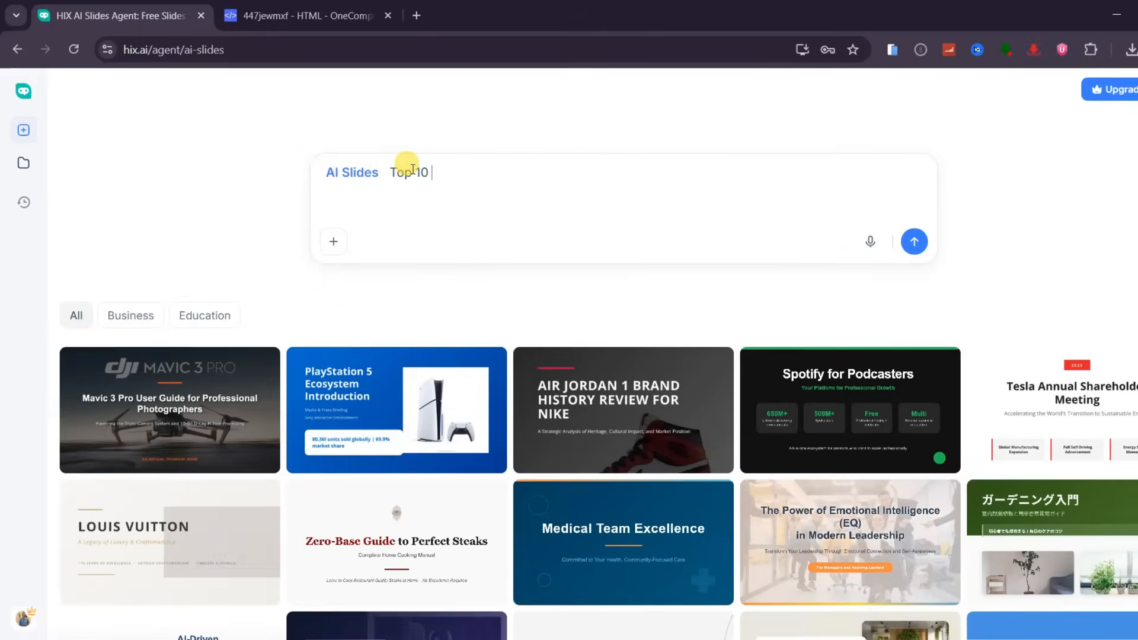
{"action": "type", "text": "AI-powered business ideas for 2026"}
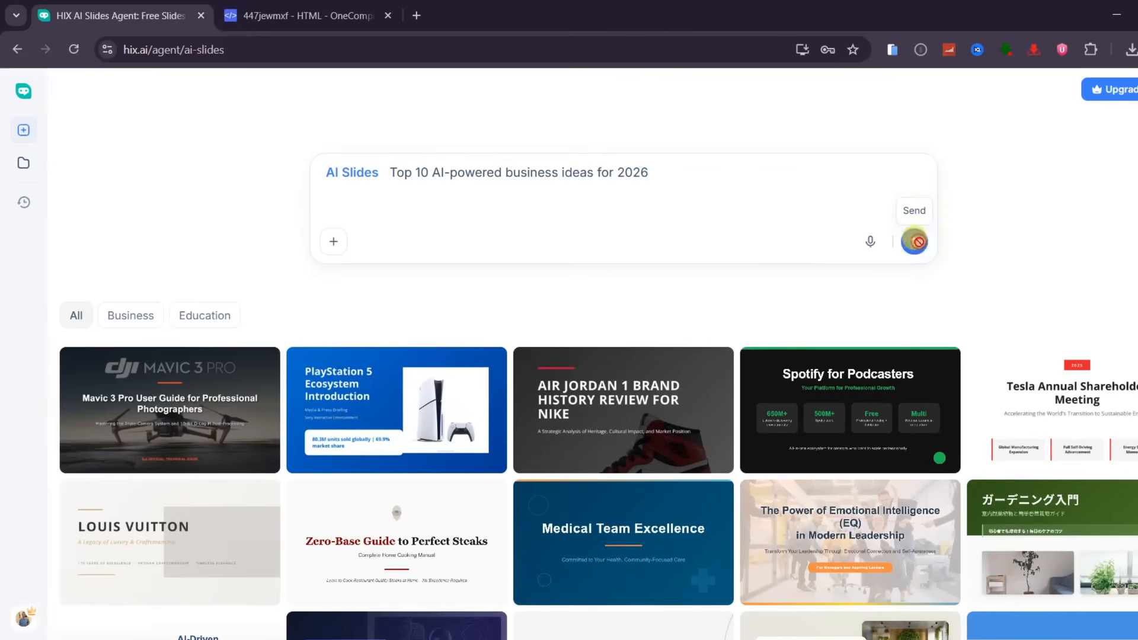
{"action": "left_click", "coordinate": [913, 211]}
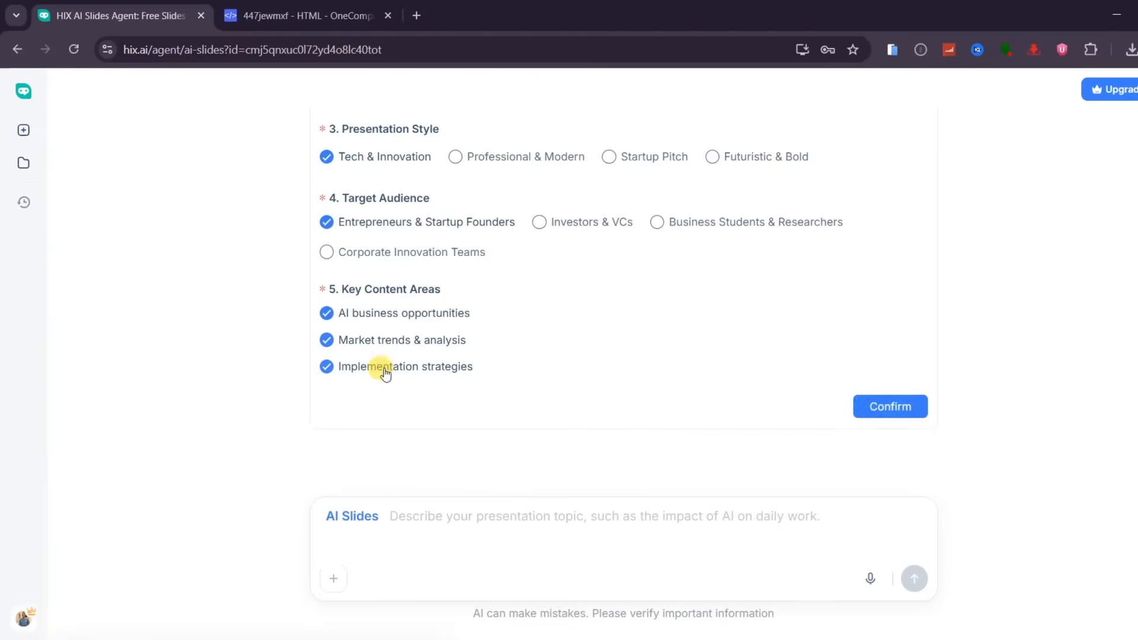
{"action": "mouse_move", "coordinate": [506, 320]}
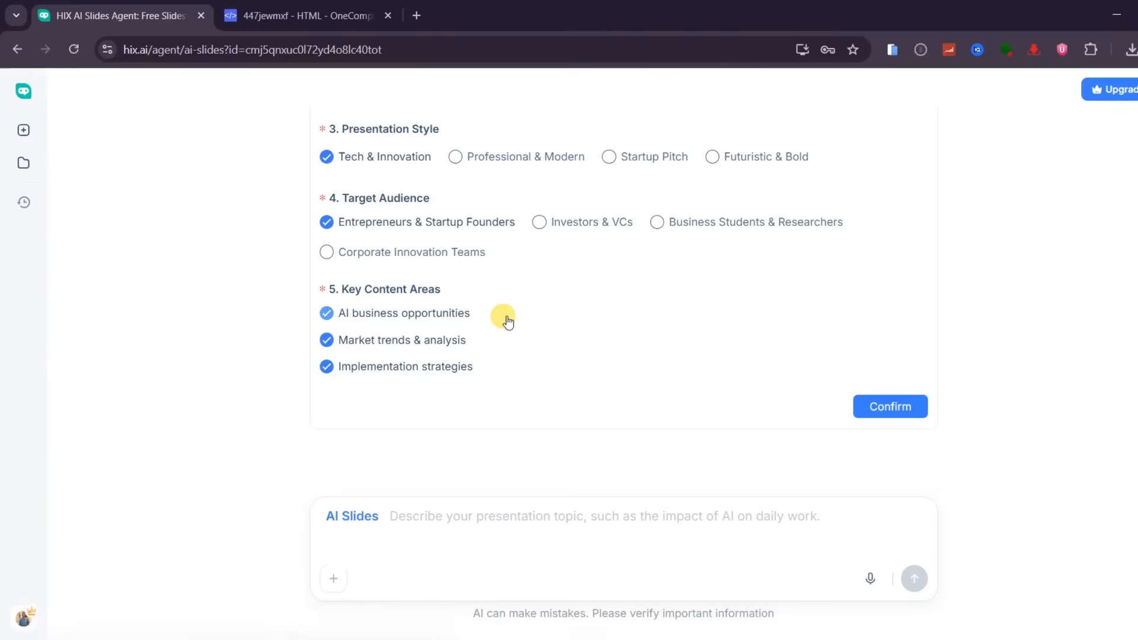
Confirm the presentation options, scroll the generated 20-slide deck, and open its preview.
{"action": "left_click", "coordinate": [890, 405]}
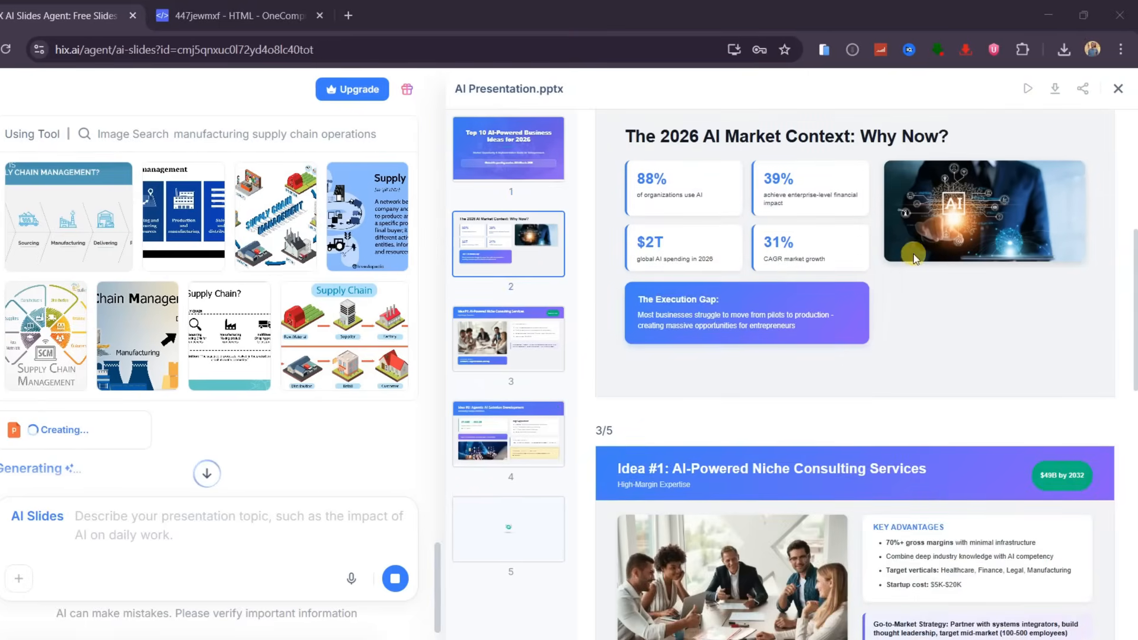
{"action": "scroll", "scroll_direction": "down", "scroll_amount": 3}
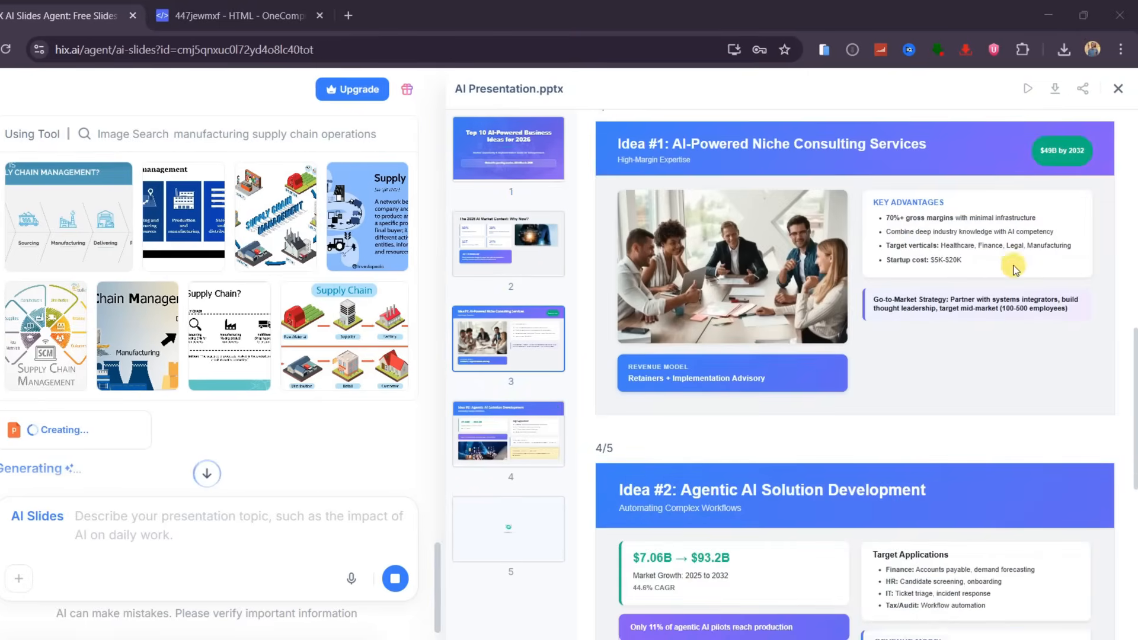
{"action": "scroll", "scroll_direction": "down", "scroll_amount": 3}
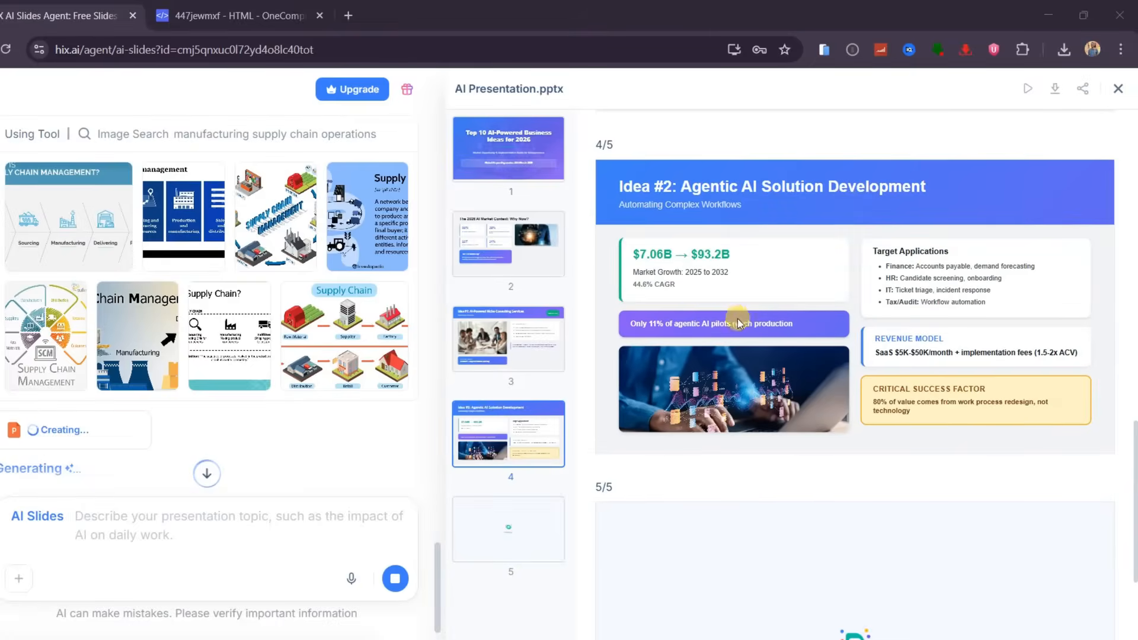
{"action": "mouse_move", "coordinate": [893, 283]}
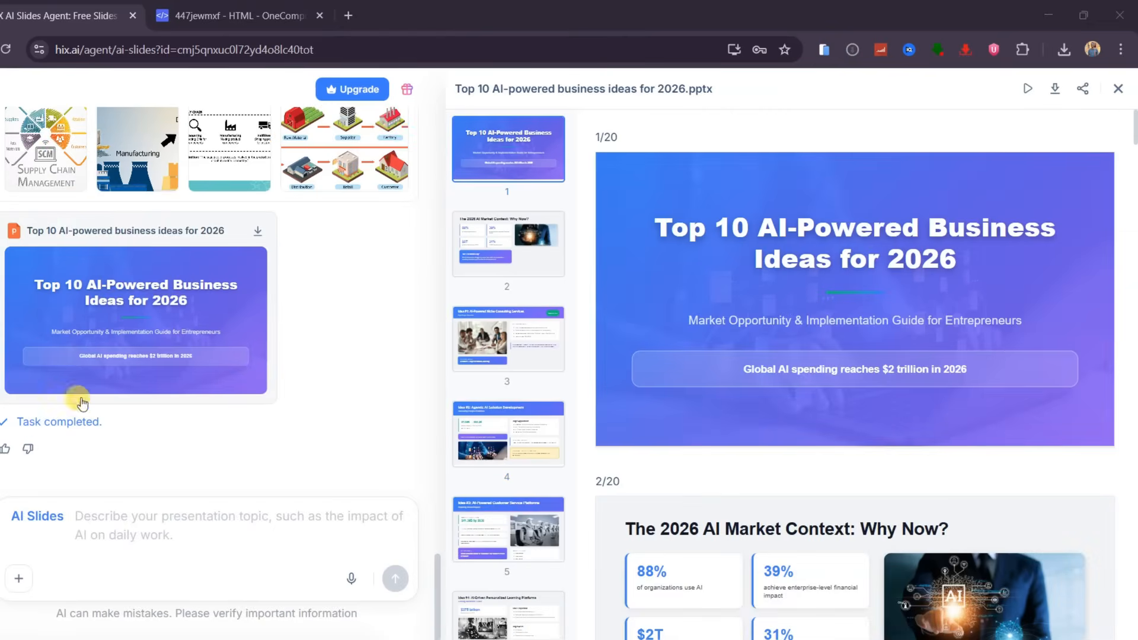
{"action": "left_click", "coordinate": [1081, 89]}
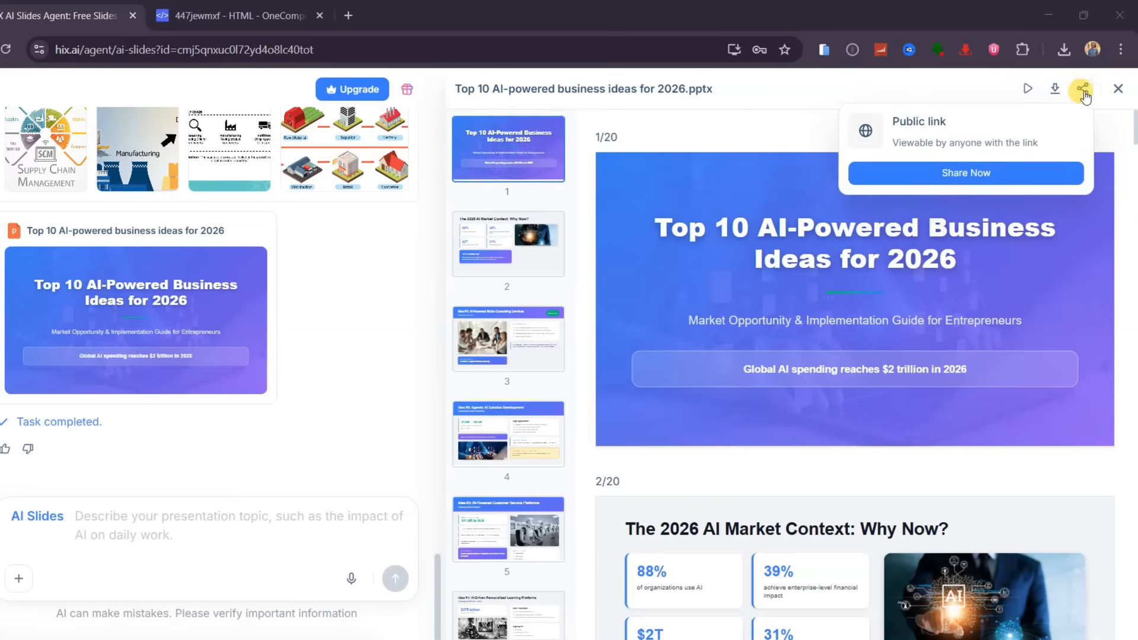
Export the business ideas deck as HTML and play it as a full-screen slideshow.
{"action": "left_click", "coordinate": [1050, 88]}
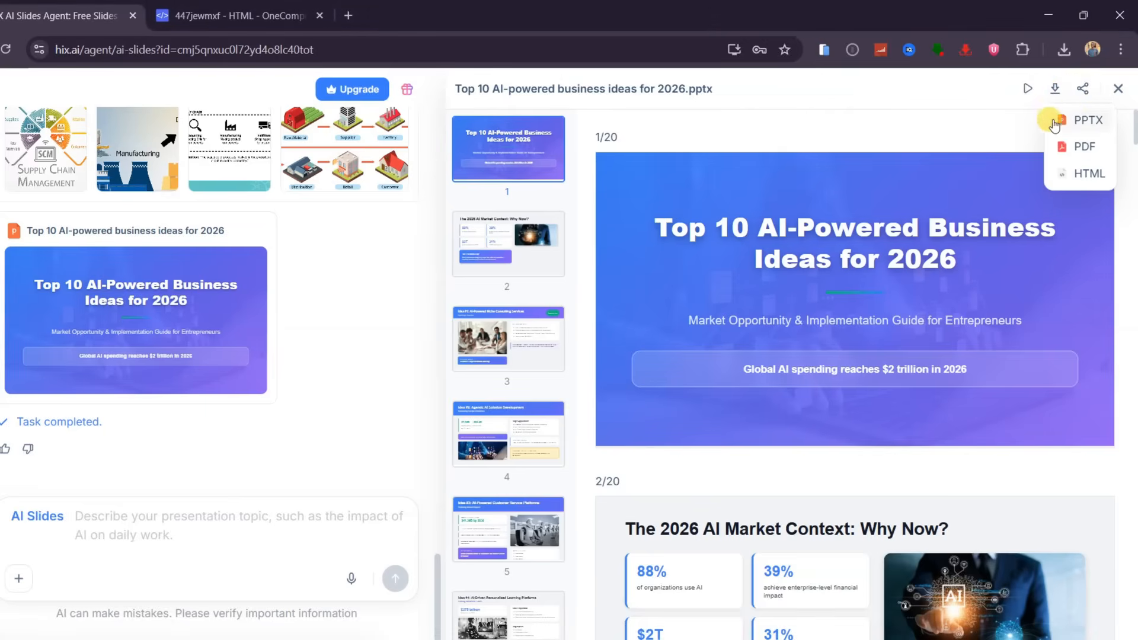
{"action": "mouse_move", "coordinate": [1088, 173]}
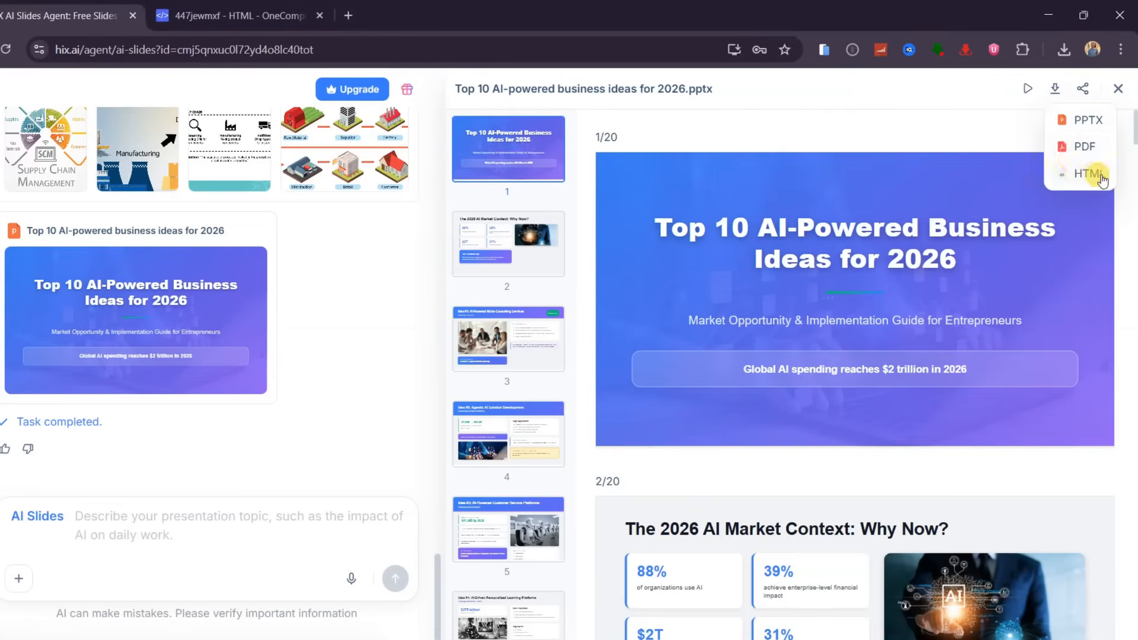
{"action": "left_click", "coordinate": [1086, 174]}
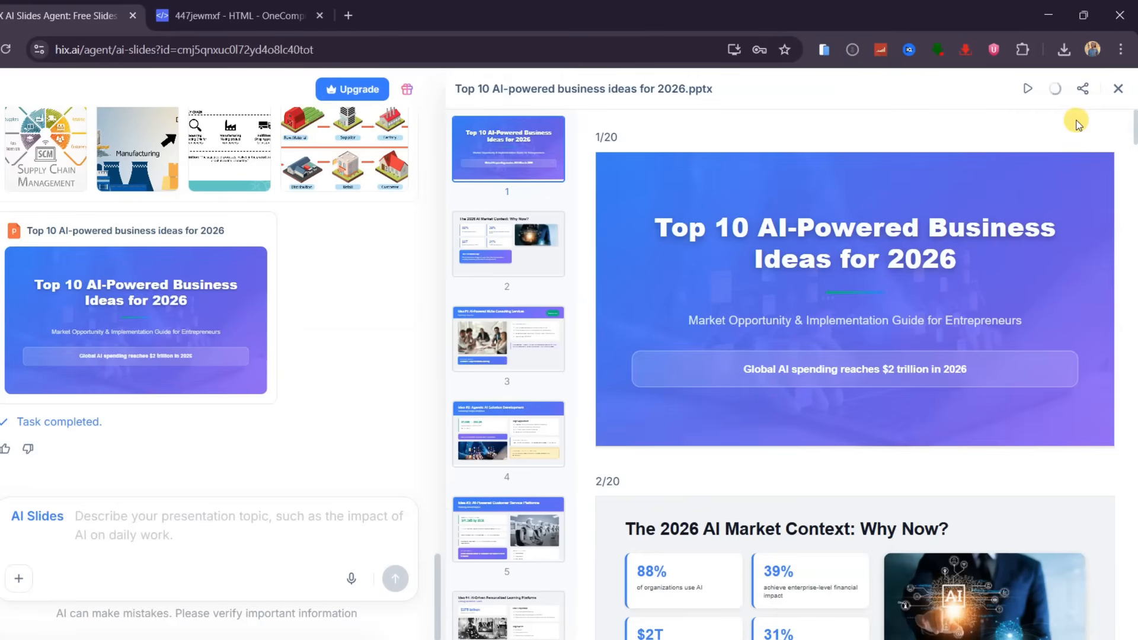
{"action": "left_click", "coordinate": [1028, 88]}
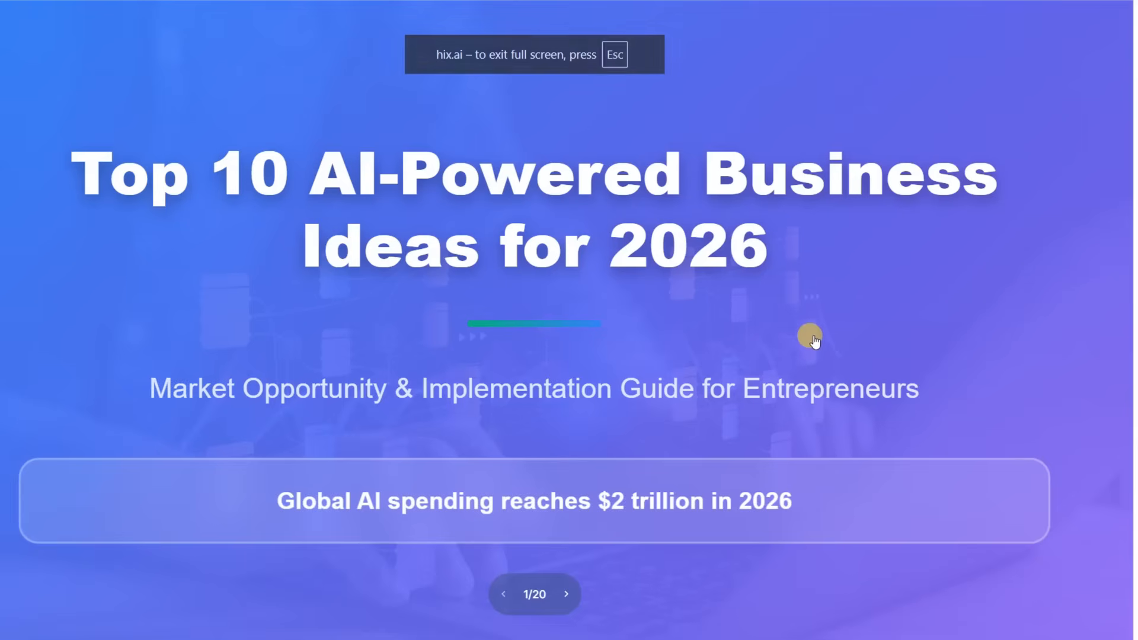
{"action": "left_click", "coordinate": [568, 593]}
{"action": "type", "text": "create"}
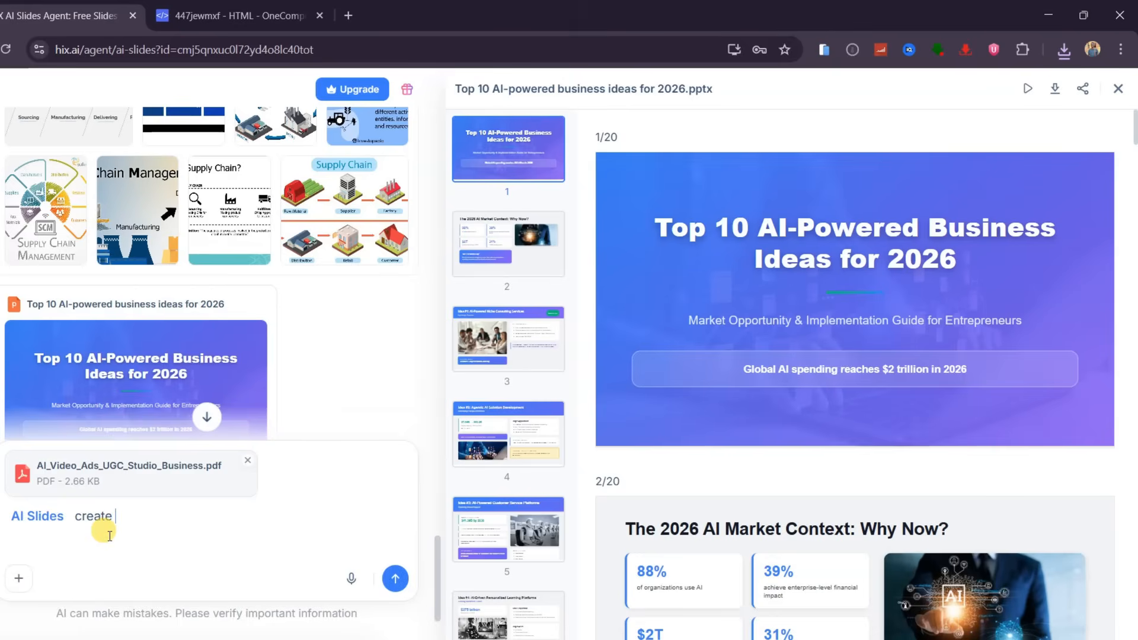
Request a 5-slide presentation from the uploaded PDF and download it as PPTX.
{"action": "type", "text": "a 5 slide preseation from the"}
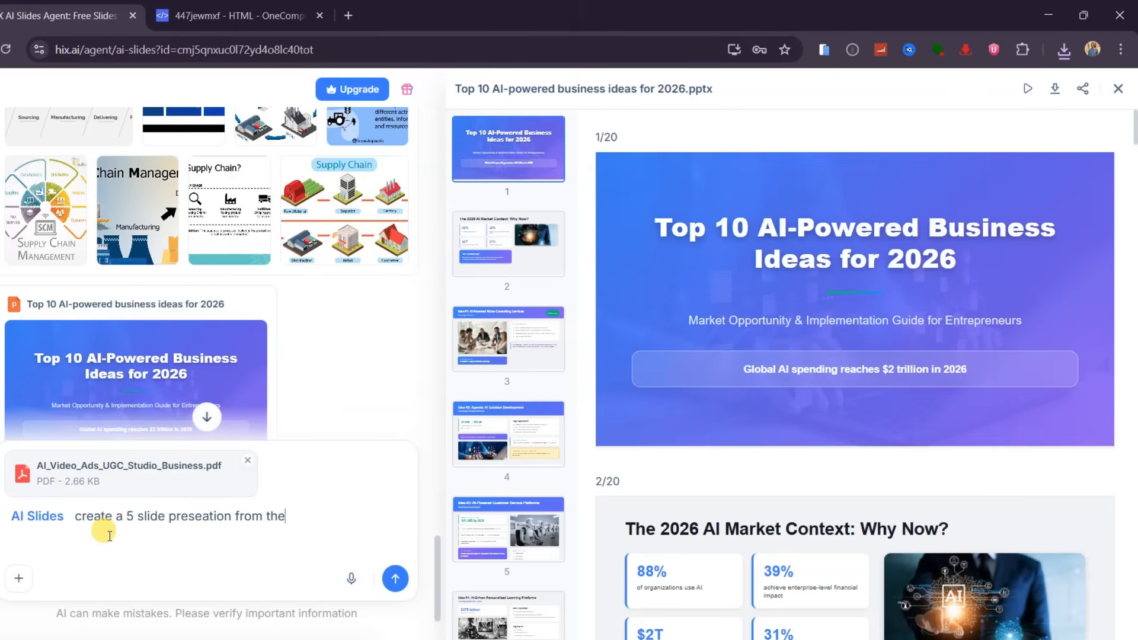
{"action": "type", "text": "uploaded file"}
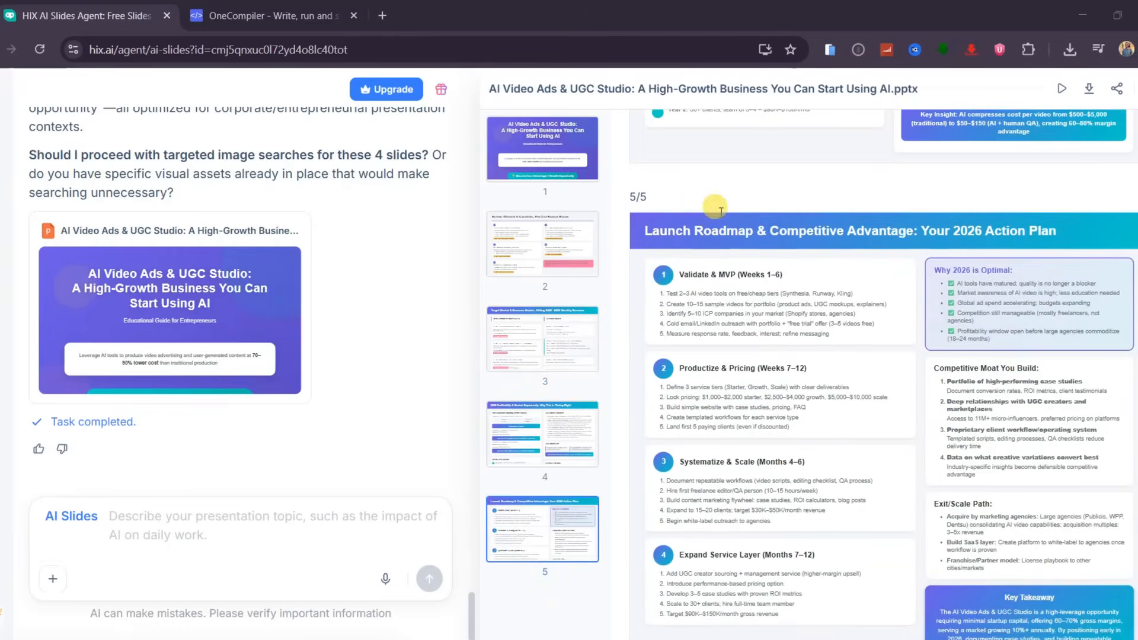
{"action": "mouse_move", "coordinate": [639, 211]}
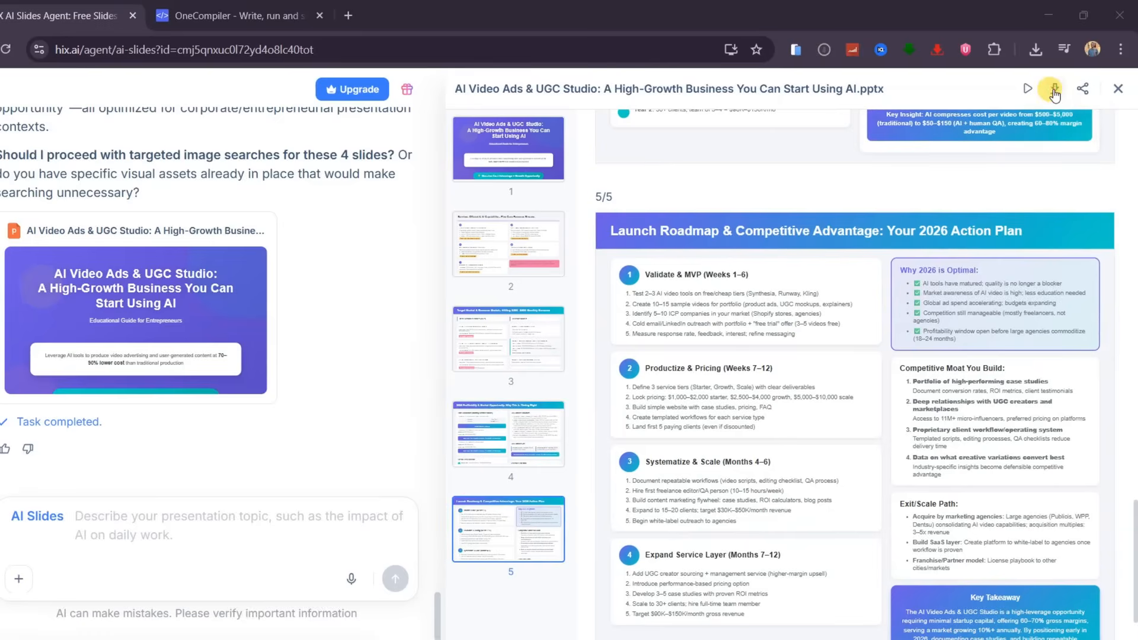
{"action": "left_click", "coordinate": [1050, 88]}
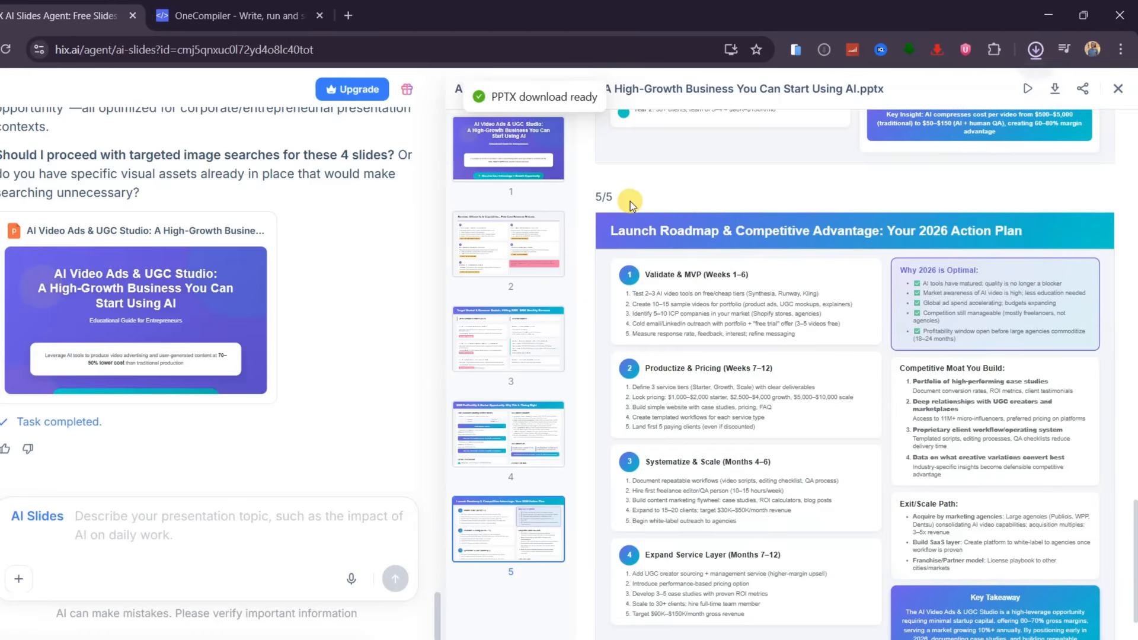
{"action": "left_click", "coordinate": [1034, 50]}
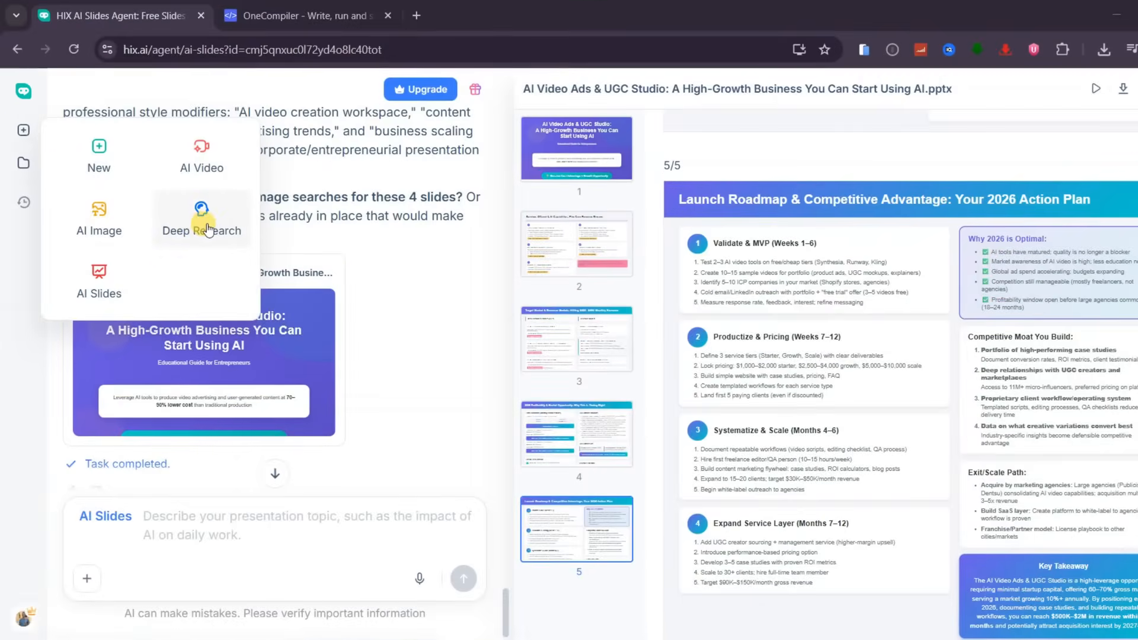
Start a Deep Research task requesting a report on 8 profitable faceless YouTube niches, formats, monetization, and examples.
{"action": "left_click", "coordinate": [201, 218]}
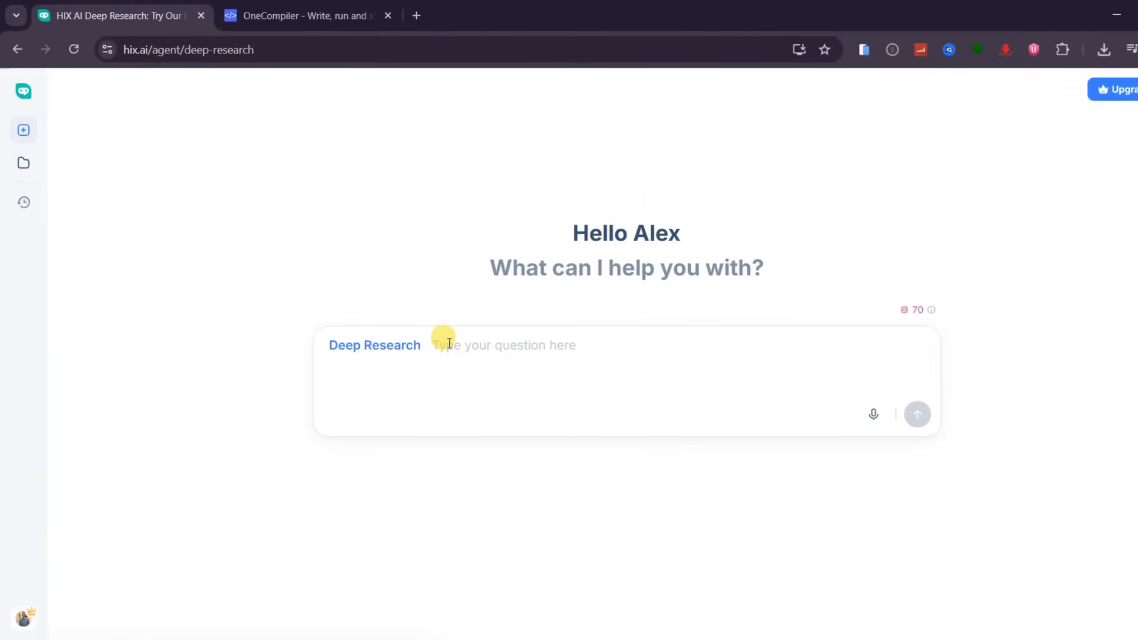
{"action": "type", "text": "Create a concise"}
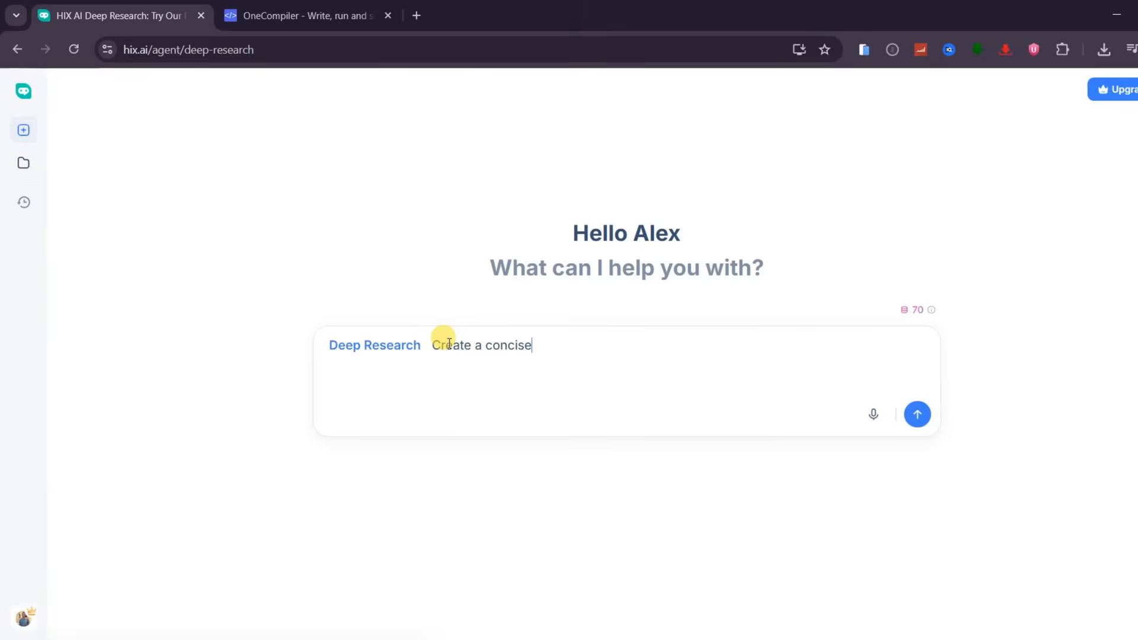
{"action": "type", "text": "reserach report on"}
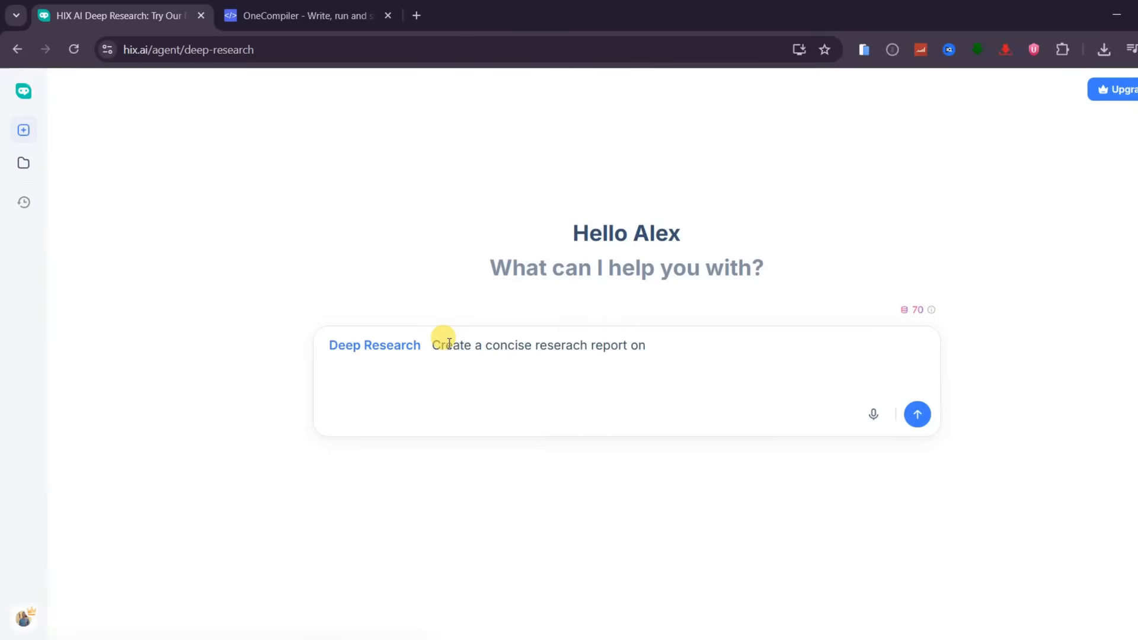
{"action": "type", "text": "8profitable faceless"}
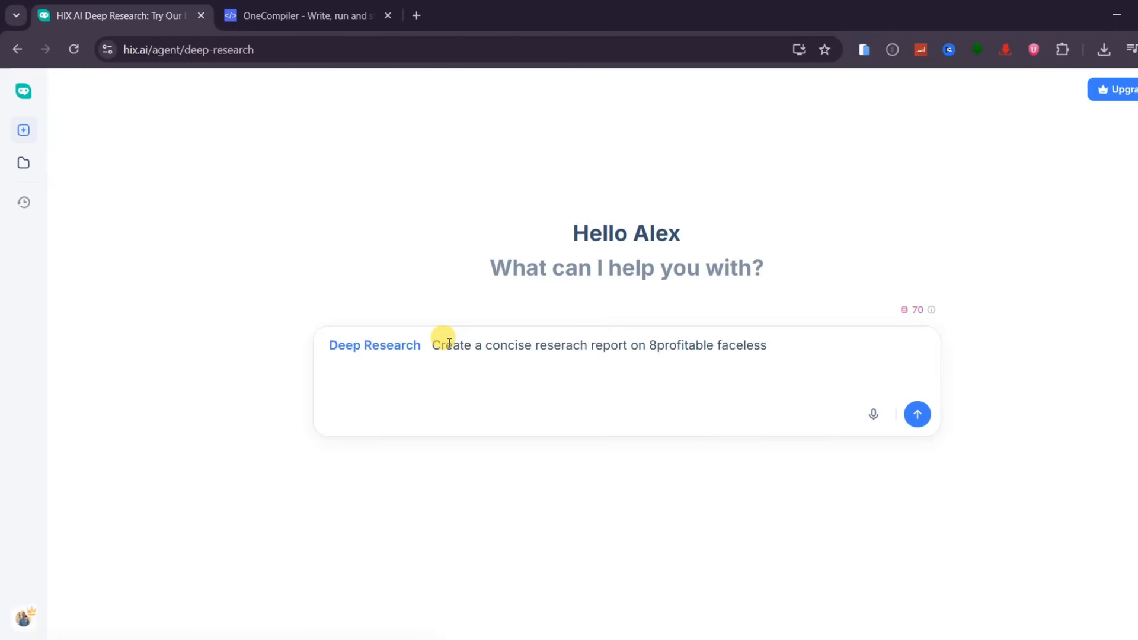
{"action": "type", "text": "Youtube niches for 2026"}
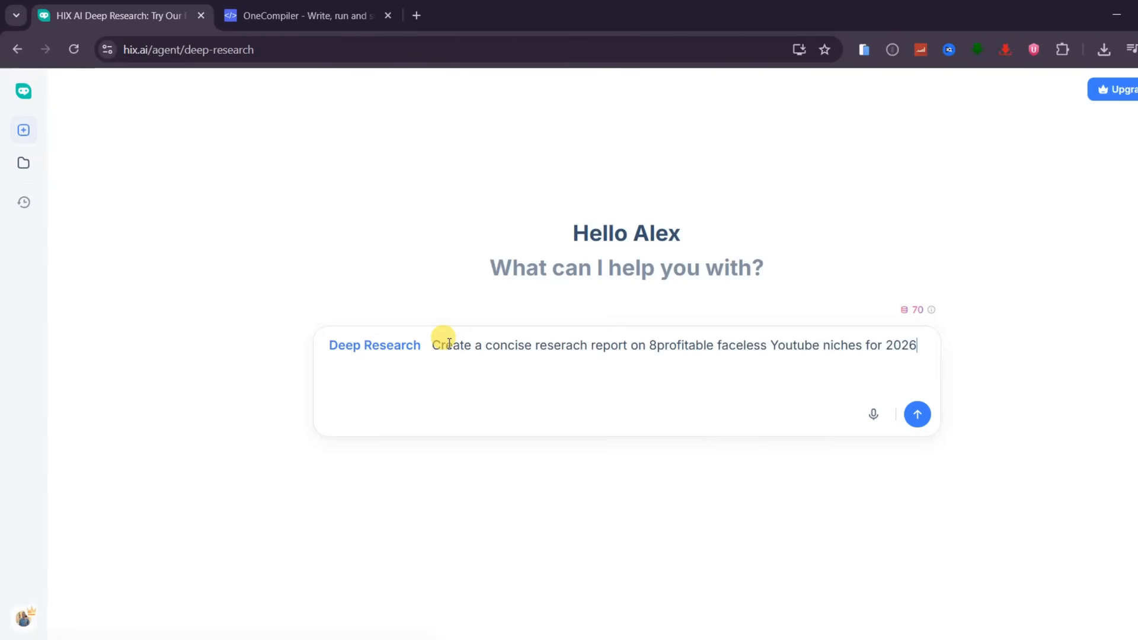
{"action": "type", "text": ", explaining why ea"}
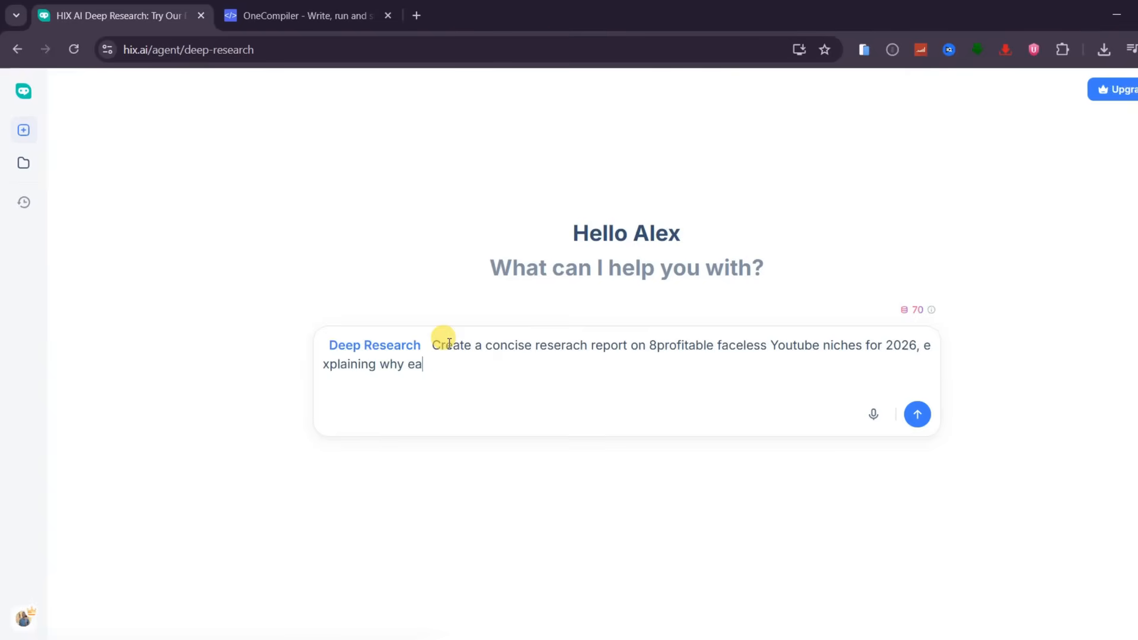
{"action": "type", "text": "ch will be profitable, who the audience is,"}
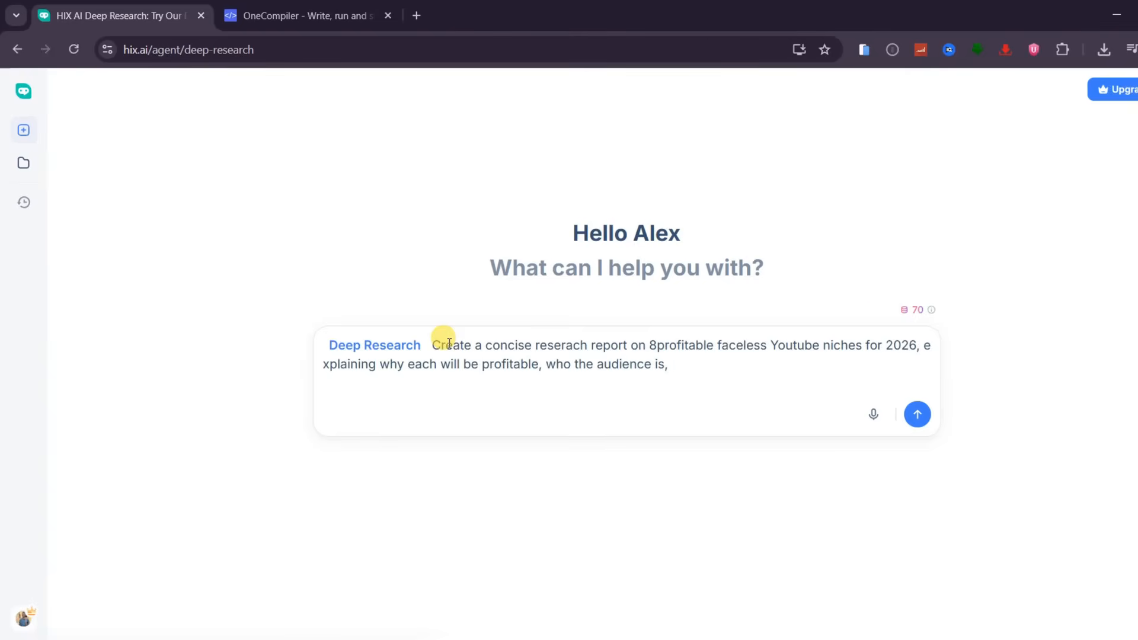
{"action": "type", "text": "content formats, monet"}
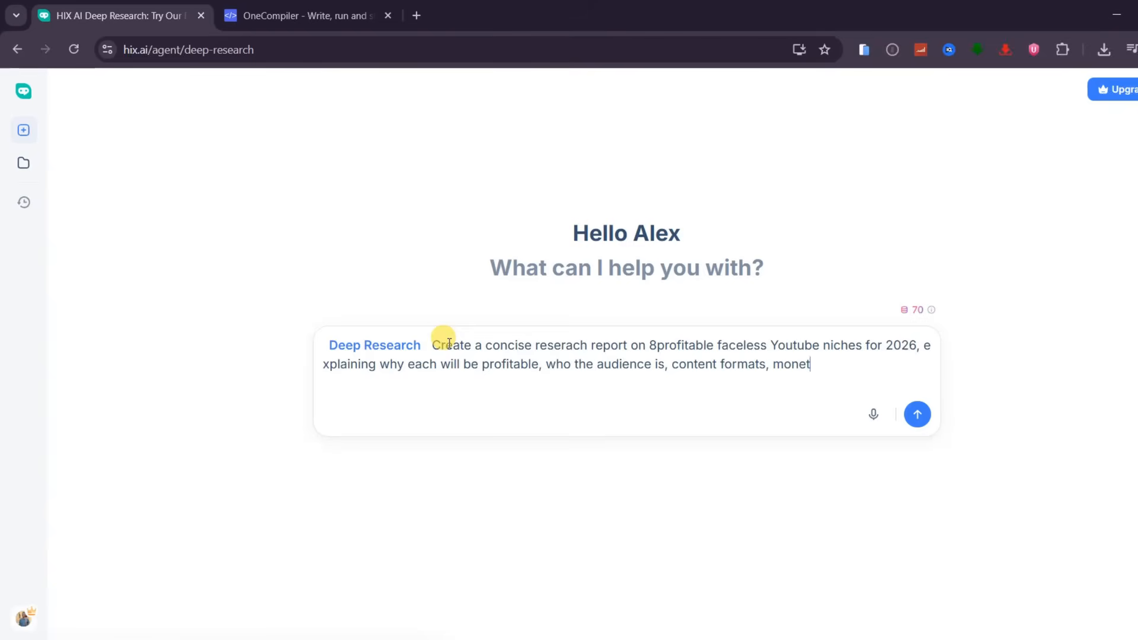
{"action": "type", "text": "ization methods, and example video ideas."}
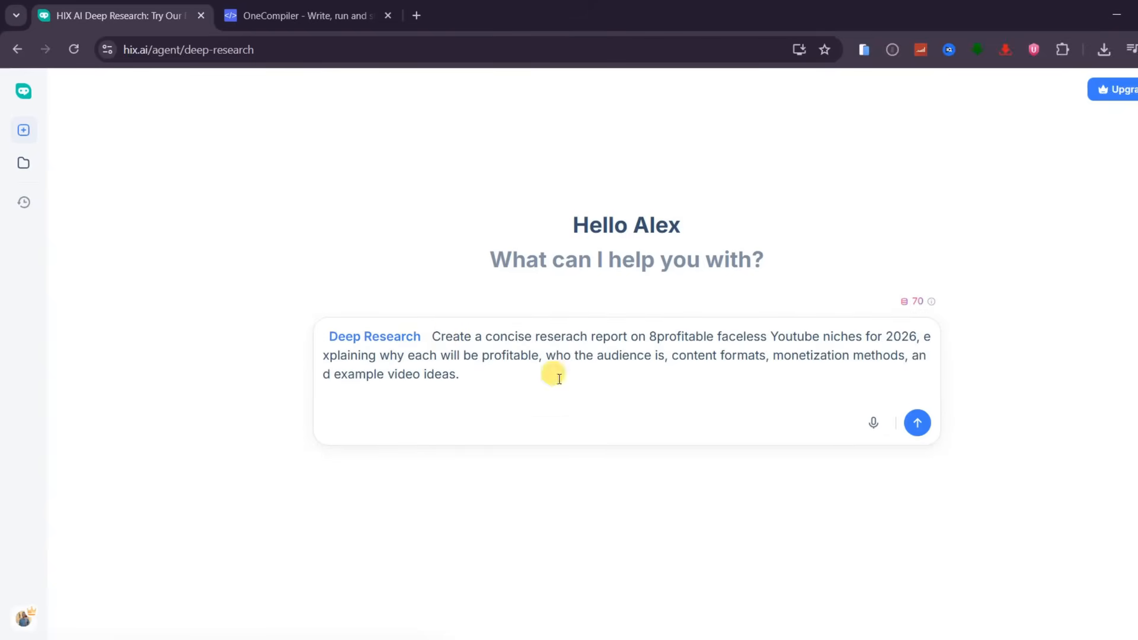
{"action": "left_click", "coordinate": [917, 423]}
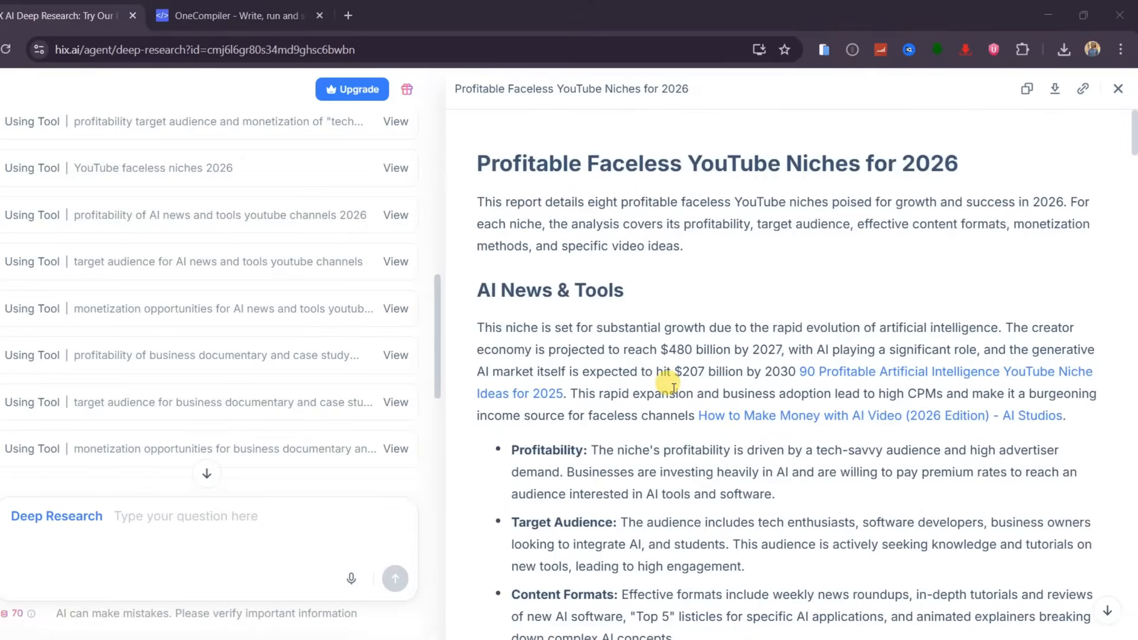
{"action": "mouse_move", "coordinate": [515, 369]}
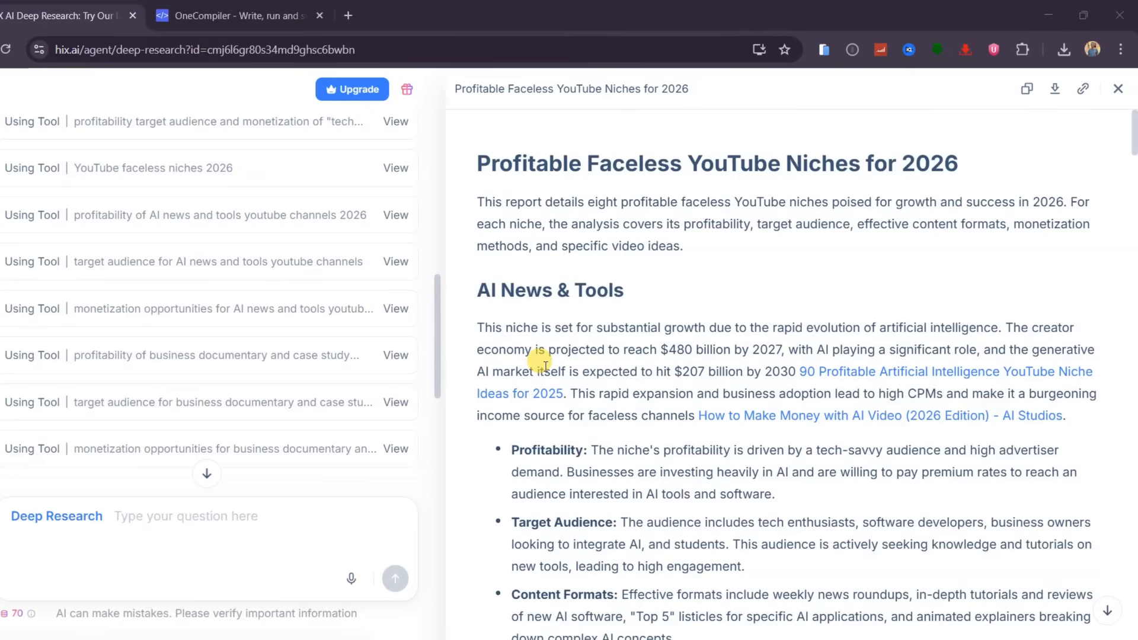
Scroll through each niche in the generated report down to its numbered sources list.
{"action": "scroll", "scroll_direction": "down", "scroll_amount": 3}
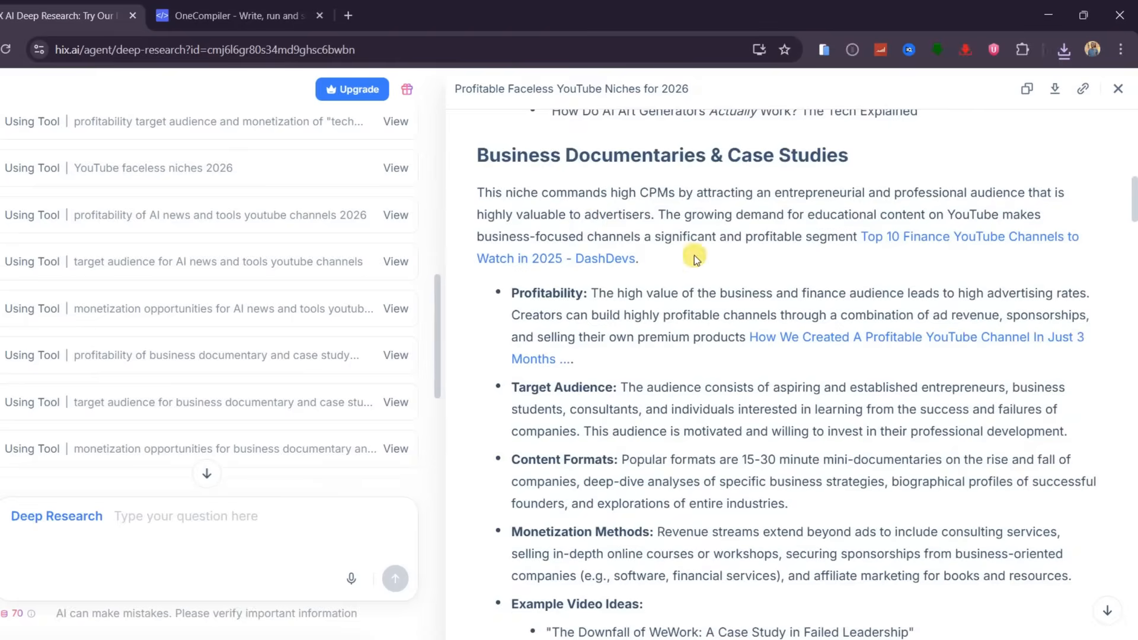
{"action": "scroll", "scroll_direction": "down", "scroll_amount": 3}
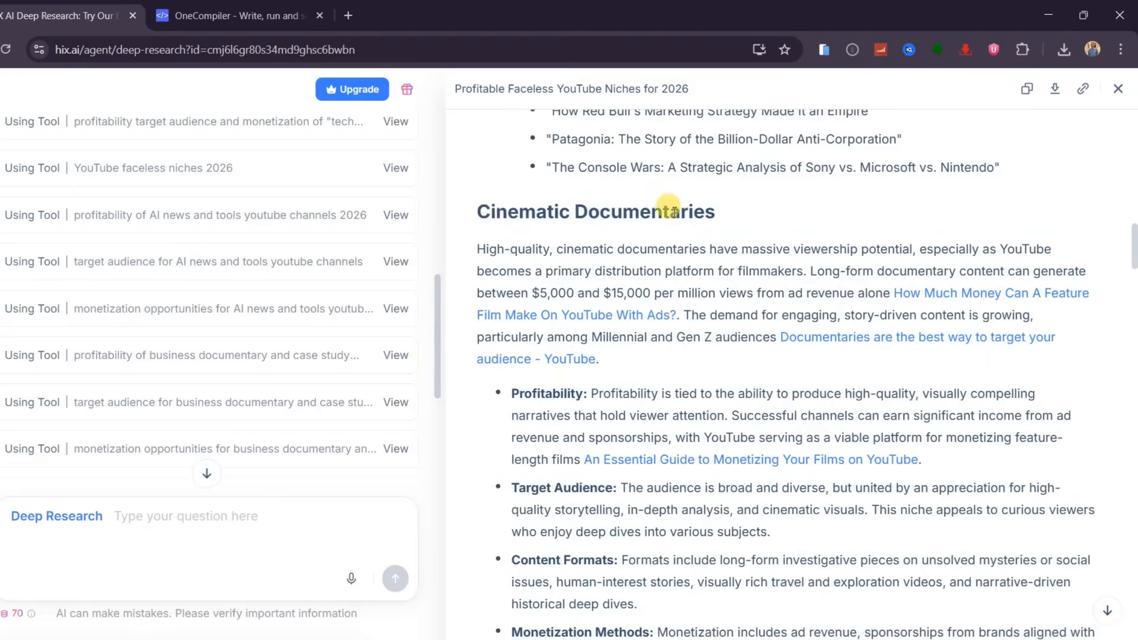
{"action": "scroll", "scroll_direction": "down", "scroll_amount": 3}
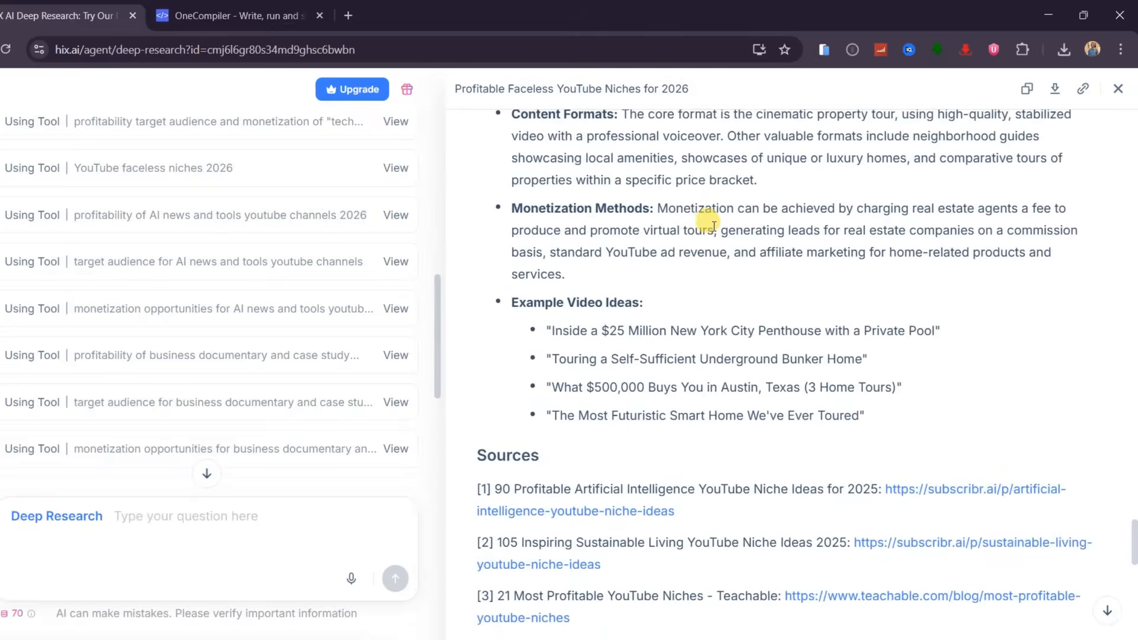
{"action": "scroll", "scroll_direction": "down", "scroll_amount": 3}
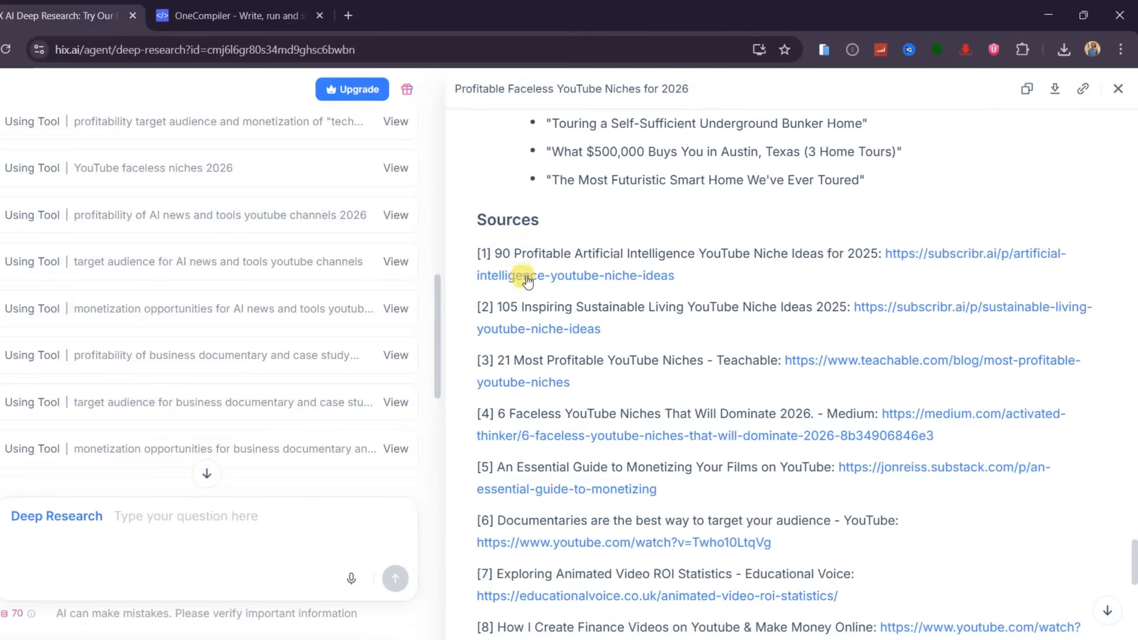
{"action": "scroll", "scroll_direction": "down", "scroll_amount": 3}
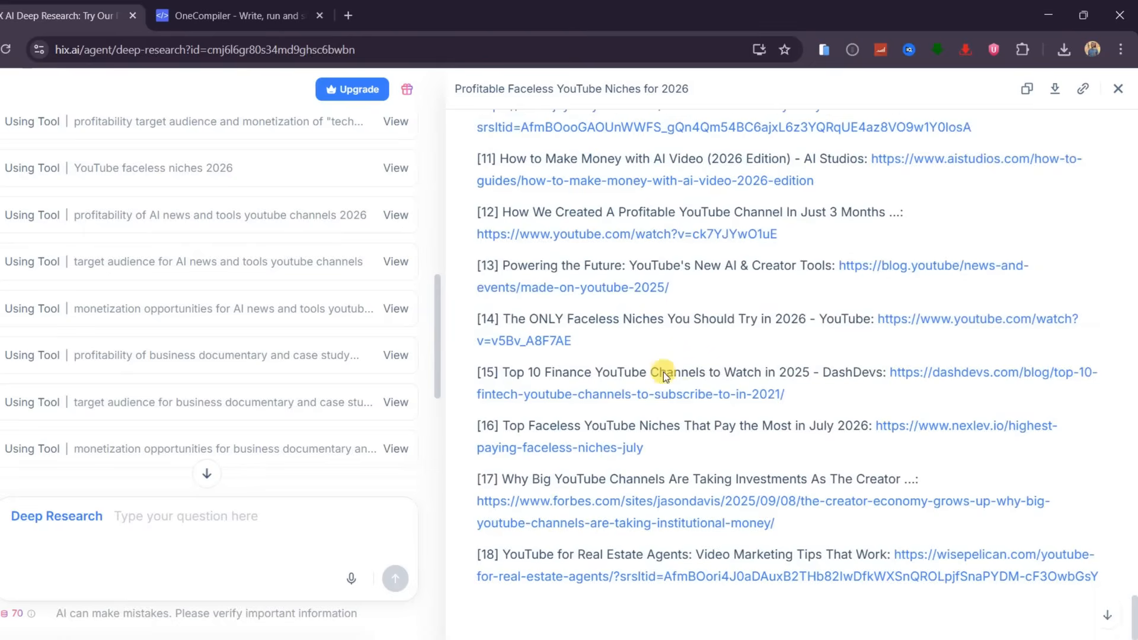
{"action": "mouse_move", "coordinate": [711, 356]}
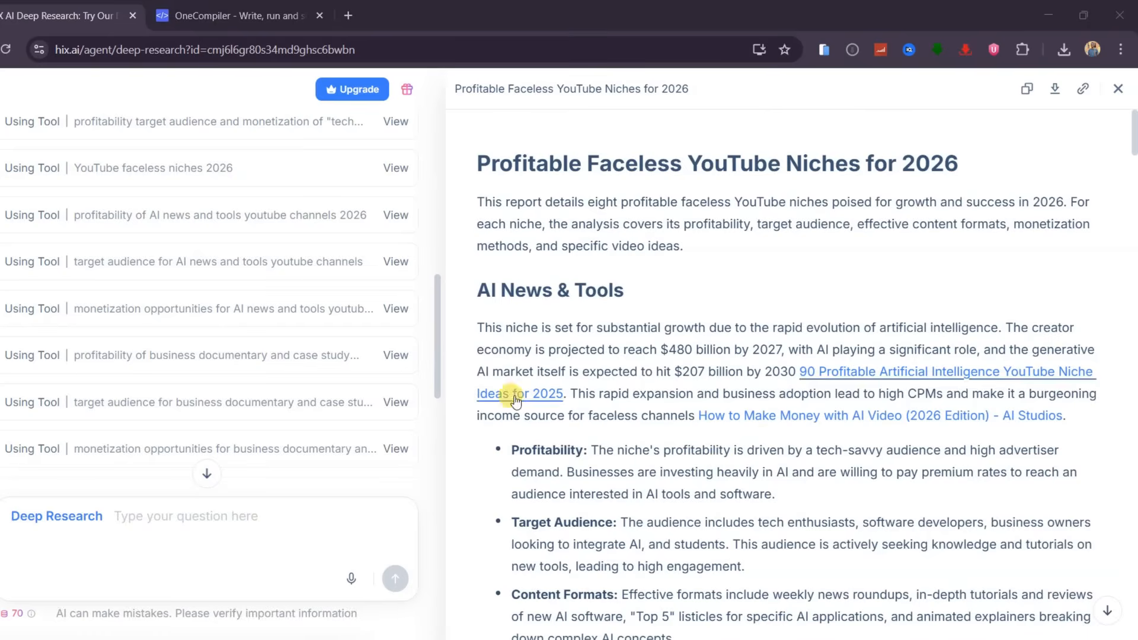
{"action": "mouse_move", "coordinate": [540, 362]}
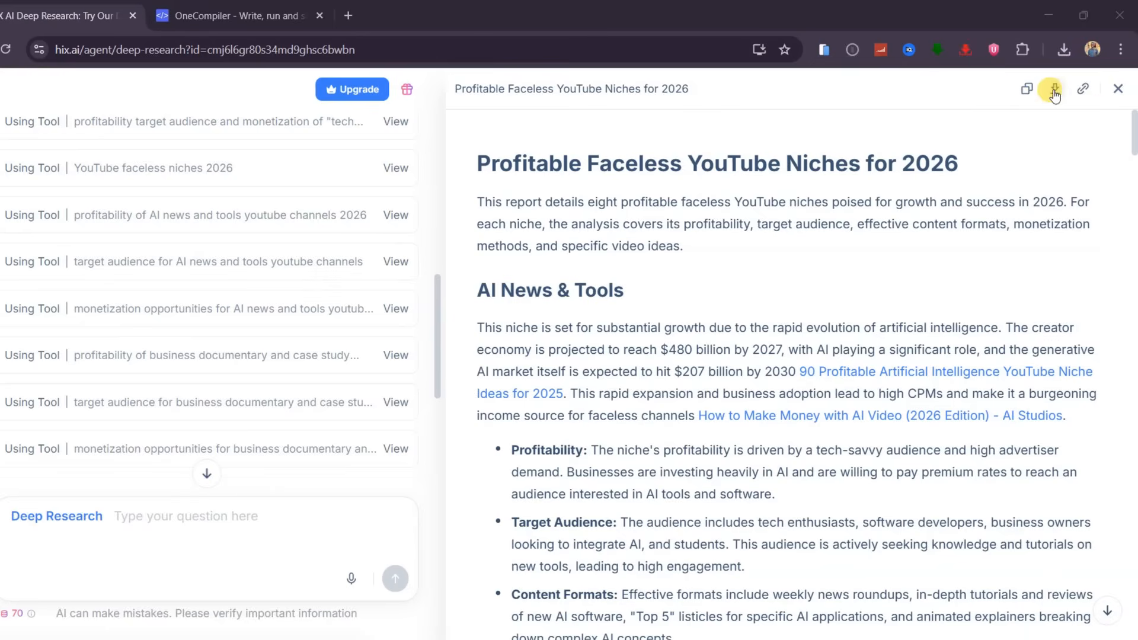
Download the faceless YouTube niches report as a Word document and return home.
{"action": "left_click", "coordinate": [1053, 89]}
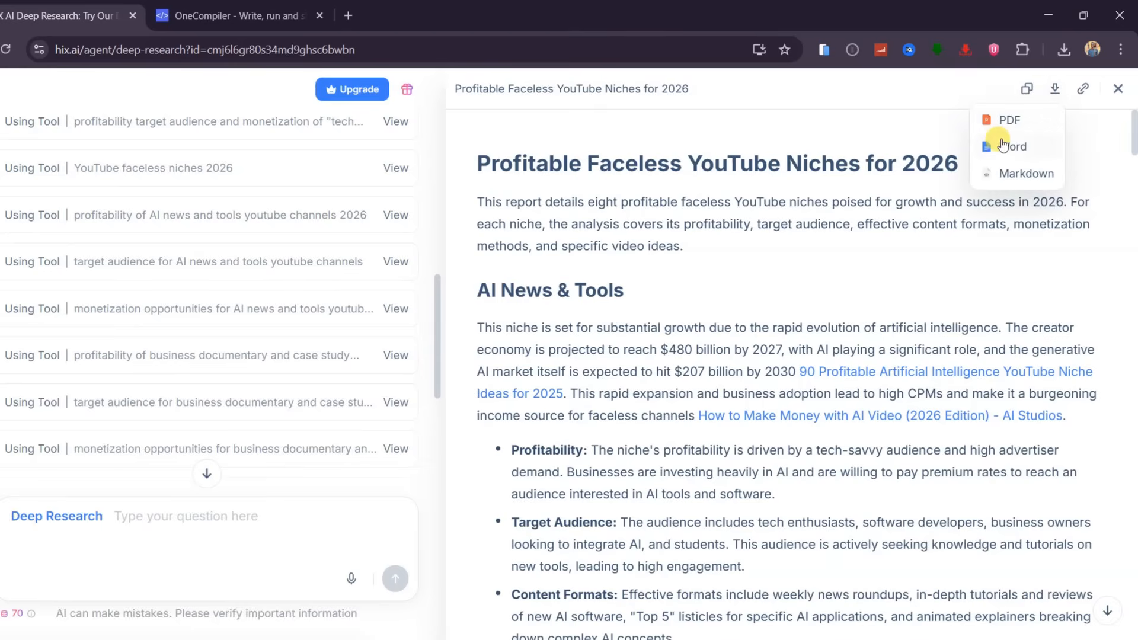
{"action": "left_click", "coordinate": [1012, 145]}
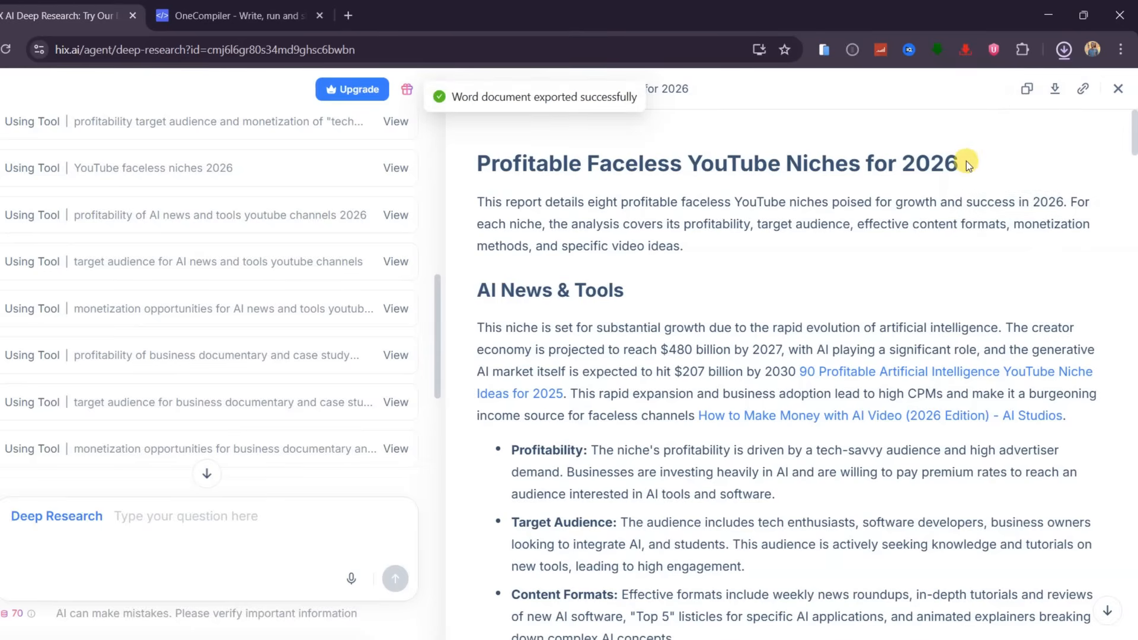
{"action": "left_click", "coordinate": [23, 127]}
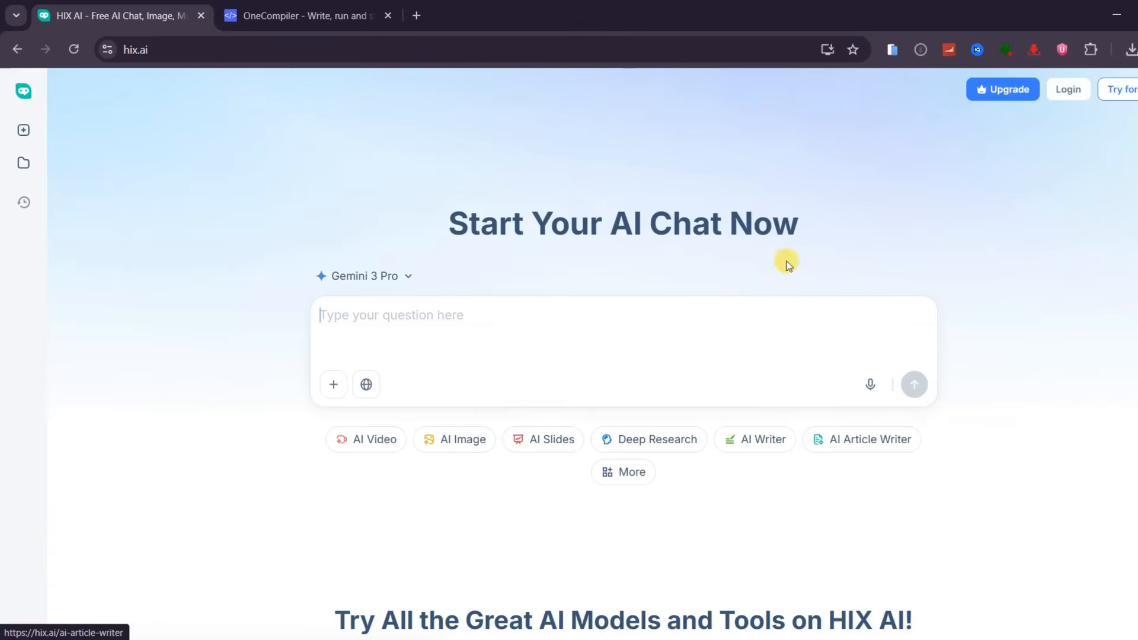
Scroll through the hix.ai home page feature sections and click Try HIX.AI for Free.
{"action": "scroll", "scroll_direction": "down", "scroll_amount": 3}
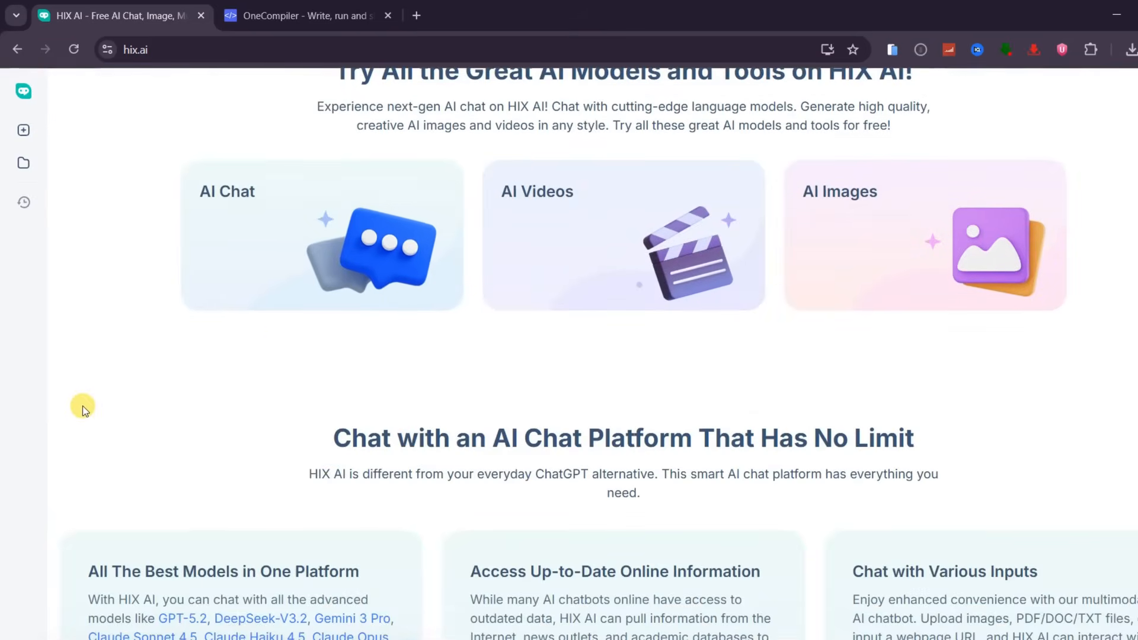
{"action": "scroll", "scroll_direction": "down", "scroll_amount": 3}
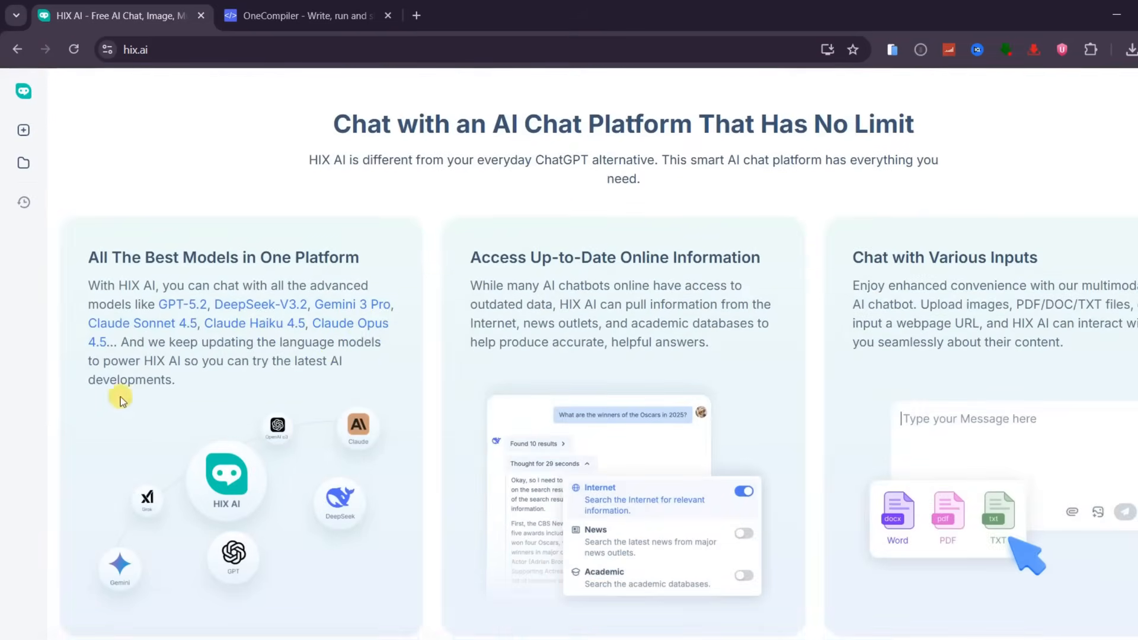
{"action": "scroll", "scroll_direction": "down", "scroll_amount": 3}
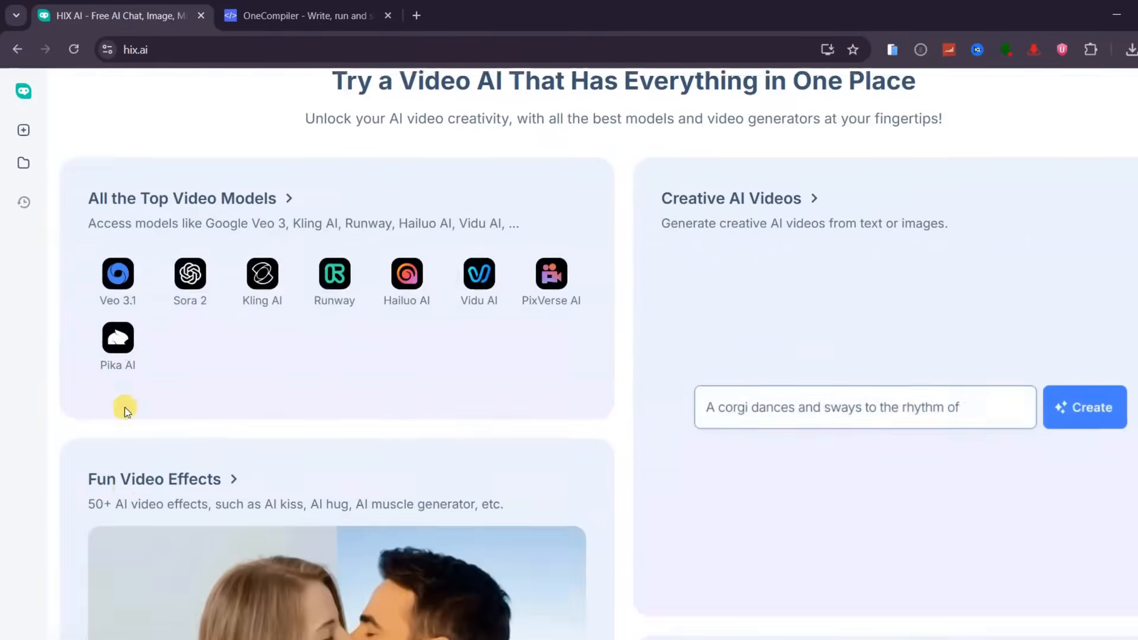
{"action": "scroll", "scroll_direction": "down", "scroll_amount": 3}
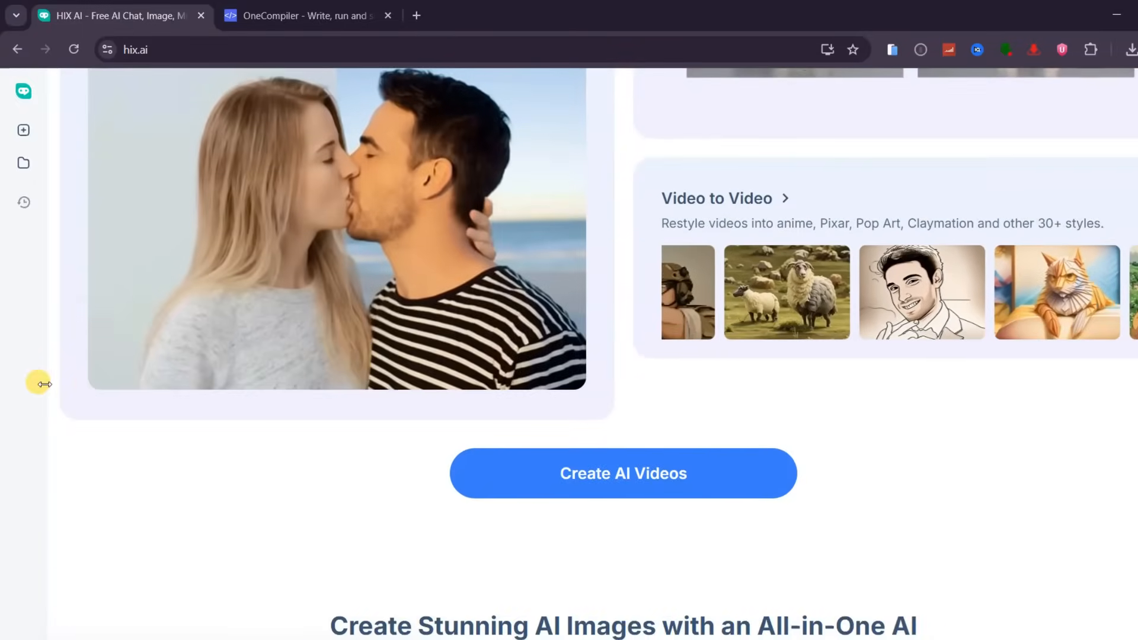
{"action": "scroll", "scroll_direction": "down", "scroll_amount": 3}
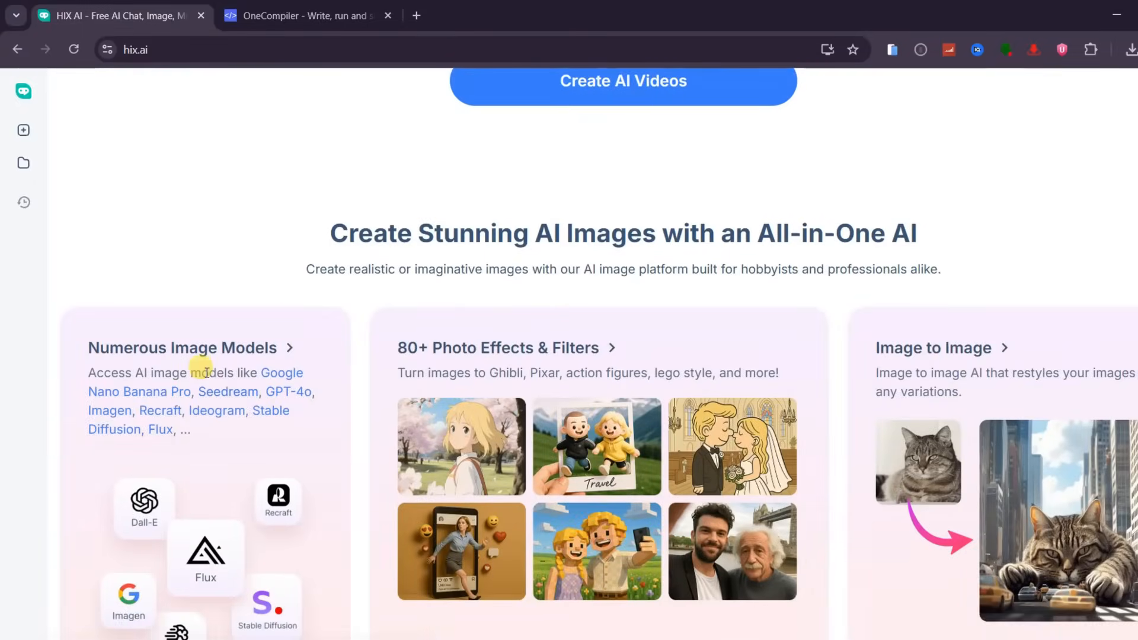
{"action": "scroll", "scroll_direction": "down", "scroll_amount": 3}
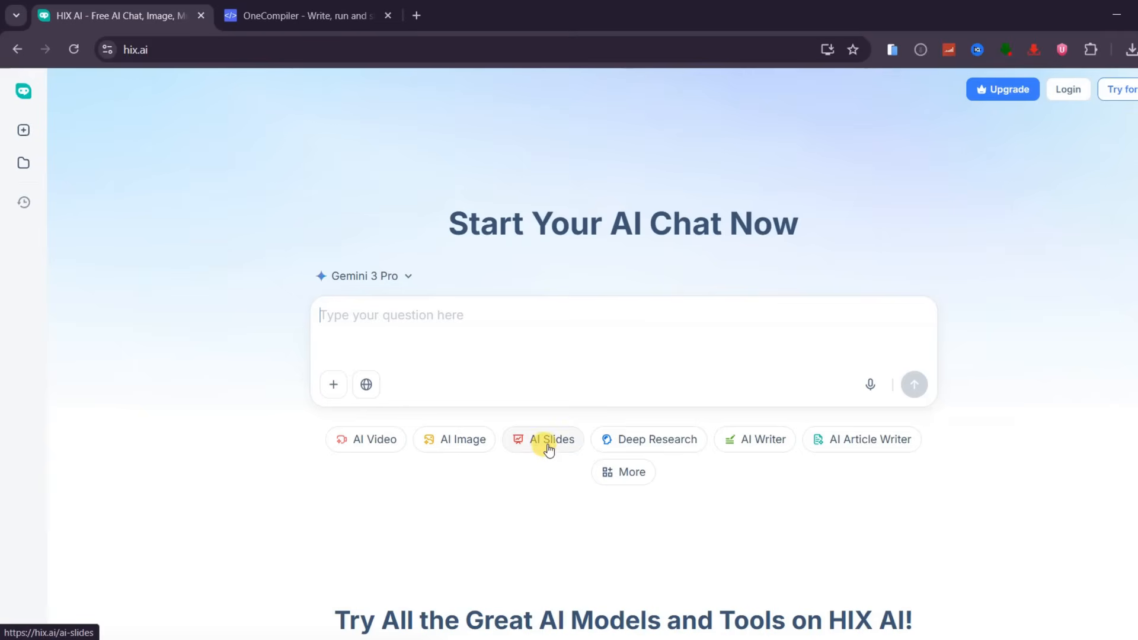
{"action": "scroll", "scroll_direction": "down", "scroll_amount": 3}
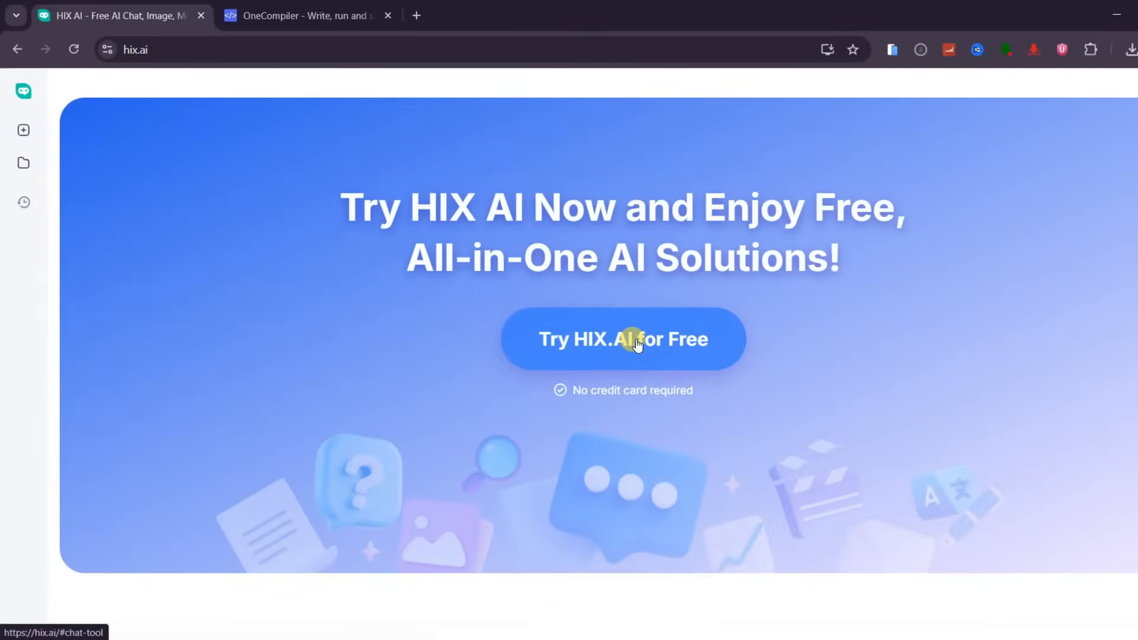
{"action": "left_click", "coordinate": [621, 339]}
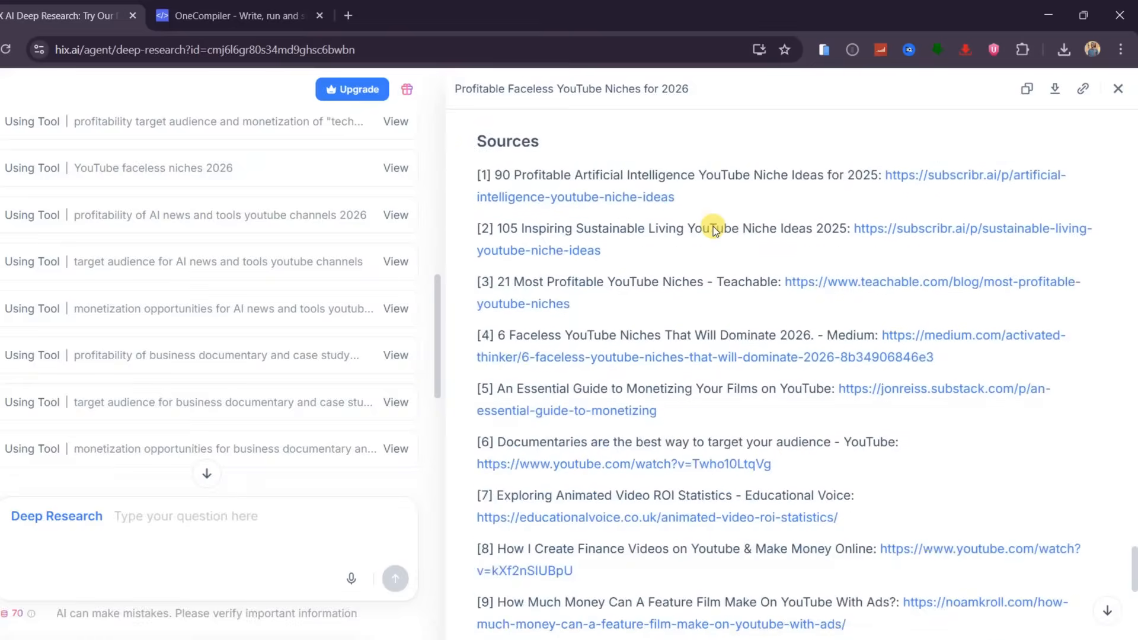